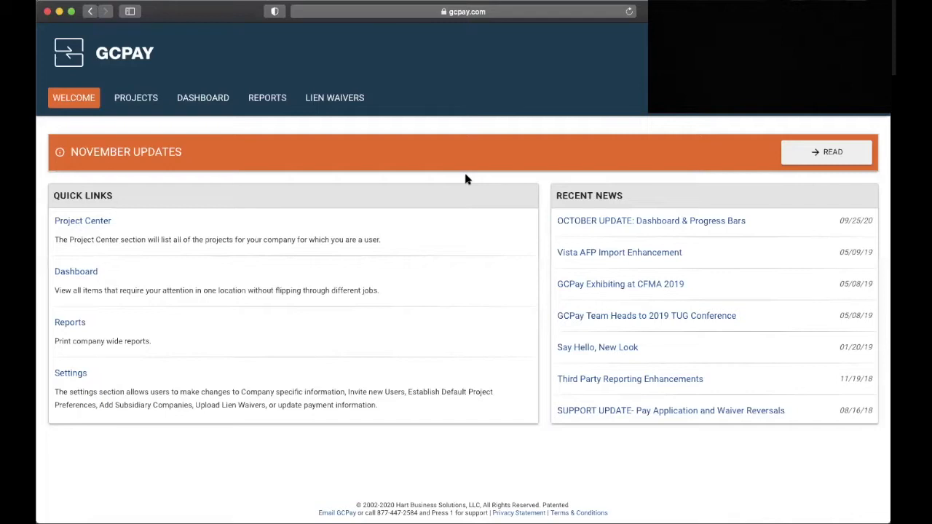
pyautogui.moveTo(186, 124)
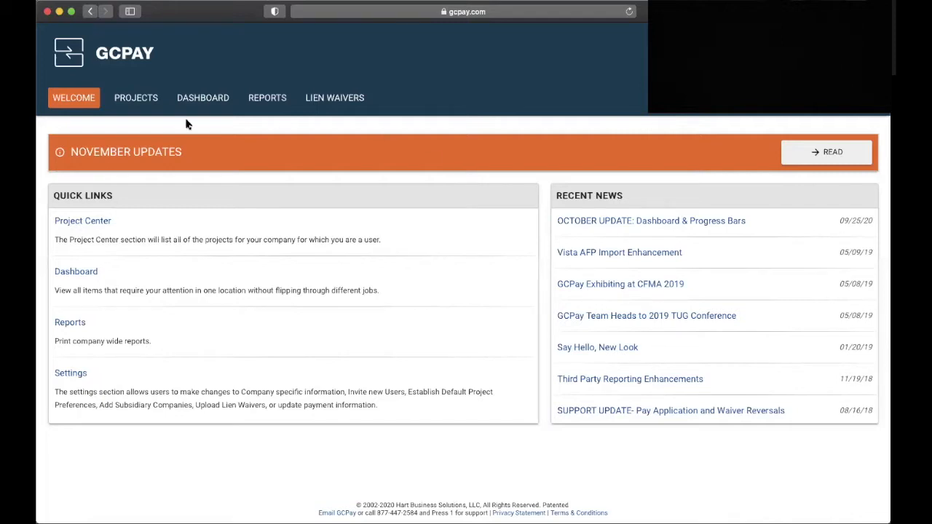
# Go to the company's Projects list from the top navigation.
pyautogui.click(136, 98)
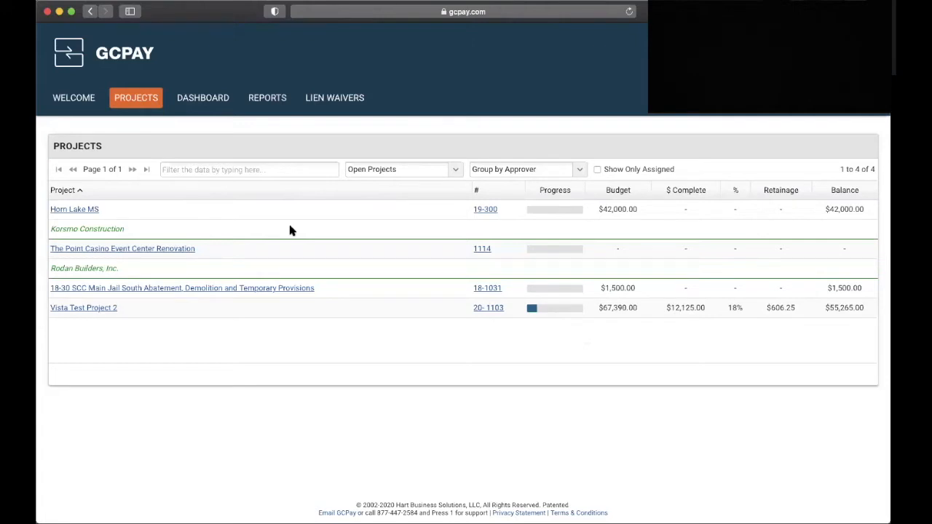
pyautogui.moveTo(150, 257)
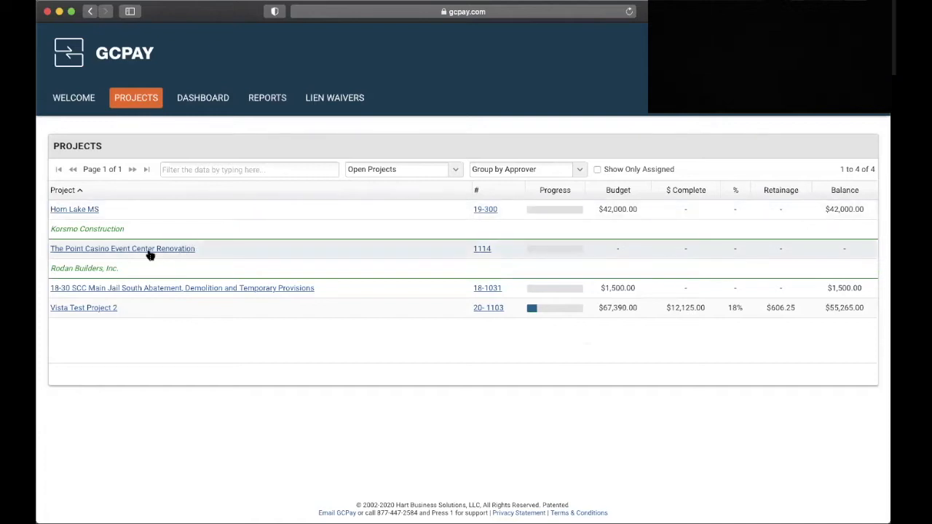
# Open The Point Casino Event Center Renovation project and review its Outbox sections.
pyautogui.click(123, 247)
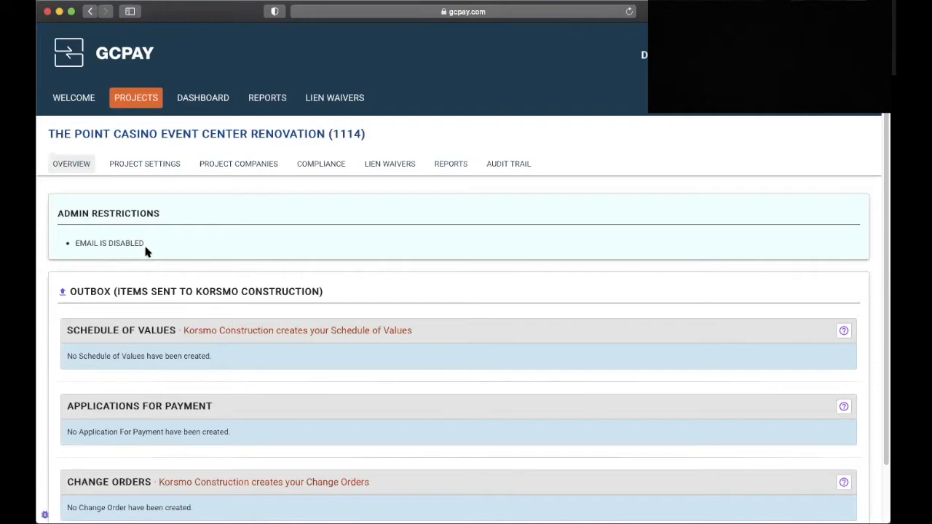
pyautogui.moveTo(201, 251)
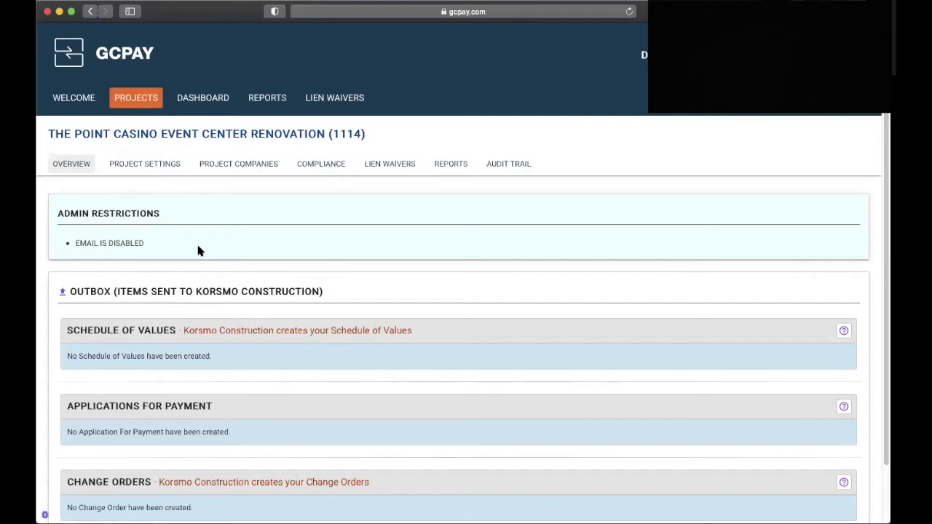
pyautogui.scroll(-3)
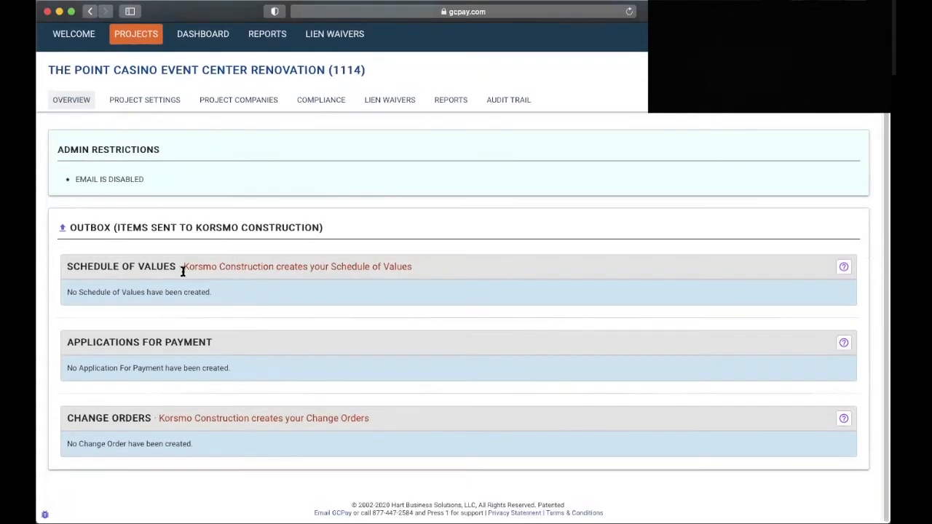
pyautogui.moveTo(405, 266)
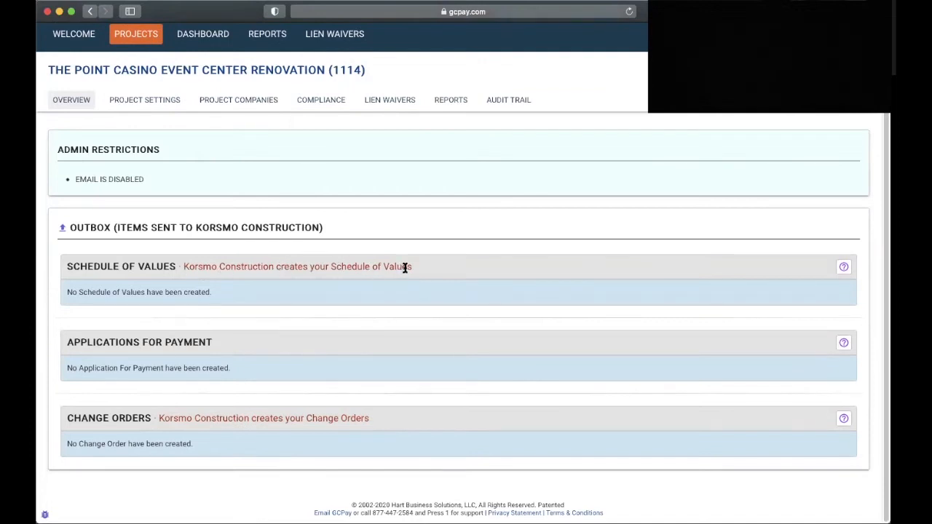
pyautogui.moveTo(210, 351)
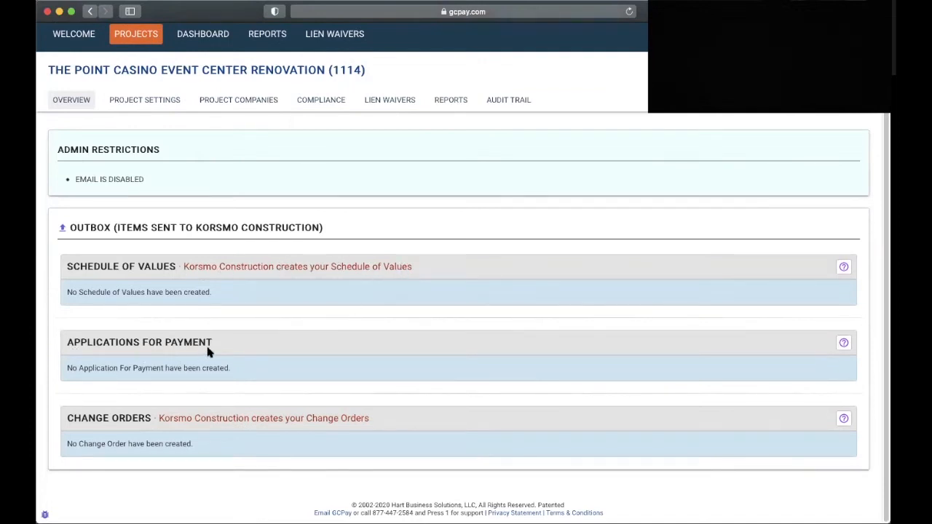
pyautogui.moveTo(216, 430)
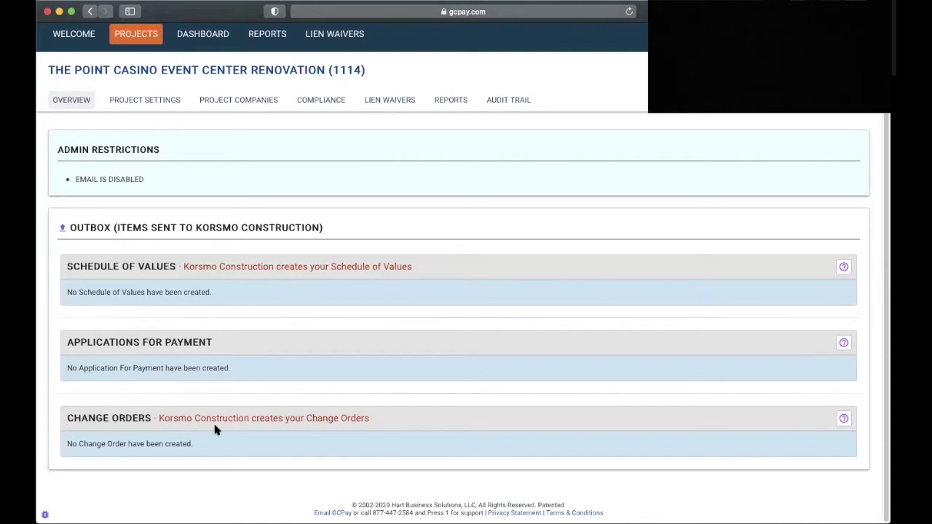
pyautogui.moveTo(181, 429)
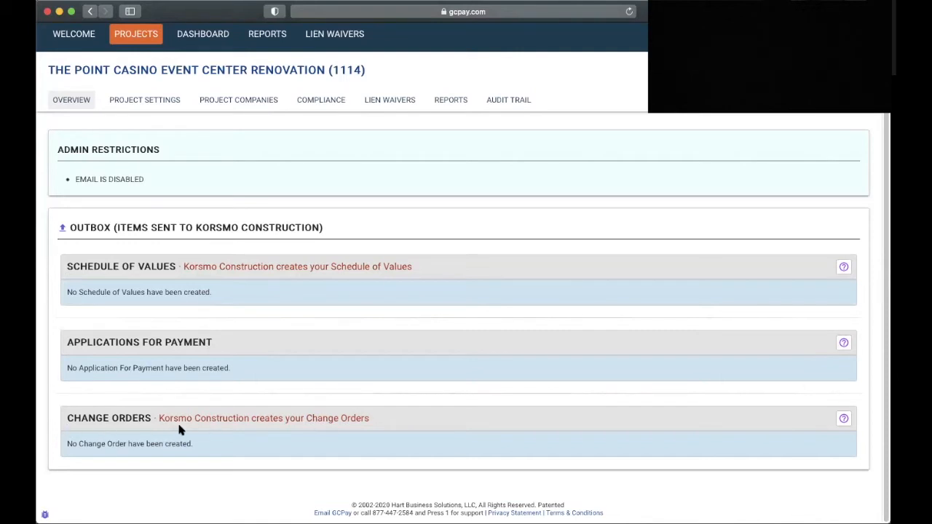
pyautogui.moveTo(388, 349)
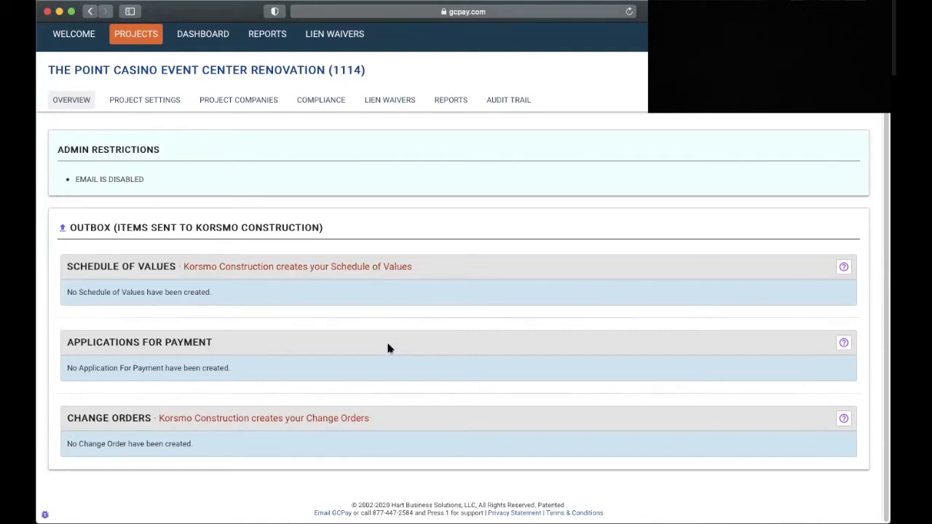
pyautogui.moveTo(306, 338)
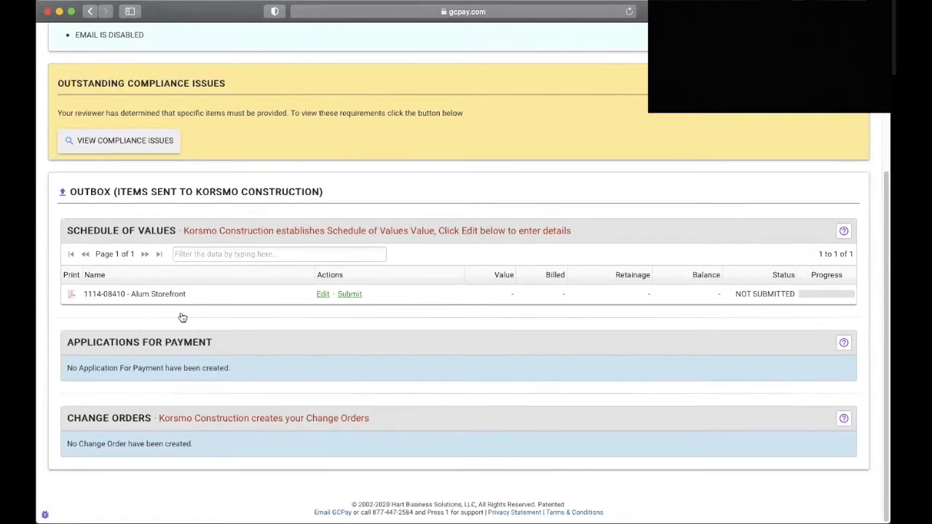
pyautogui.moveTo(379, 99)
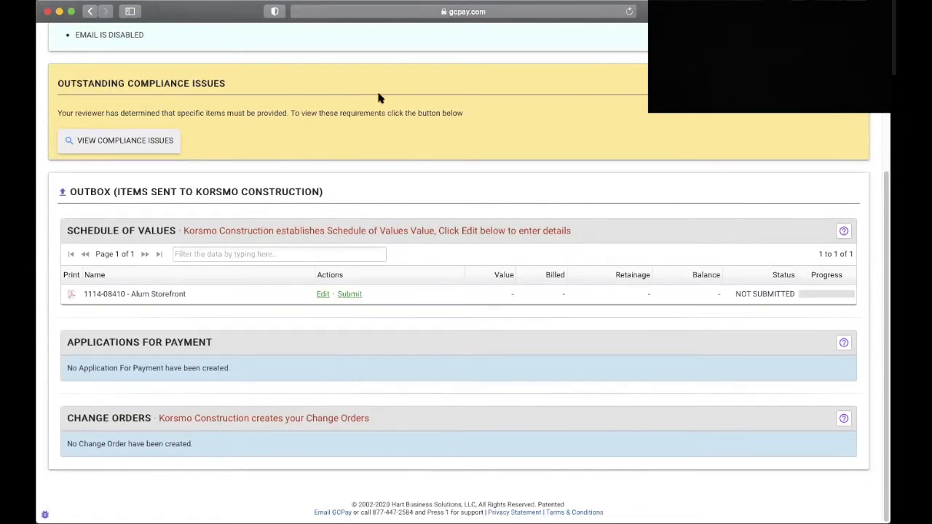
pyautogui.moveTo(110, 150)
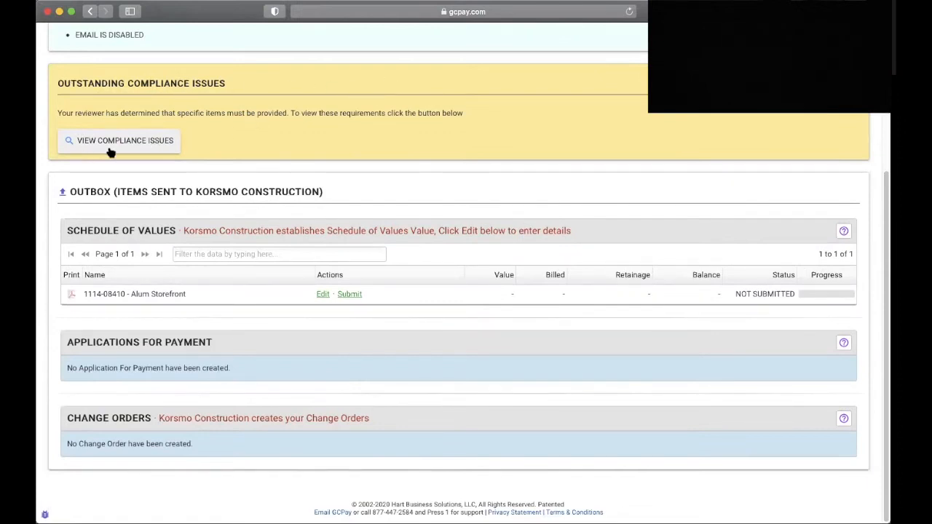
# View the outstanding compliance requirements and read the More Information submission instructions.
pyautogui.click(120, 140)
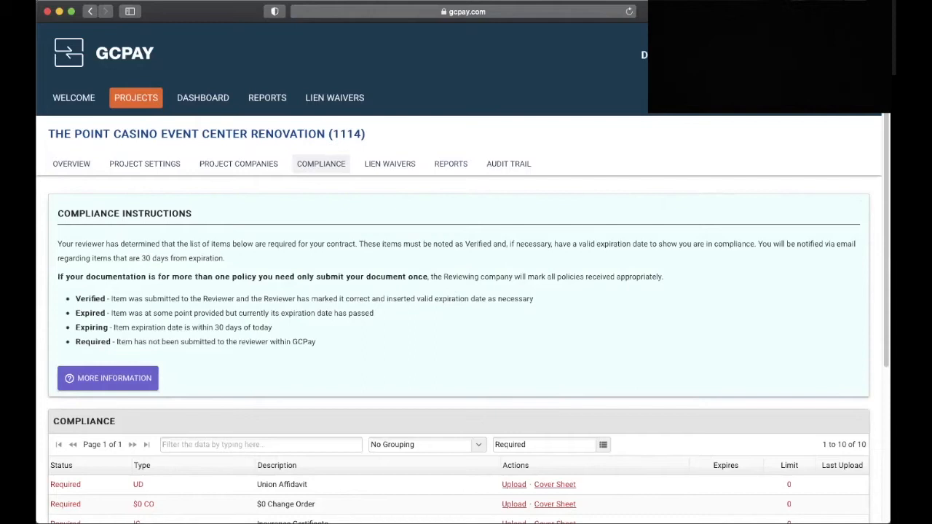
pyautogui.moveTo(112, 275)
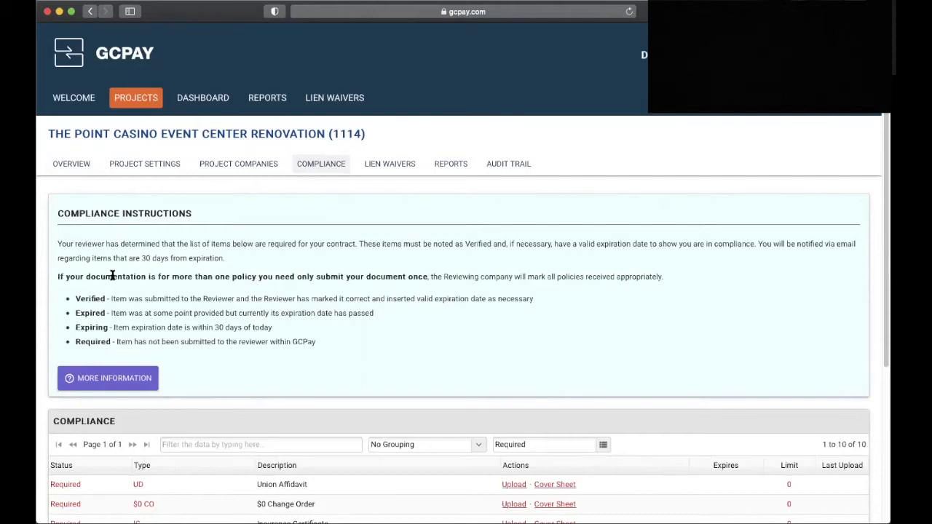
pyautogui.moveTo(104, 394)
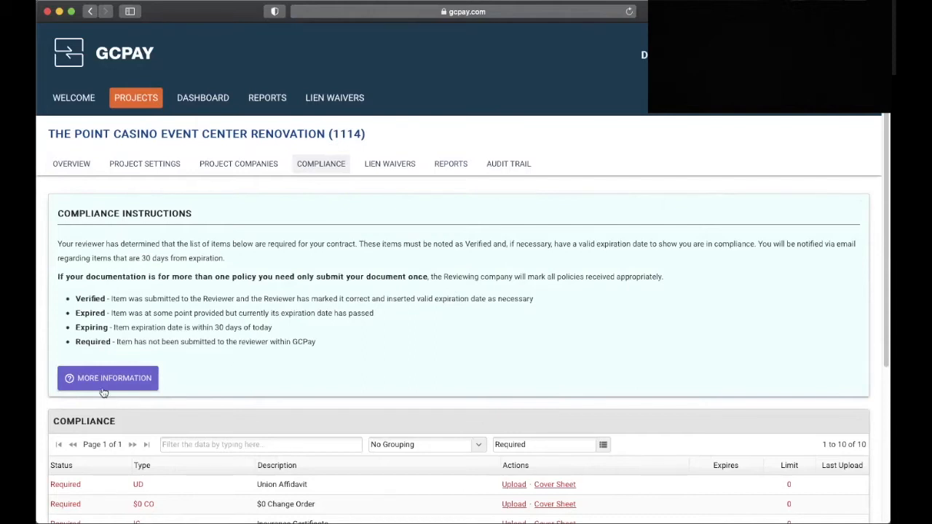
pyautogui.click(108, 379)
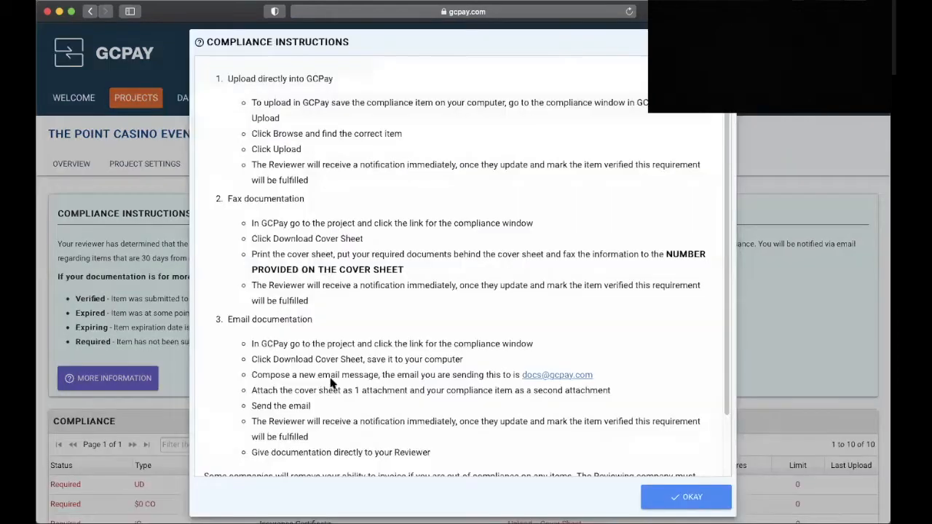
pyautogui.scroll(-3)
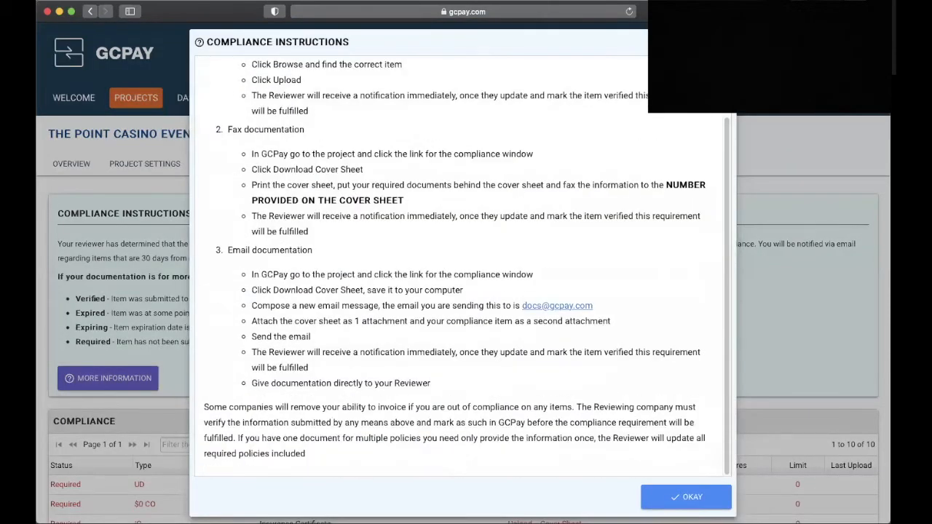
pyautogui.click(685, 497)
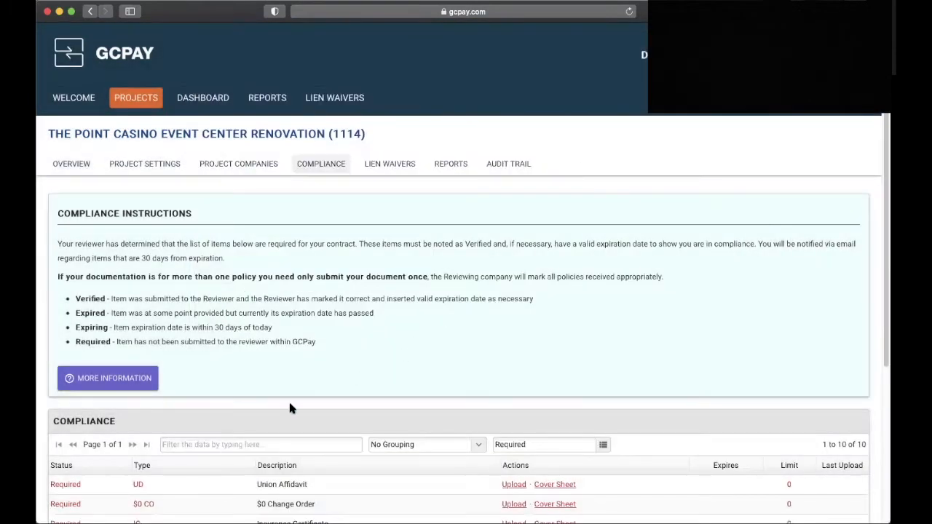
# Download the Cover Sheet for the Union Affidavit row in the Compliance table.
pyautogui.scroll(-3)
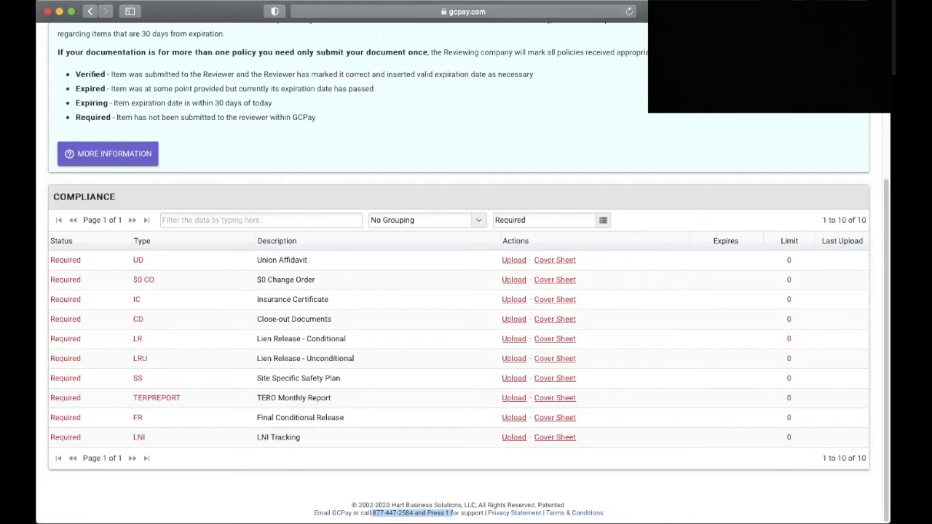
pyautogui.moveTo(204, 272)
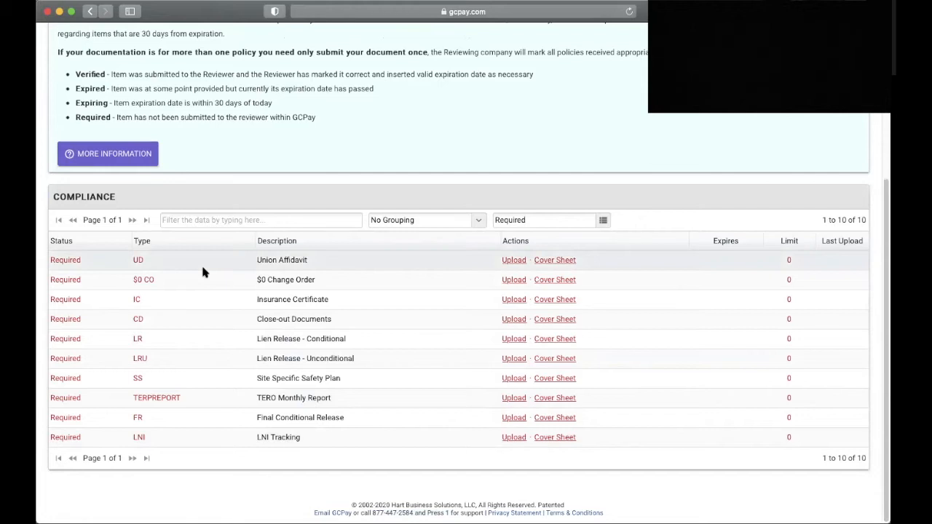
pyautogui.scroll(3)
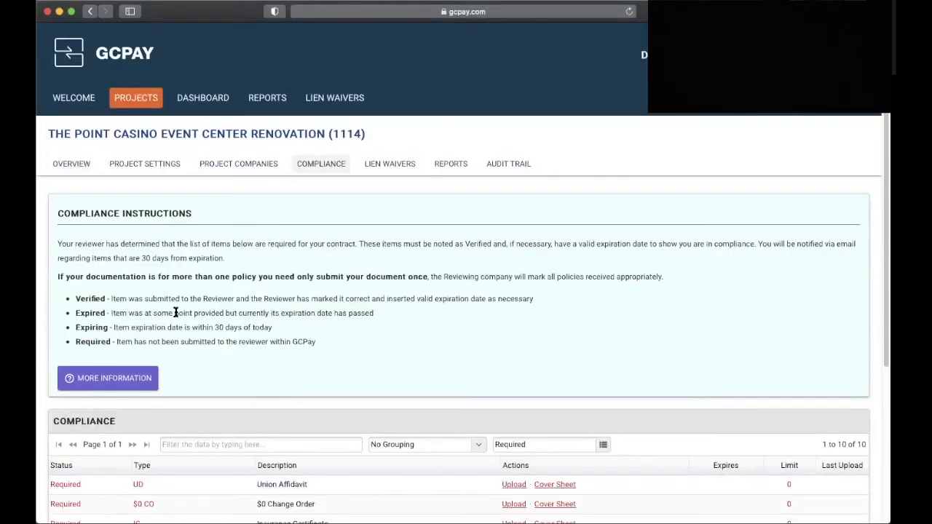
pyautogui.scroll(-3)
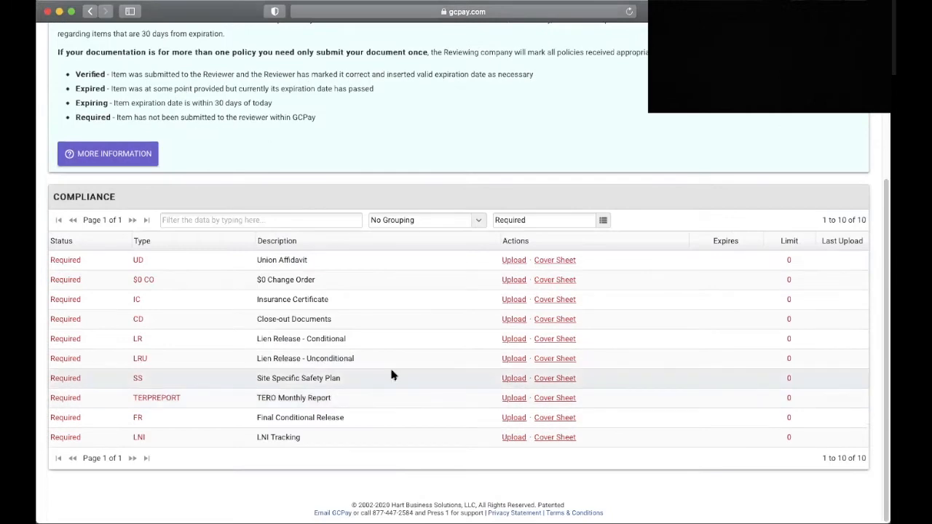
pyautogui.moveTo(396, 247)
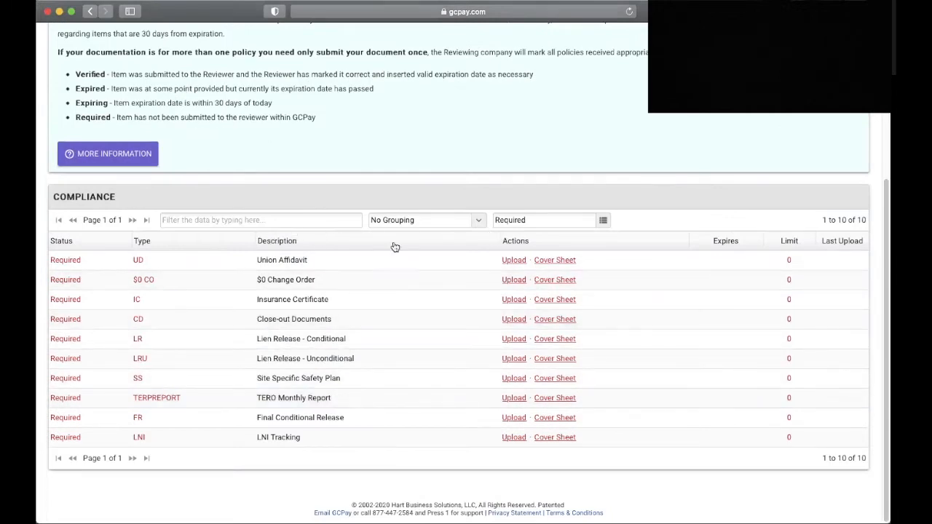
pyautogui.moveTo(408, 264)
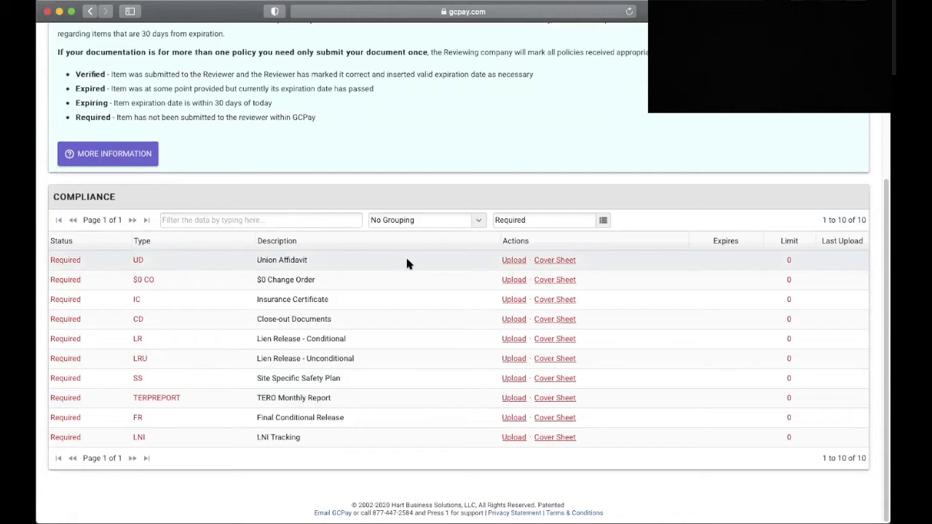
pyautogui.moveTo(269, 264)
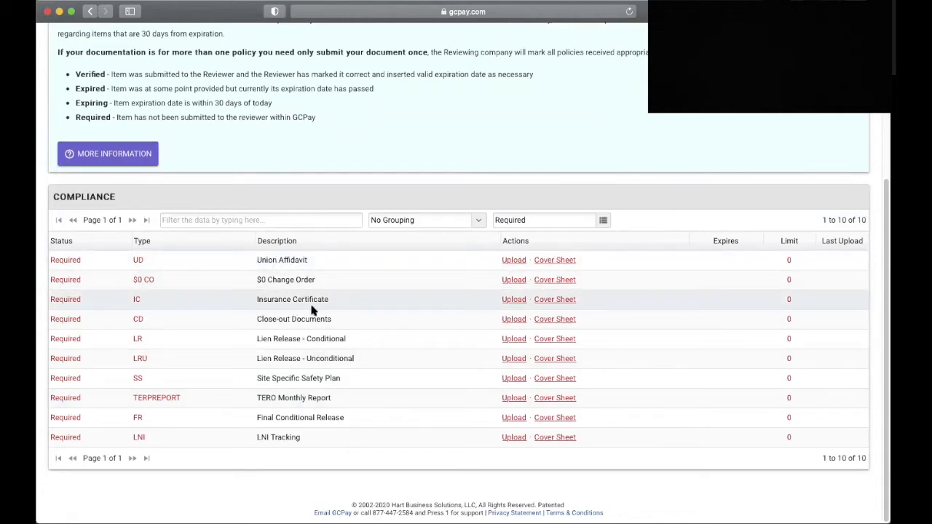
pyautogui.moveTo(347, 464)
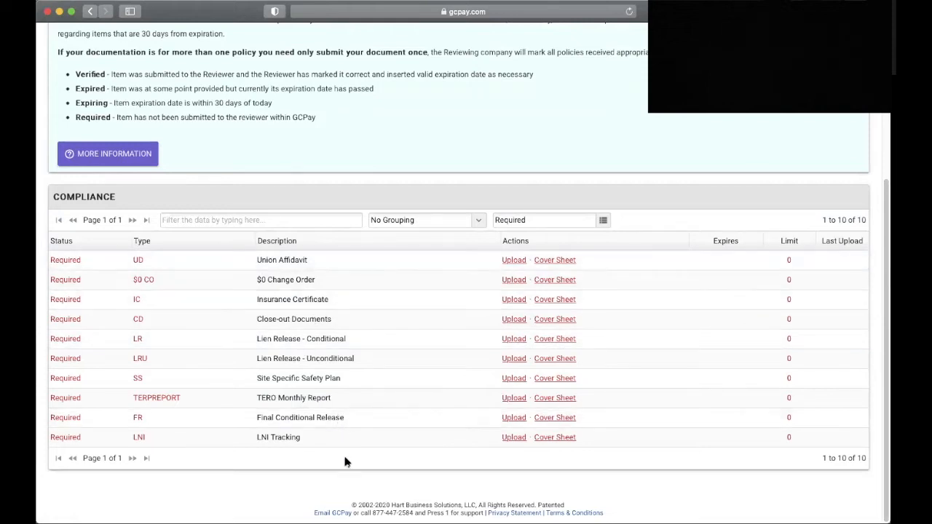
pyautogui.moveTo(707, 427)
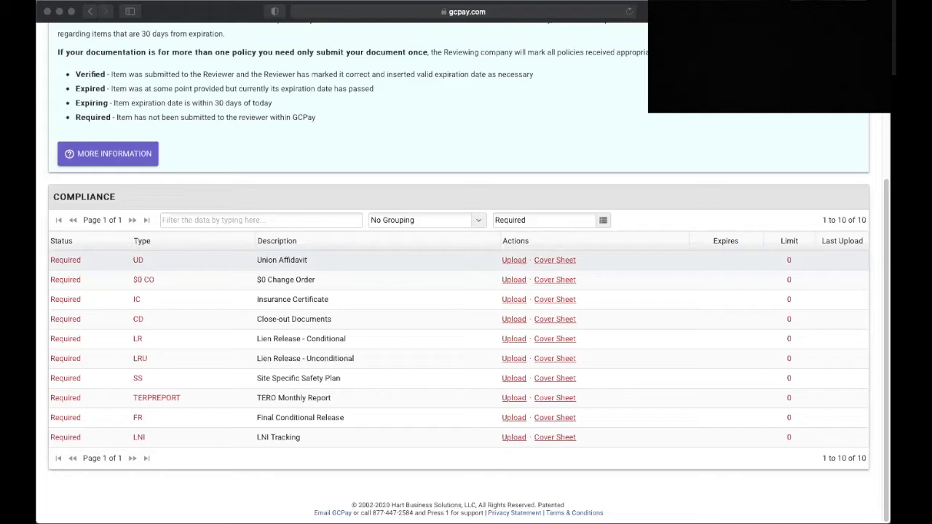
pyautogui.click(555, 260)
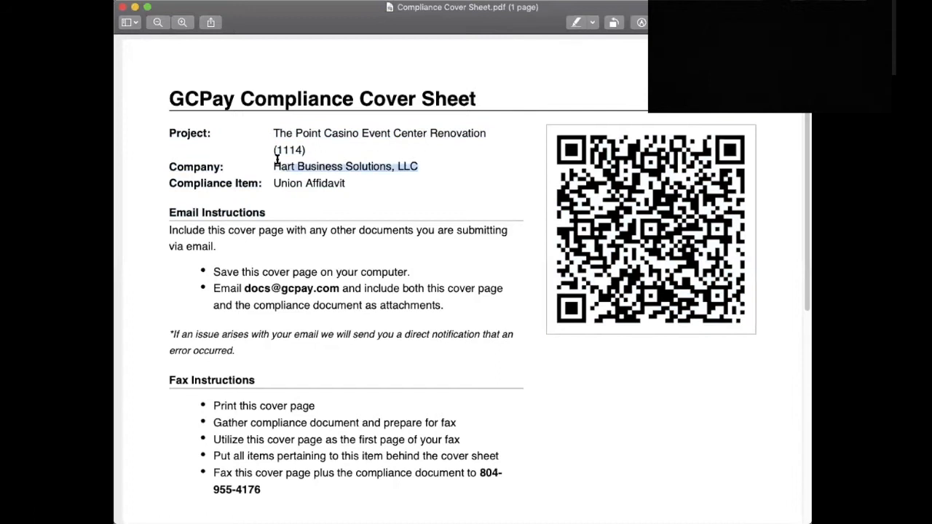
pyautogui.moveTo(384, 202)
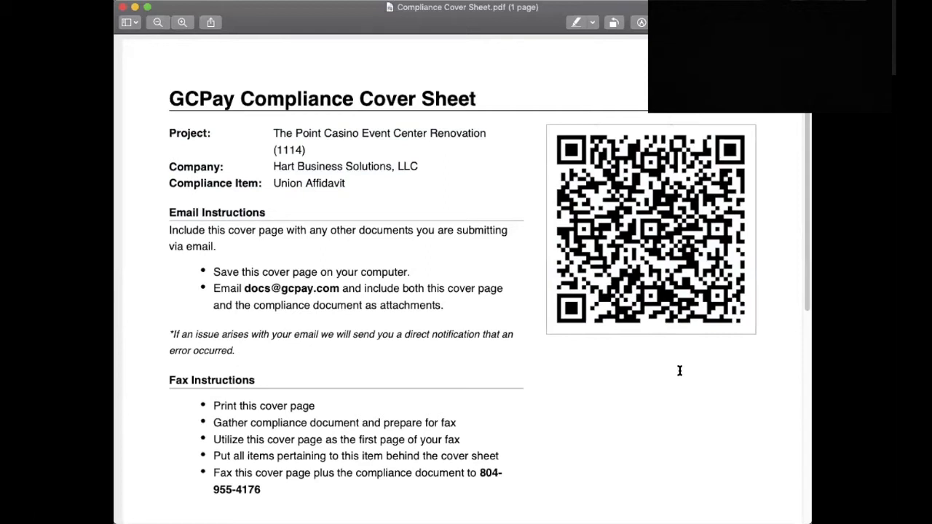
pyautogui.moveTo(682, 422)
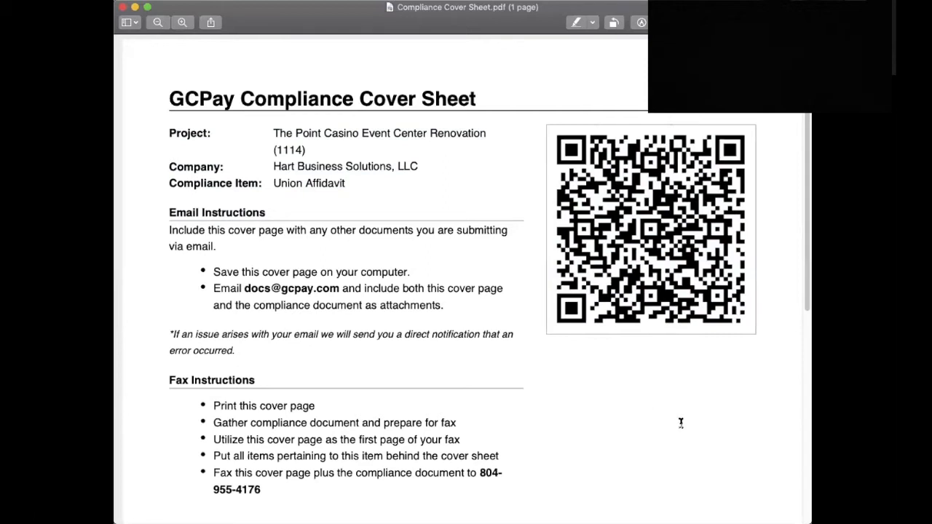
pyautogui.moveTo(558, 378)
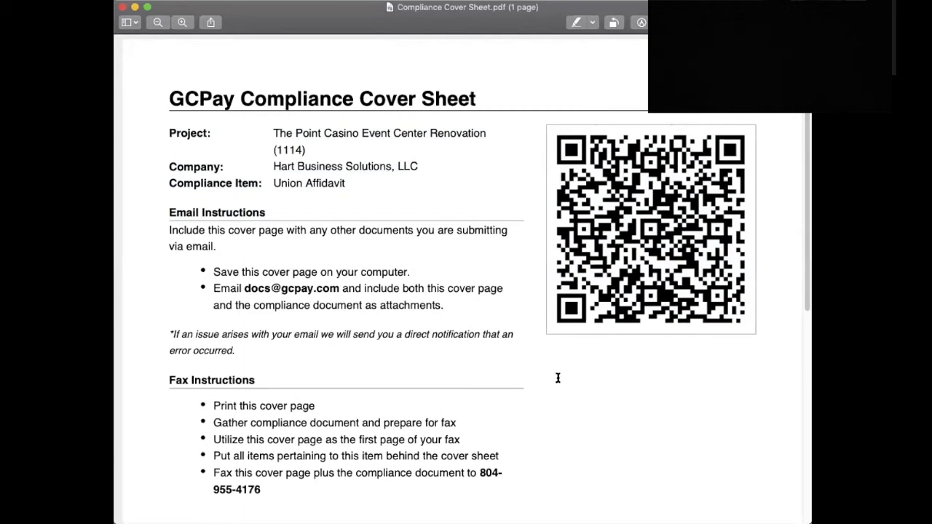
pyautogui.moveTo(568, 395)
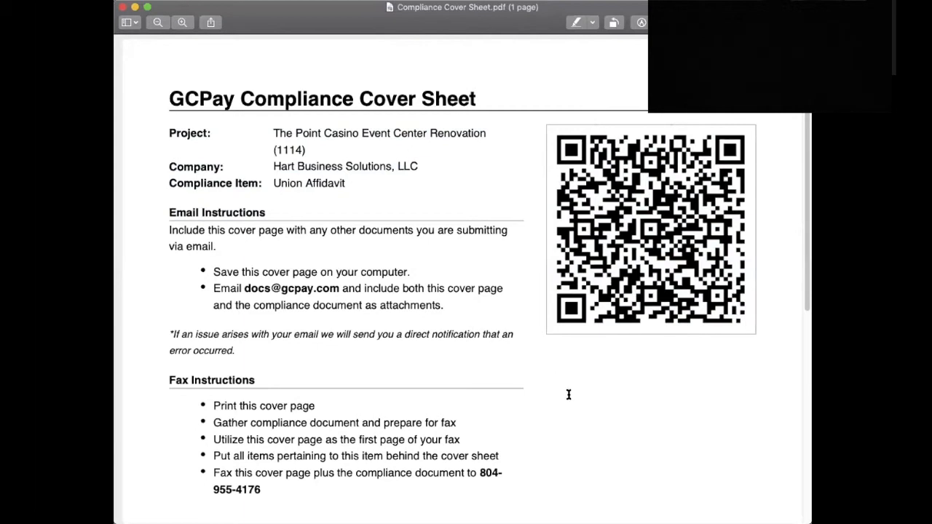
# Scroll through the cover sheet's email, fax and upload submission instructions in Preview.
pyautogui.scroll(-3)
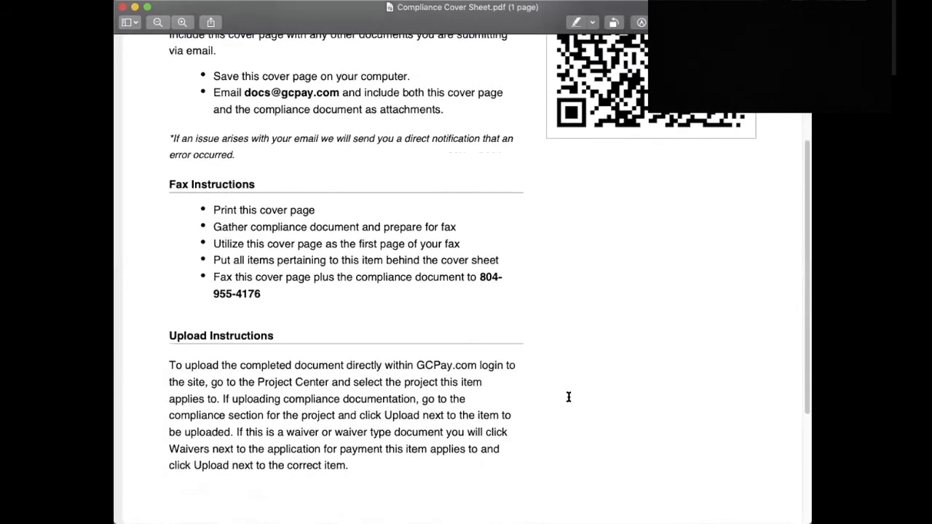
pyautogui.moveTo(154, 335)
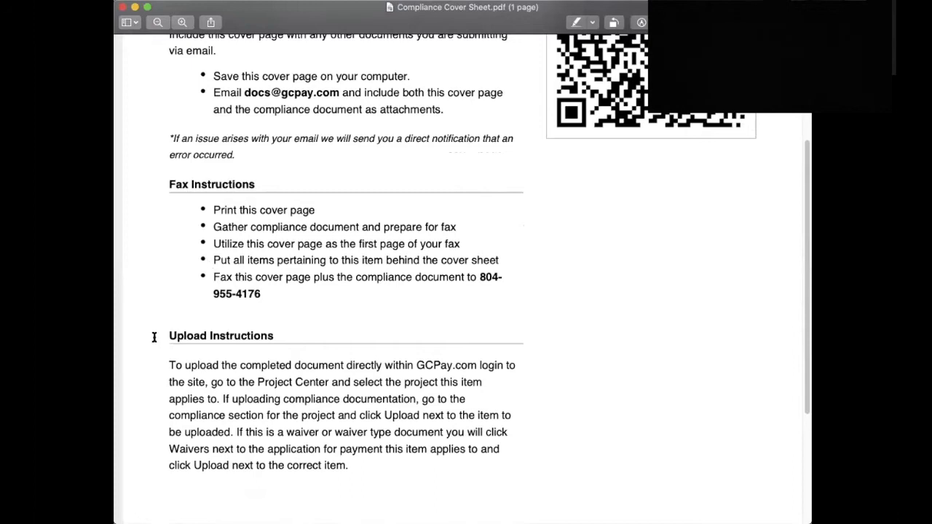
pyautogui.moveTo(575, 323)
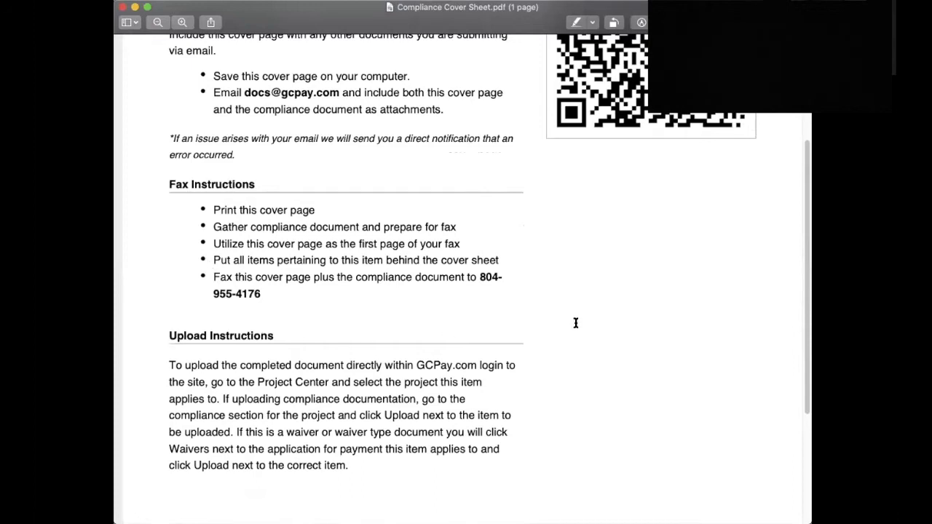
pyautogui.moveTo(618, 332)
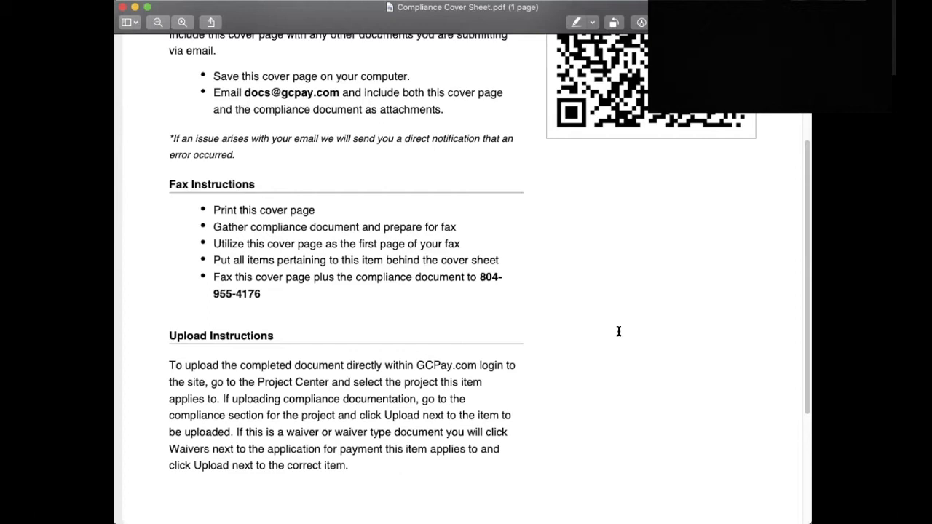
pyautogui.moveTo(599, 414)
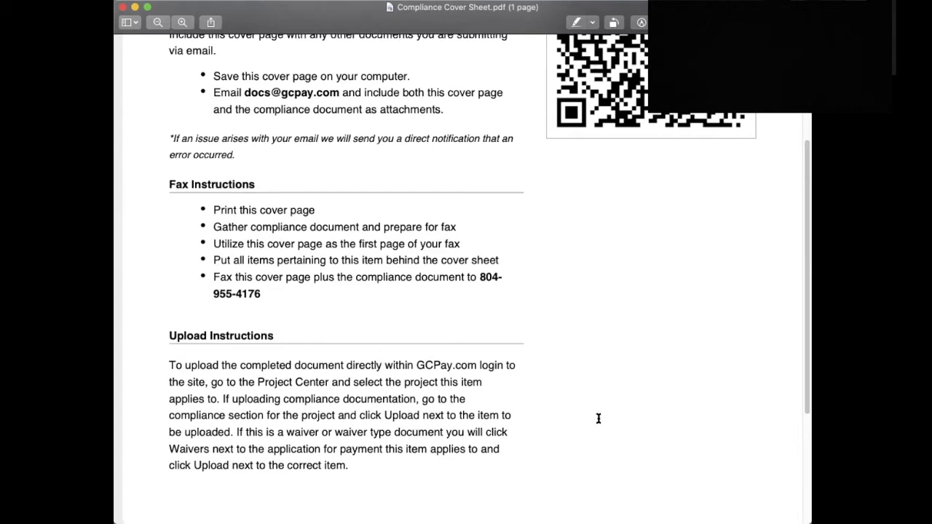
pyautogui.scroll(3)
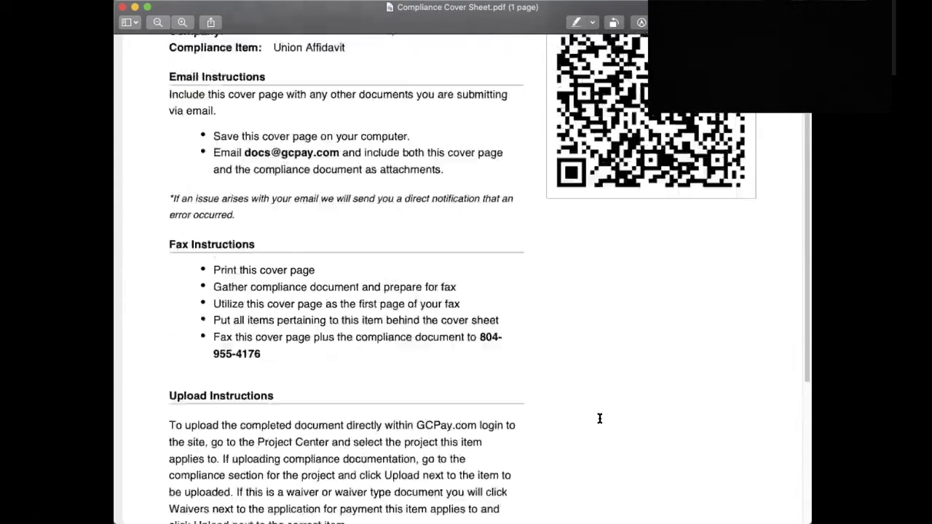
pyautogui.scroll(3)
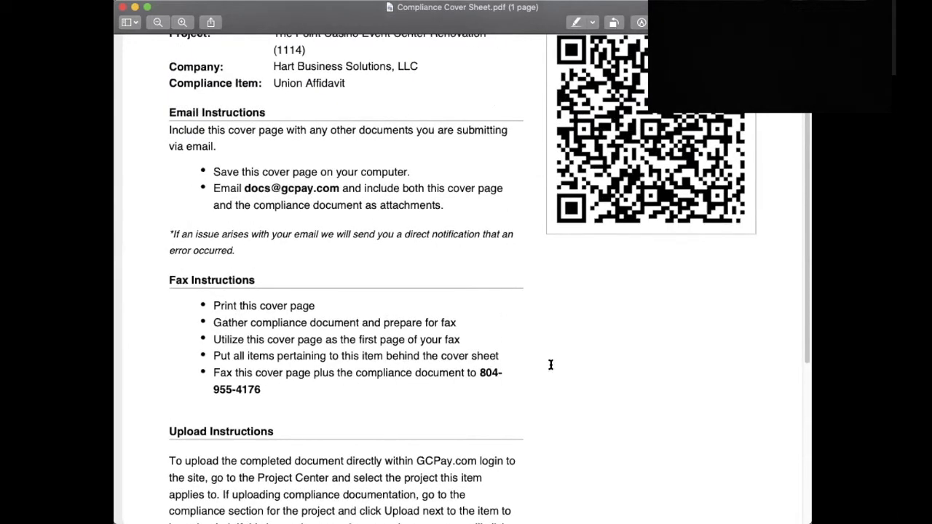
pyautogui.moveTo(601, 394)
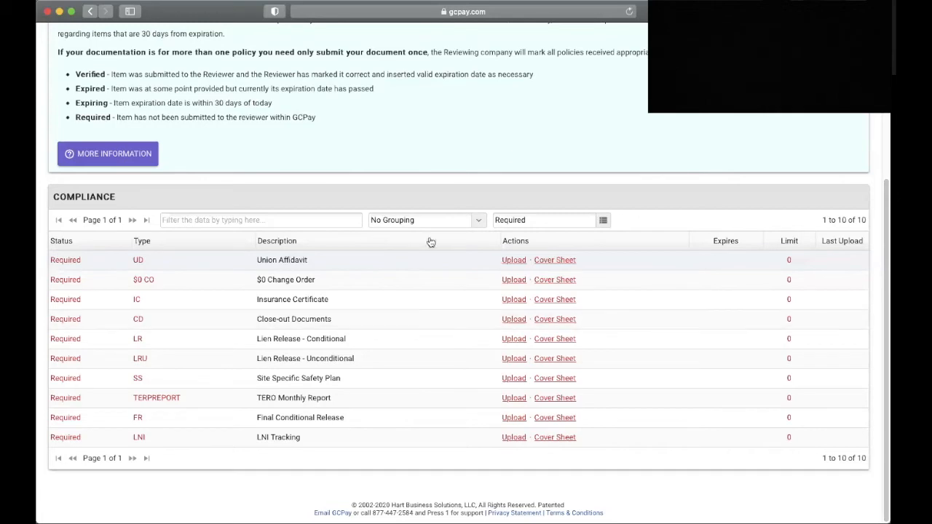
pyautogui.moveTo(440, 269)
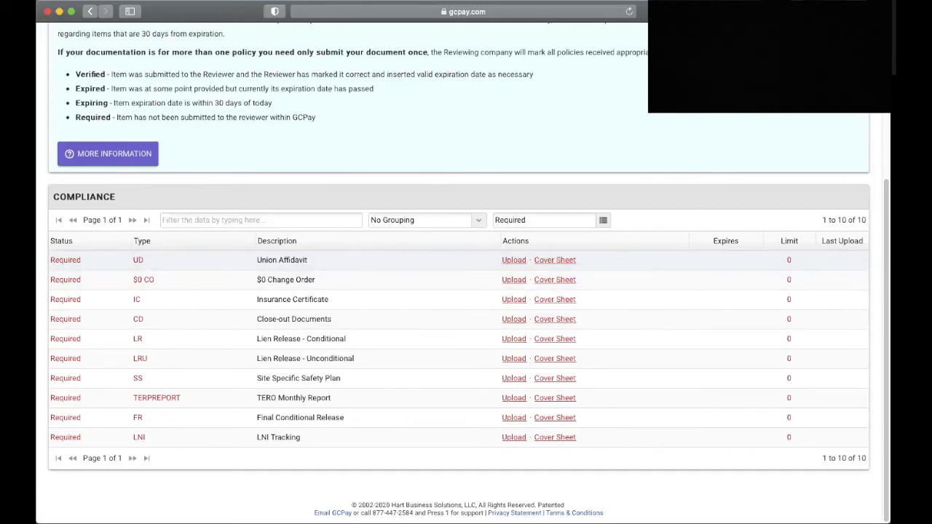
pyautogui.moveTo(492, 243)
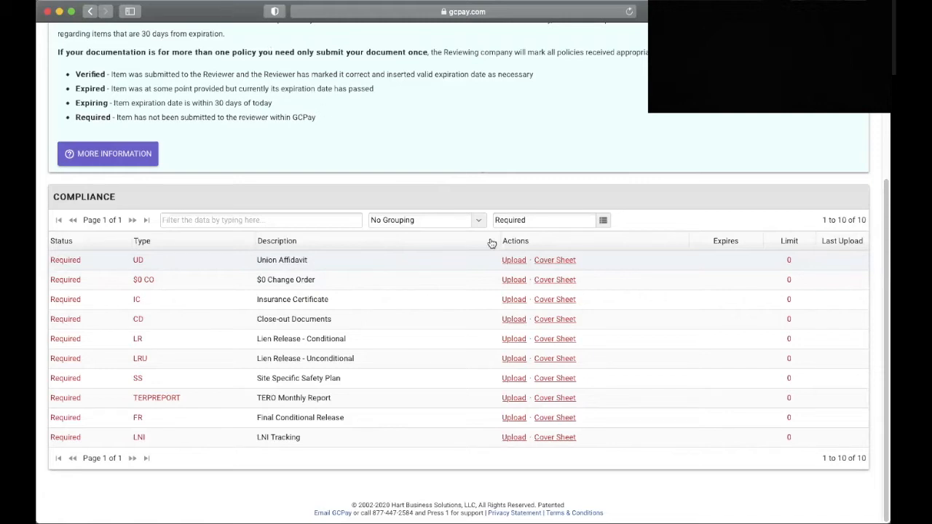
pyautogui.moveTo(512, 260)
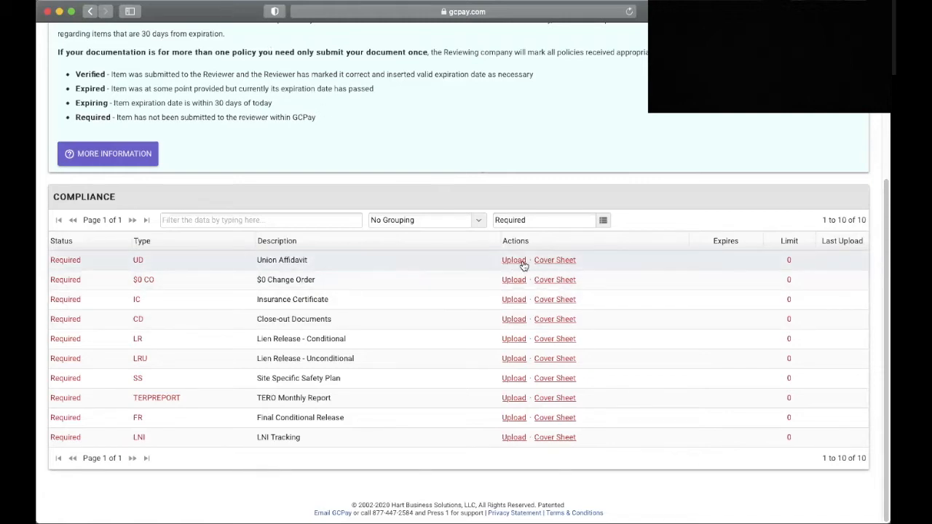
# Return to the project overview's Outbox Schedule of Values section for 1114-08410 Alum Storefront.
pyautogui.scroll(3)
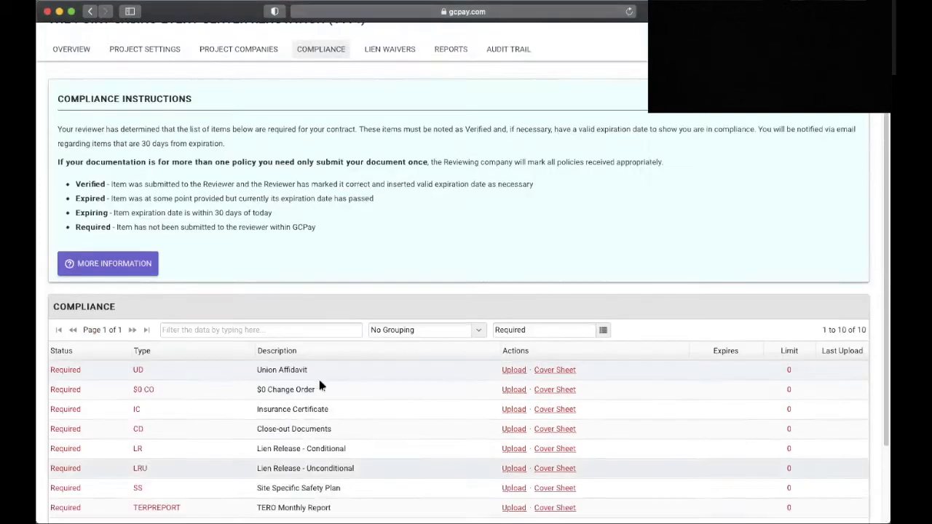
pyautogui.scroll(3)
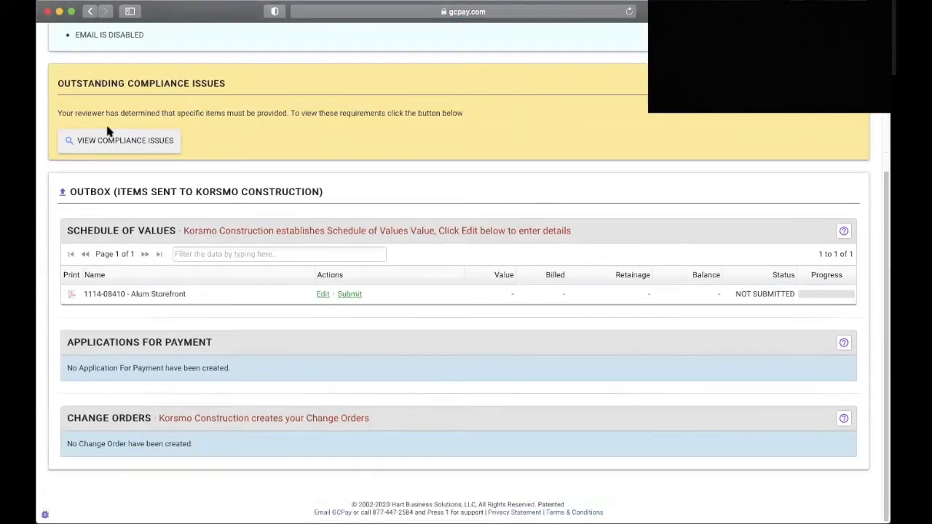
pyautogui.moveTo(193, 230)
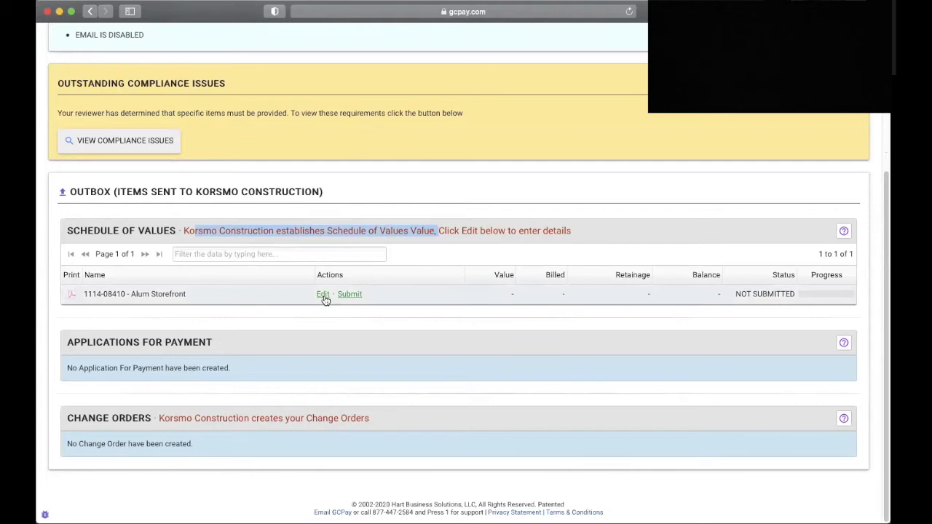
pyautogui.click(322, 294)
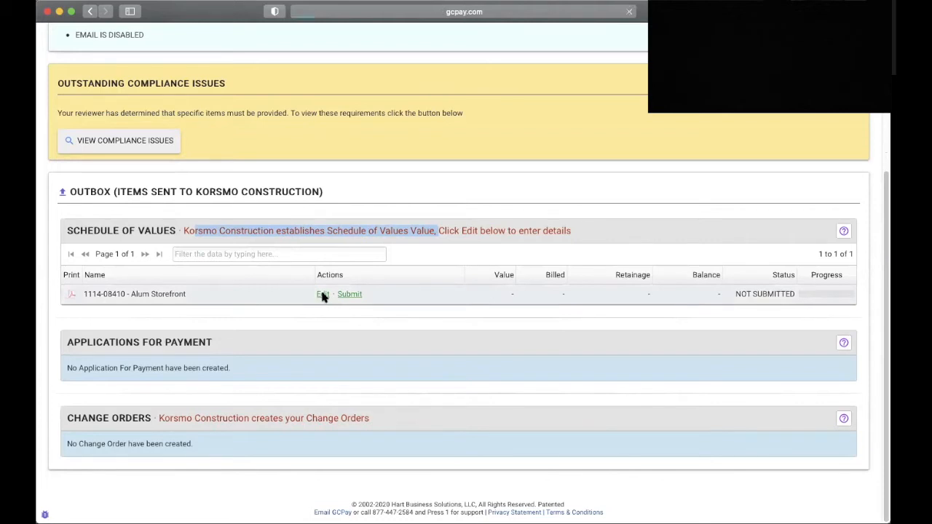
# Edit the Alum Storefront schedule of values and read the More Information instructions for building it.
pyautogui.click(320, 294)
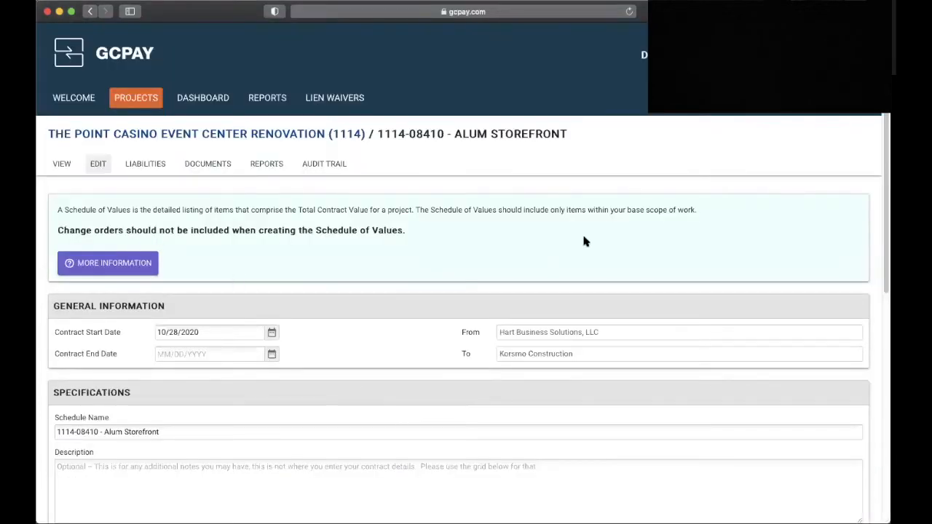
pyautogui.moveTo(501, 241)
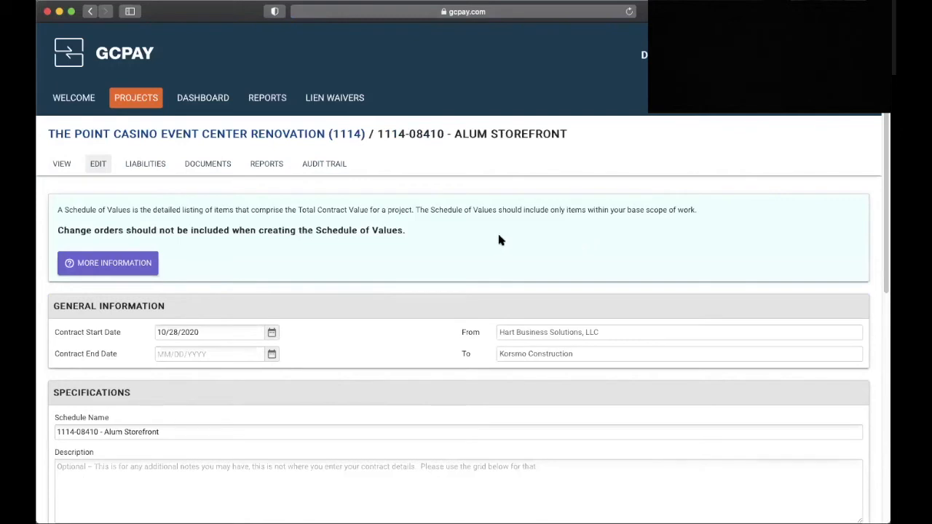
pyautogui.moveTo(108, 262)
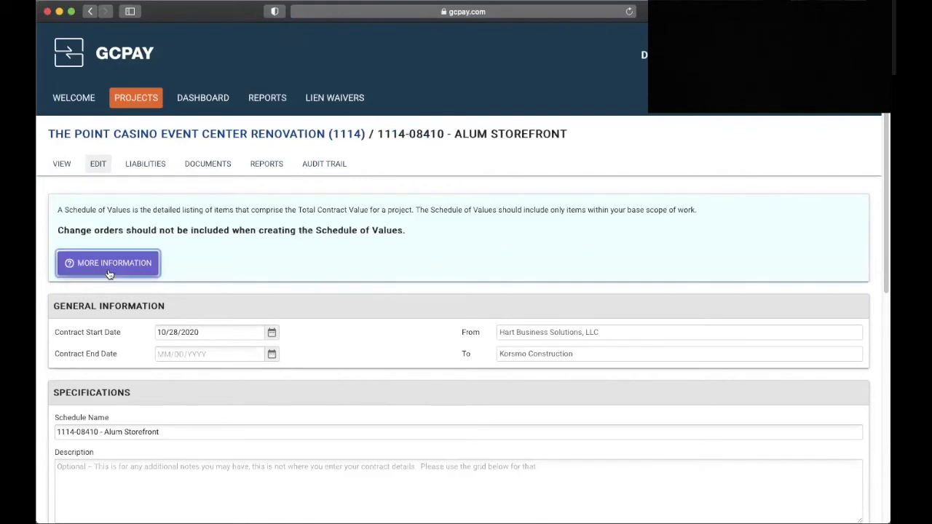
pyautogui.click(108, 262)
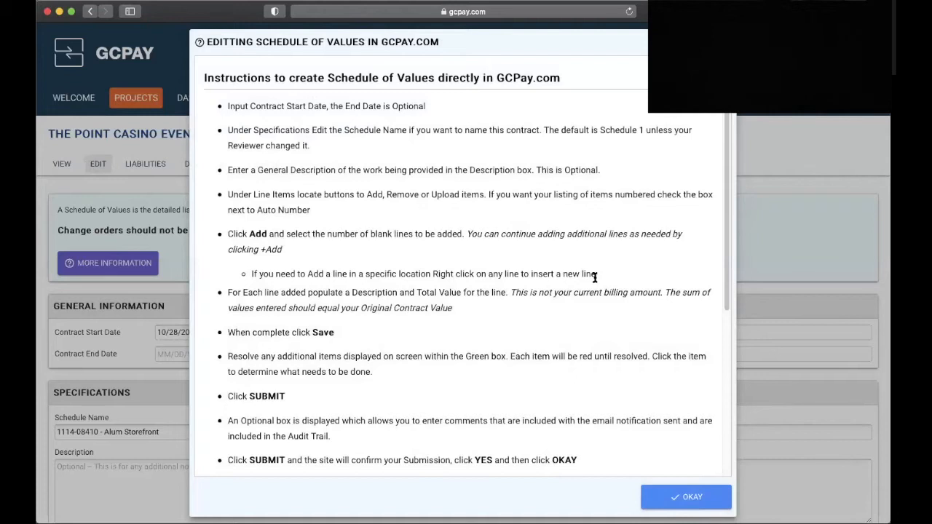
pyautogui.click(685, 497)
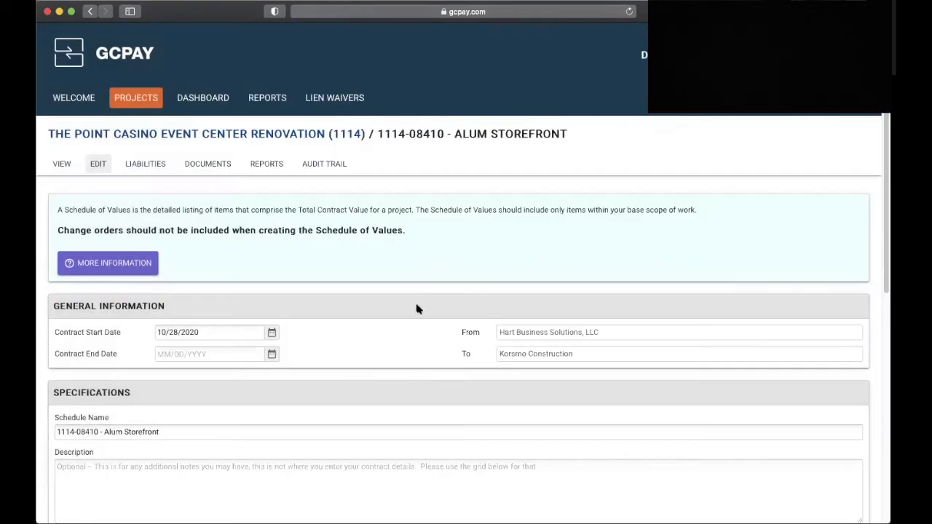
pyautogui.scroll(-3)
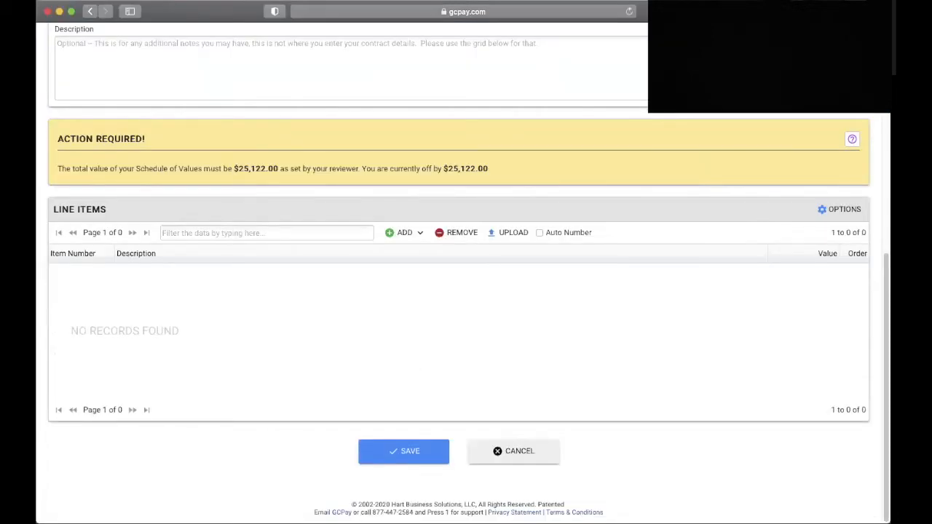
pyautogui.scroll(3)
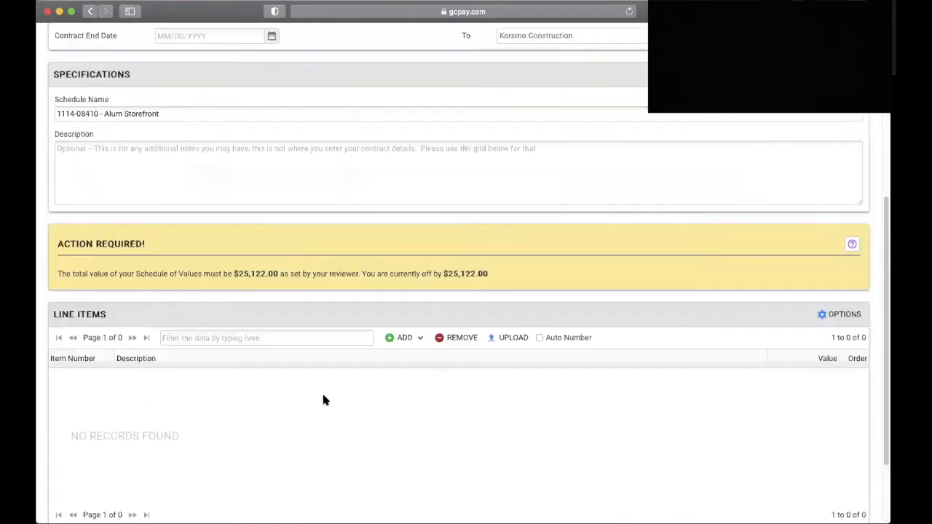
pyautogui.scroll(3)
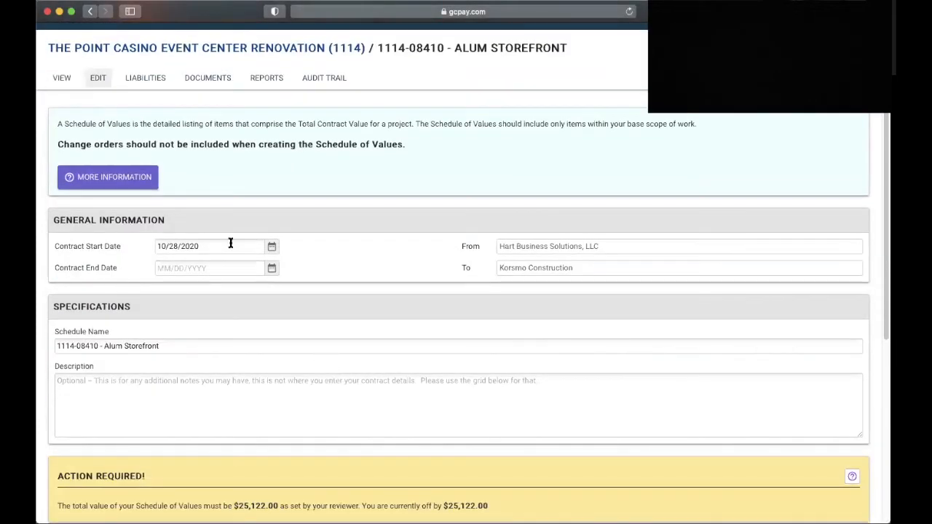
pyautogui.moveTo(457, 268)
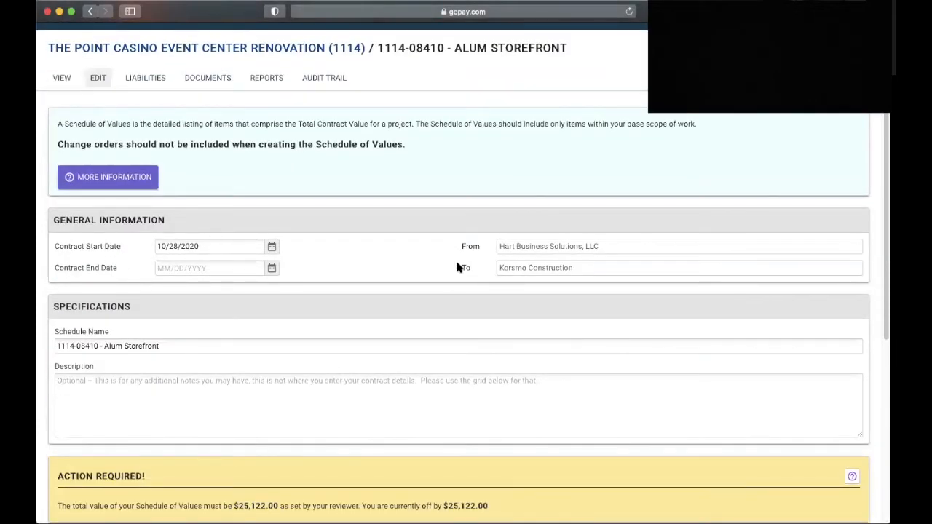
pyautogui.moveTo(463, 255)
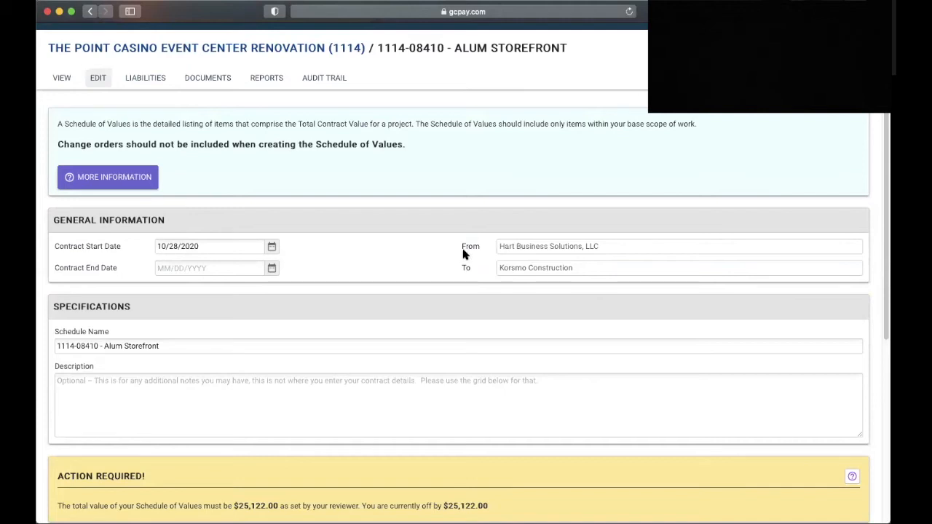
pyautogui.moveTo(591, 254)
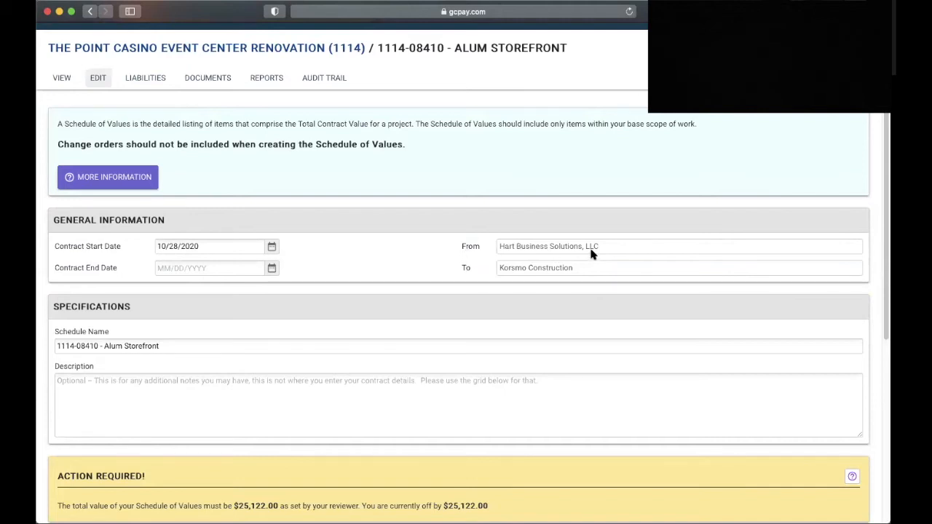
pyautogui.moveTo(469, 274)
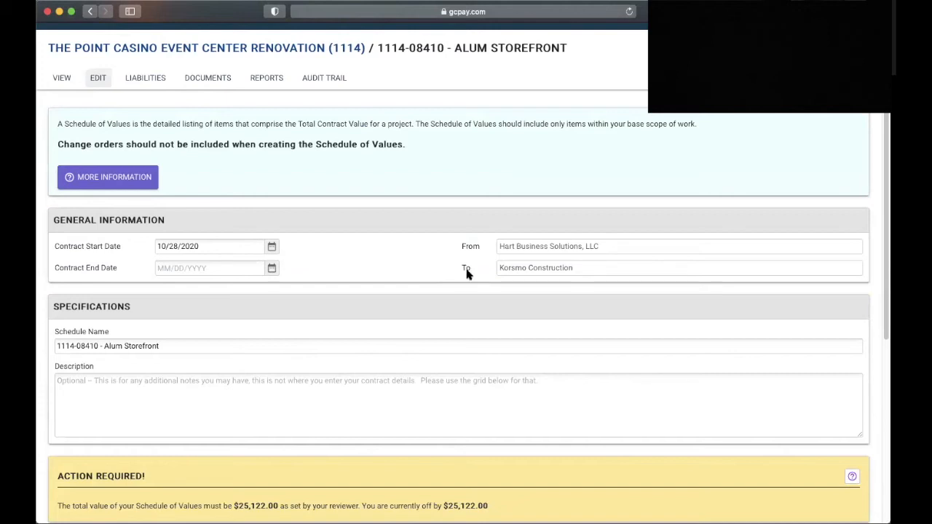
pyautogui.moveTo(353, 373)
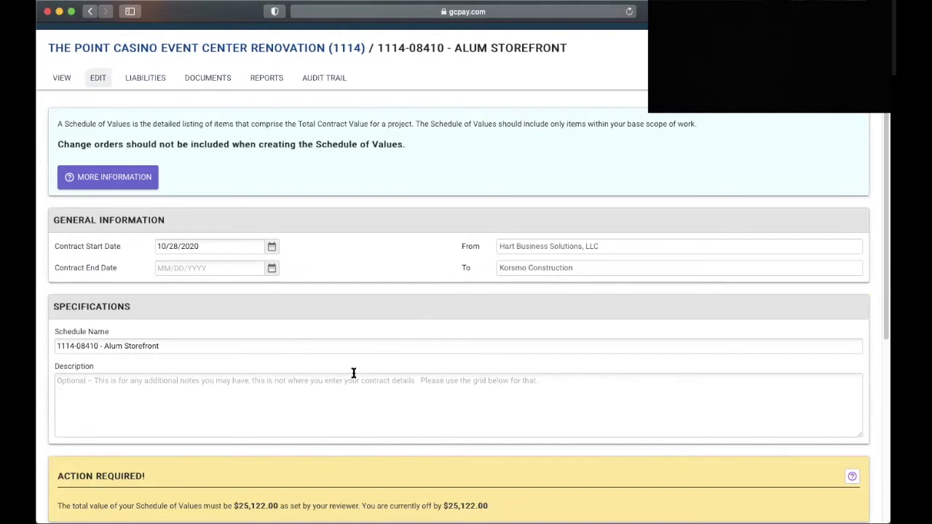
pyautogui.scroll(-3)
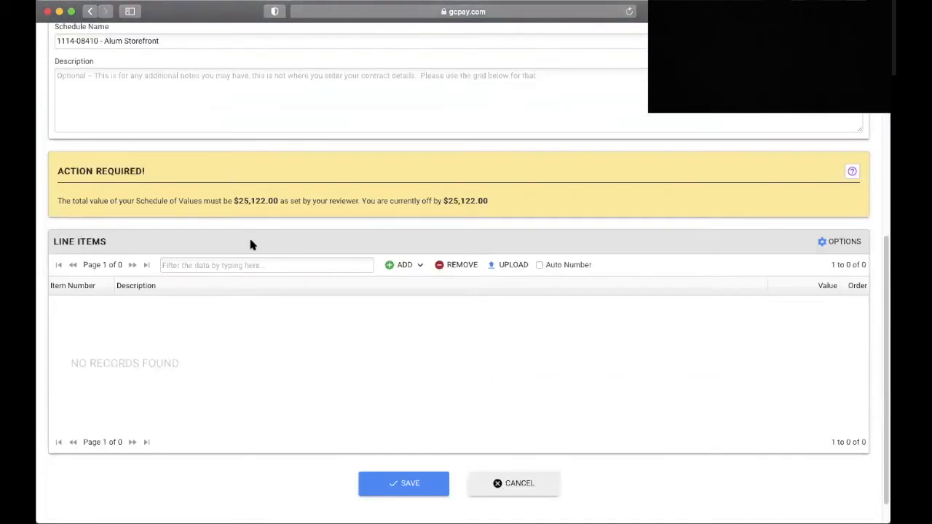
pyautogui.moveTo(88, 202)
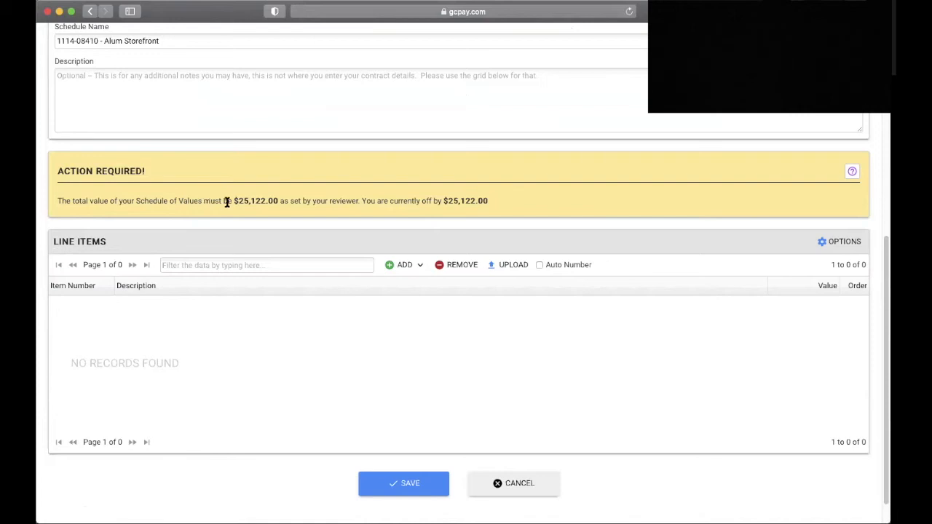
pyautogui.moveTo(262, 212)
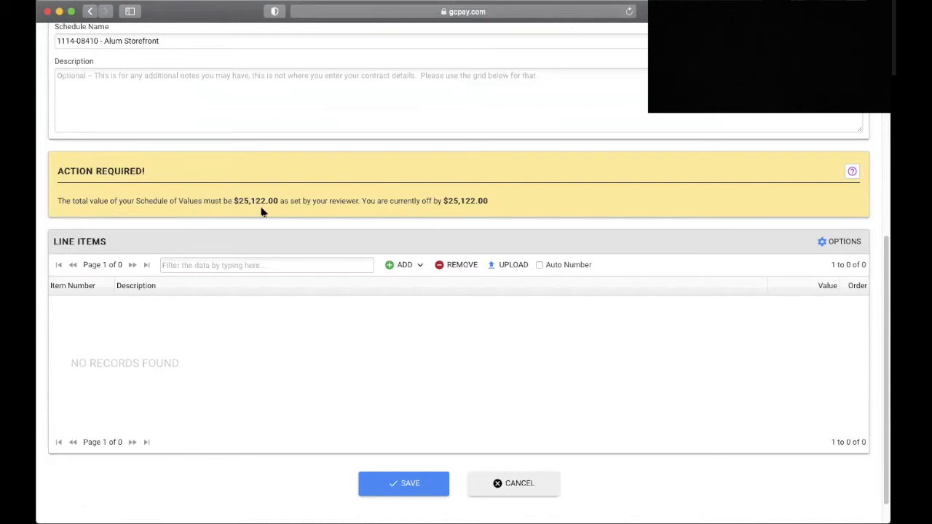
pyautogui.moveTo(309, 240)
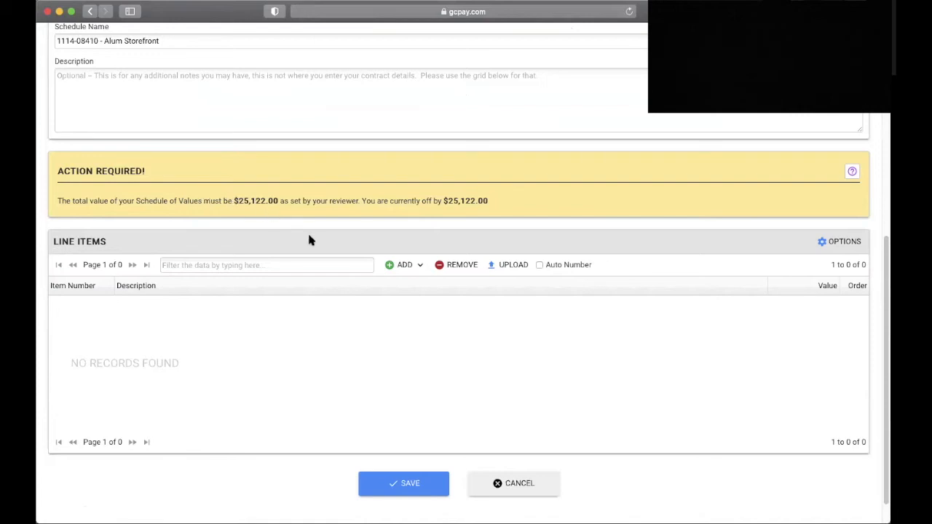
pyautogui.moveTo(500, 206)
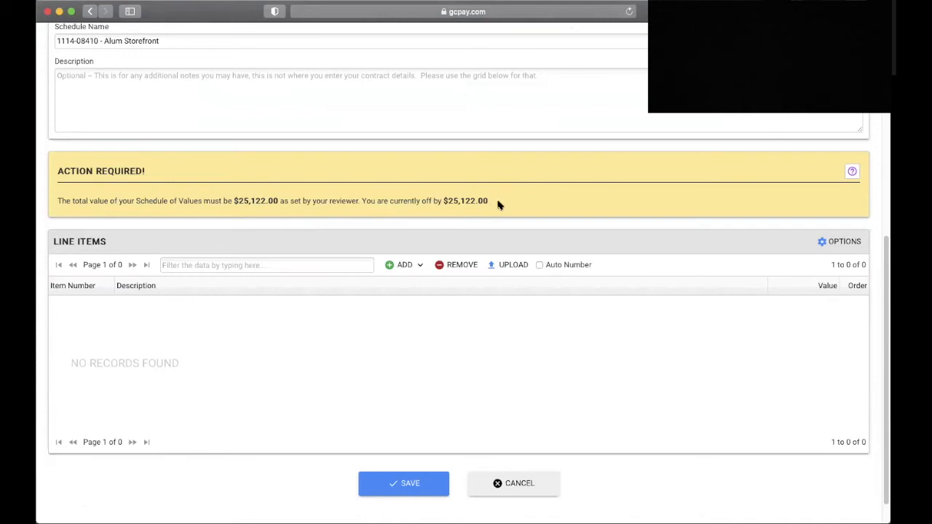
pyautogui.moveTo(498, 224)
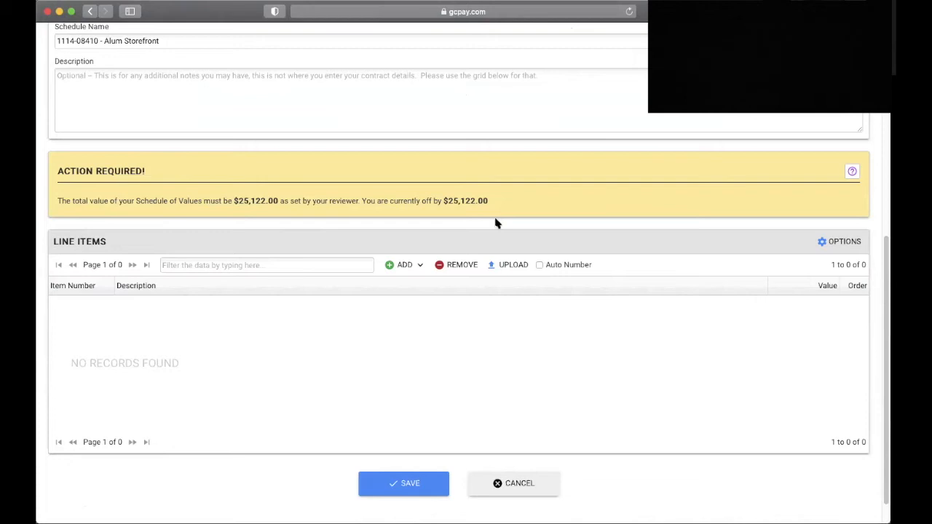
pyautogui.moveTo(512, 265)
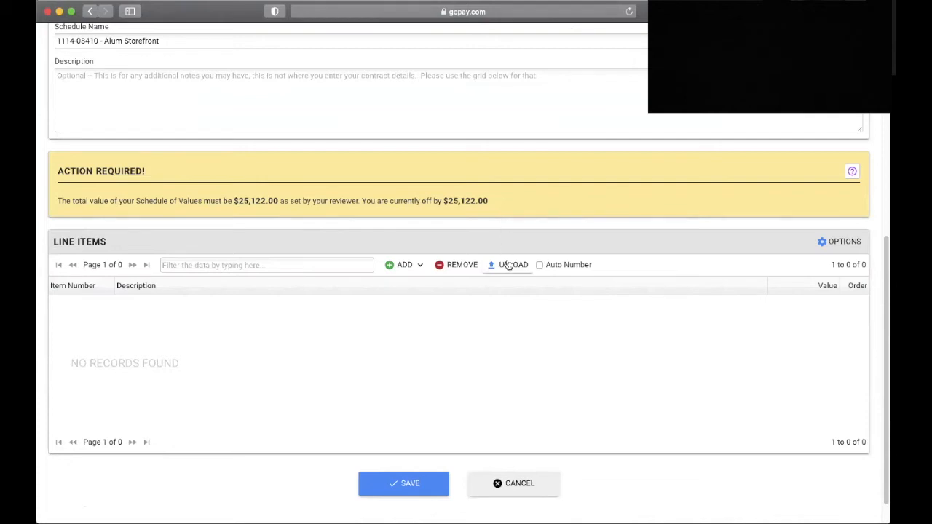
pyautogui.click(513, 265)
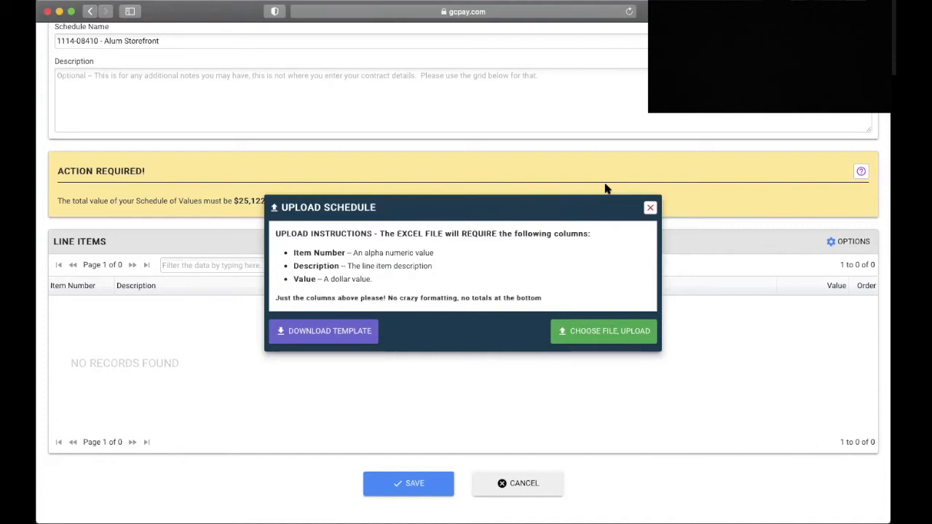
pyautogui.moveTo(326, 358)
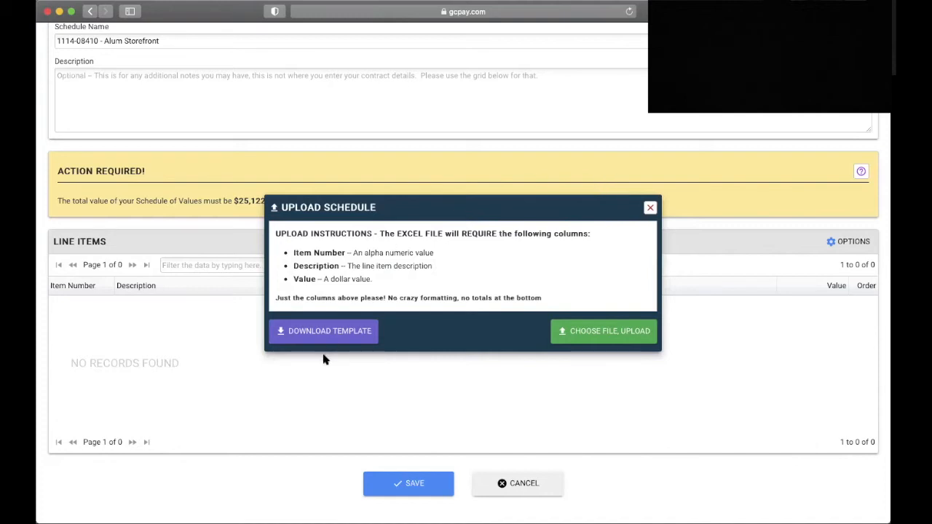
pyautogui.moveTo(323, 342)
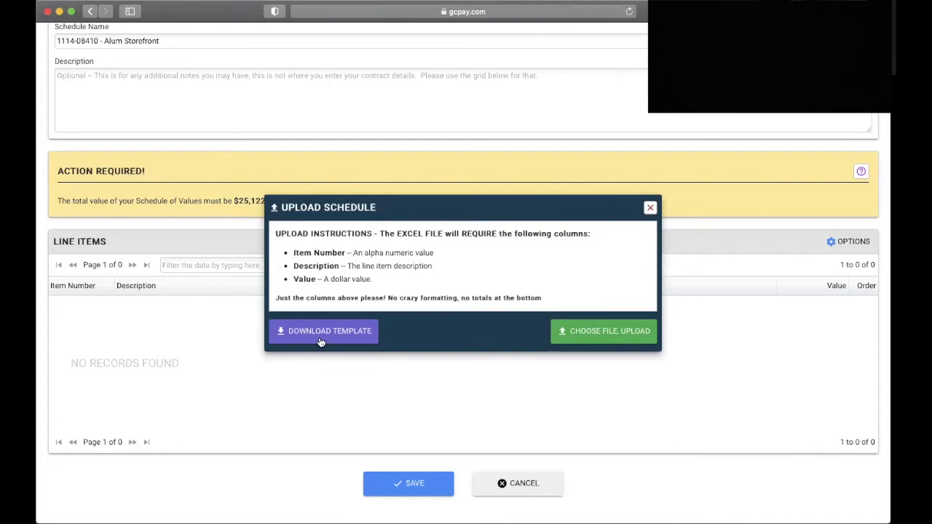
pyautogui.click(650, 207)
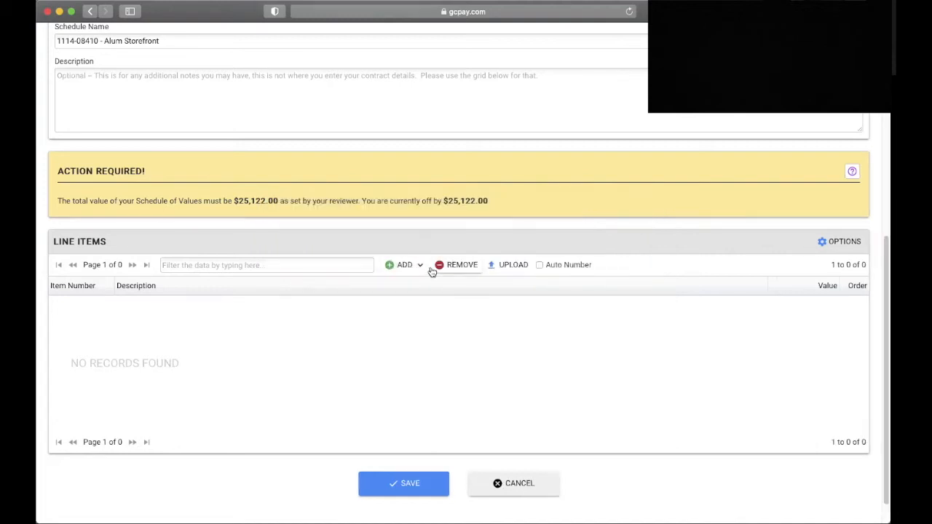
# Add two blank line items and give the first a value of $25,000.00.
pyautogui.click(405, 265)
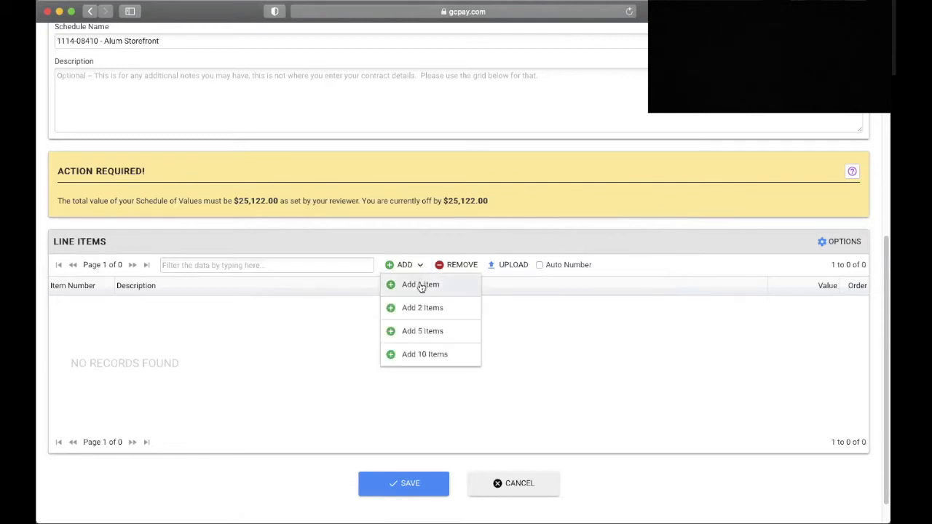
pyautogui.click(420, 284)
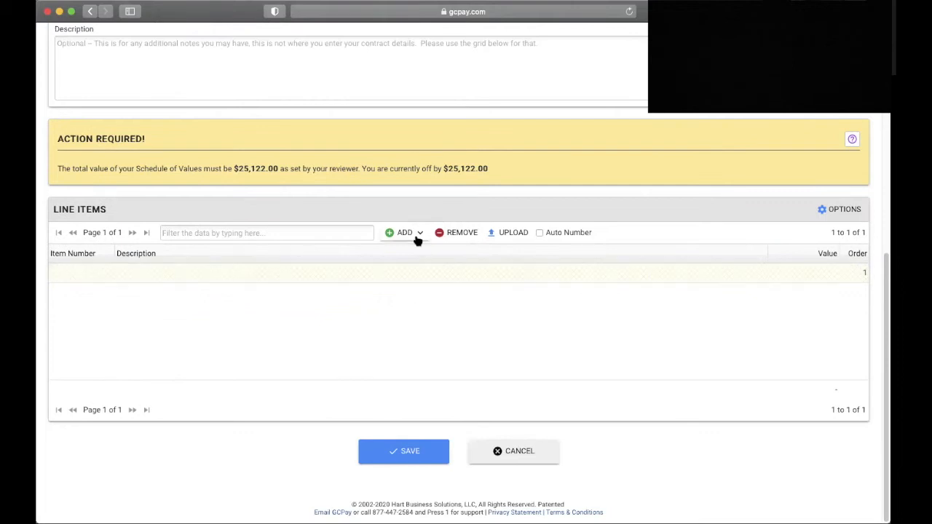
pyautogui.click(419, 233)
pyautogui.write('Desc 1')
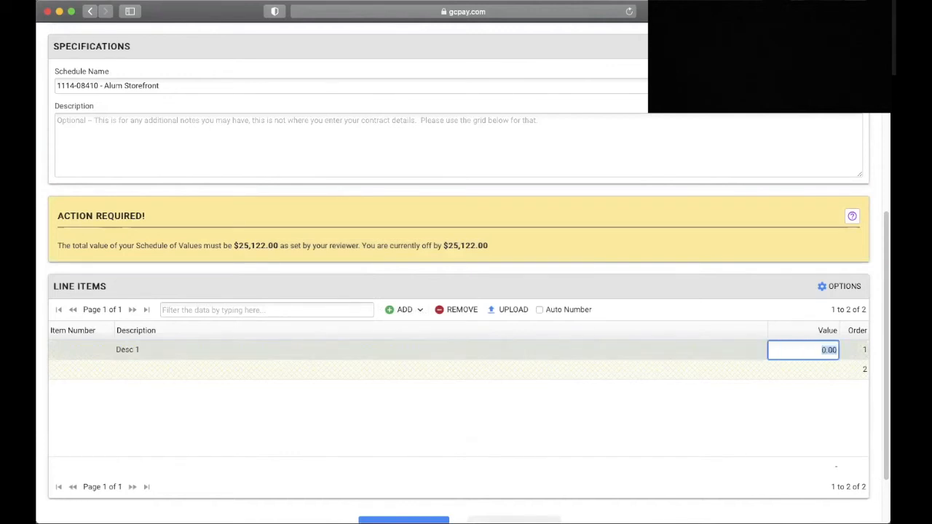
pyautogui.write('25000')
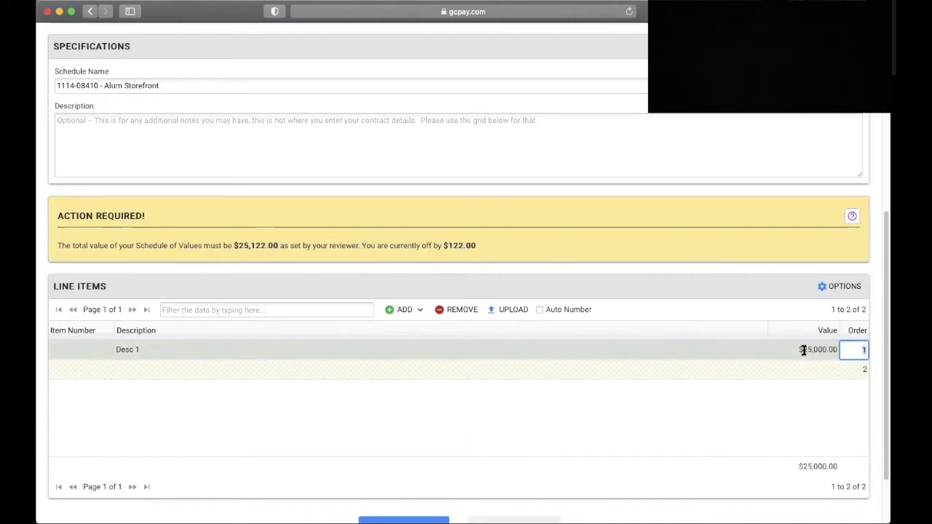
pyautogui.moveTo(801, 349)
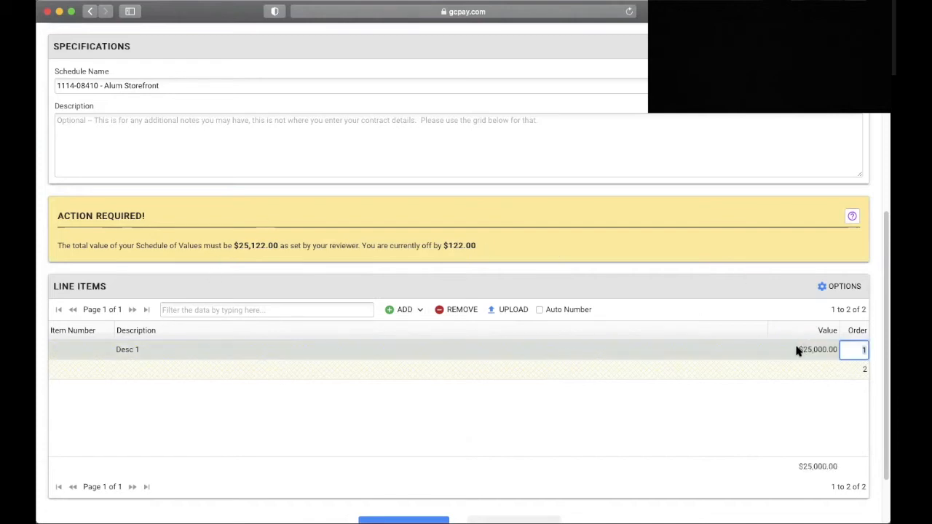
pyautogui.moveTo(789, 351)
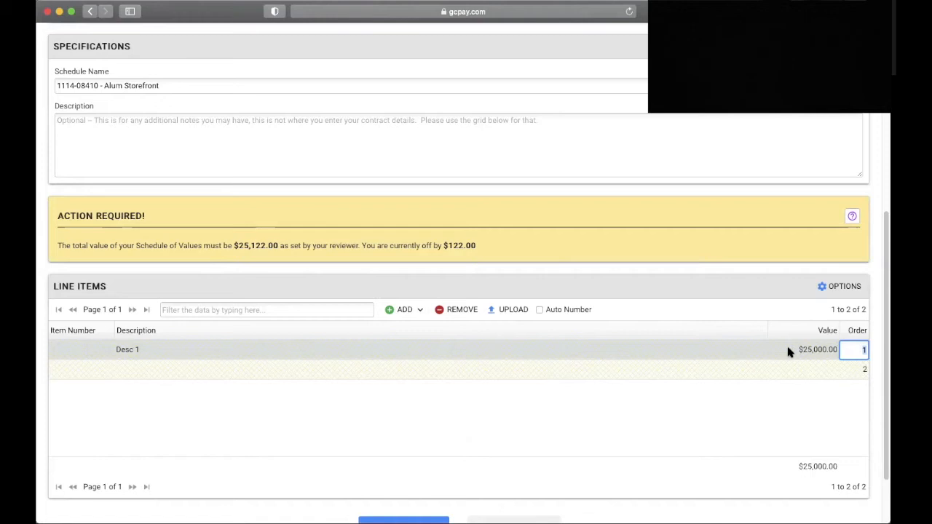
pyautogui.moveTo(393, 242)
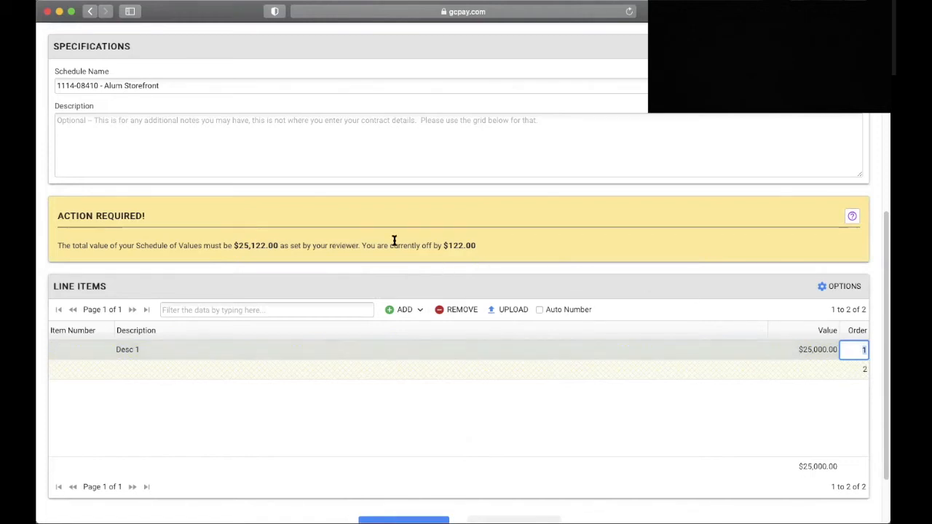
pyautogui.moveTo(450, 245)
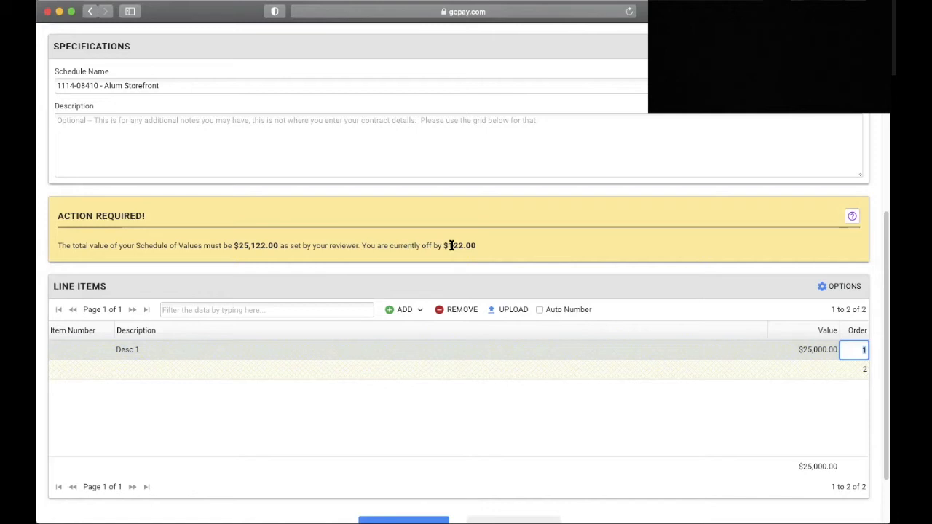
pyautogui.moveTo(245, 245)
pyautogui.write('Desc 2')
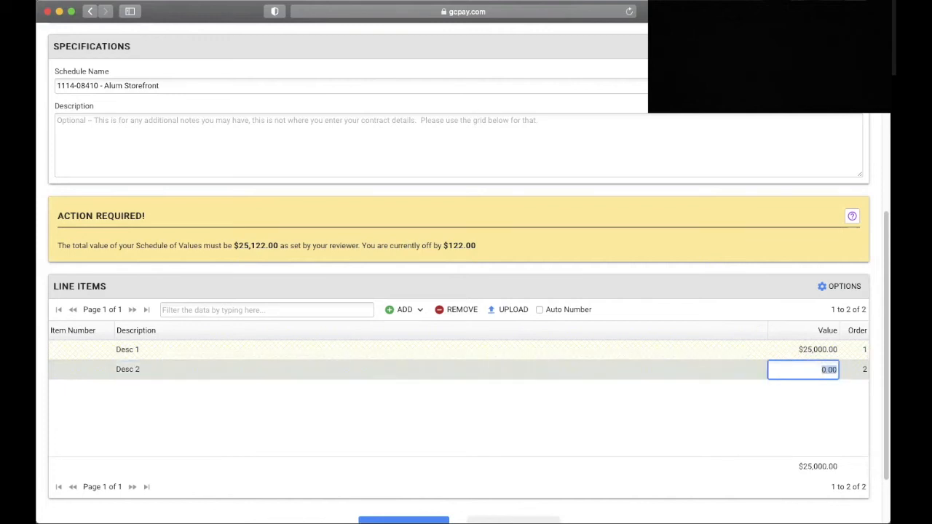
# Enter 122.01 for the second item, then correct it to $122.00 so the total ties to $25,122.00.
pyautogui.write('122.01')
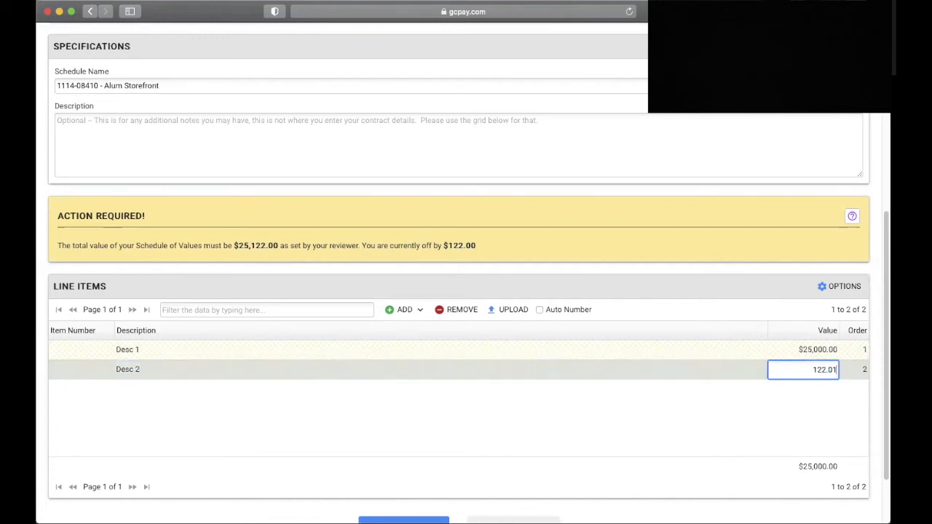
pyautogui.press('Tab')
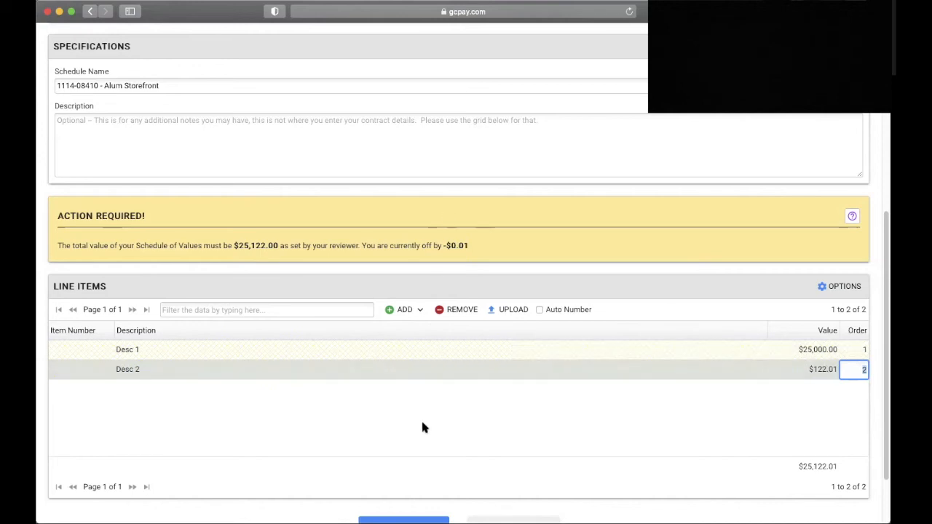
pyautogui.moveTo(714, 507)
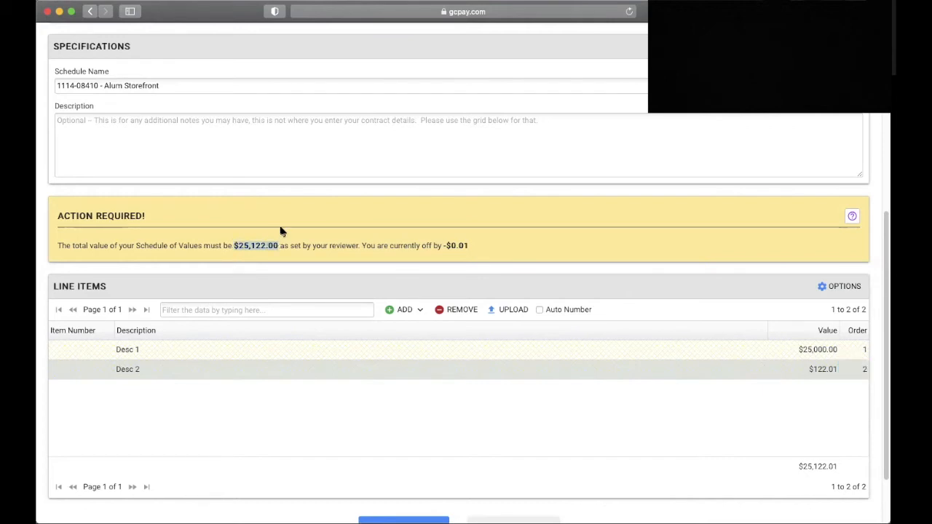
pyautogui.moveTo(239, 109)
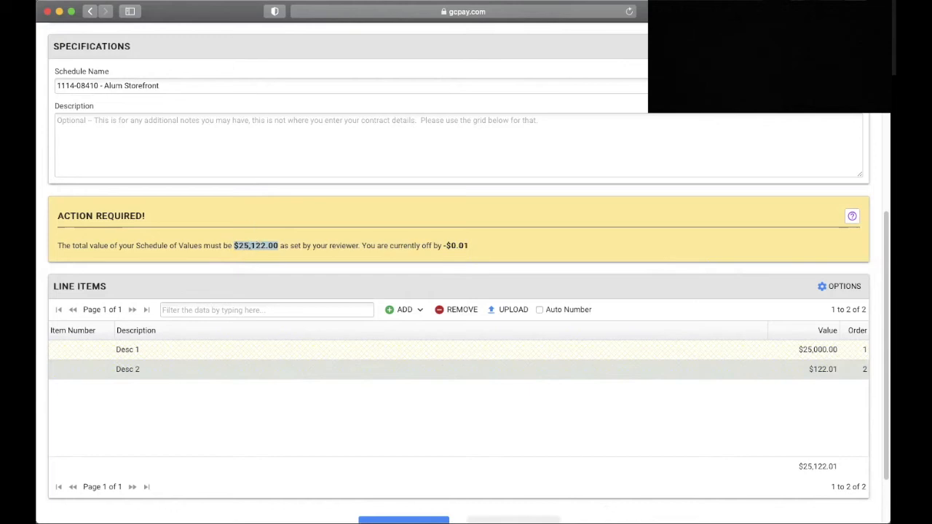
pyautogui.moveTo(370, 212)
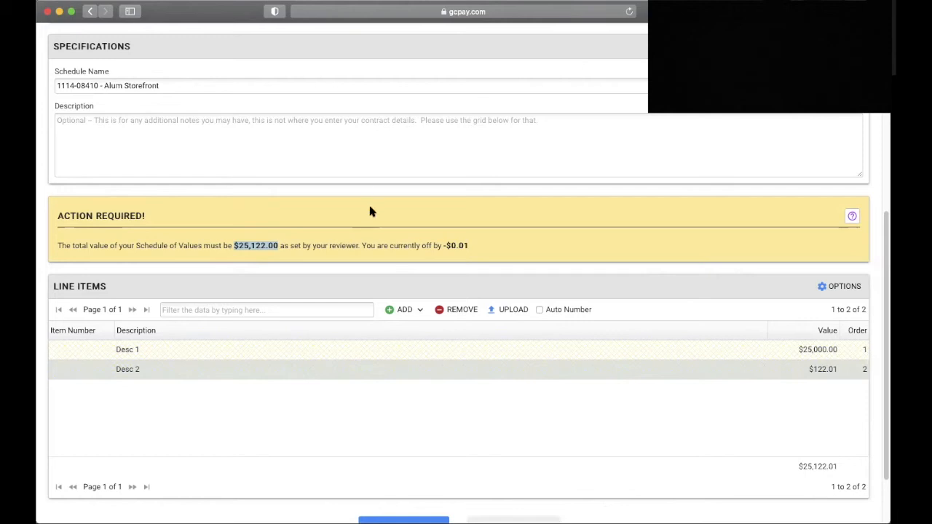
pyautogui.click(819, 370)
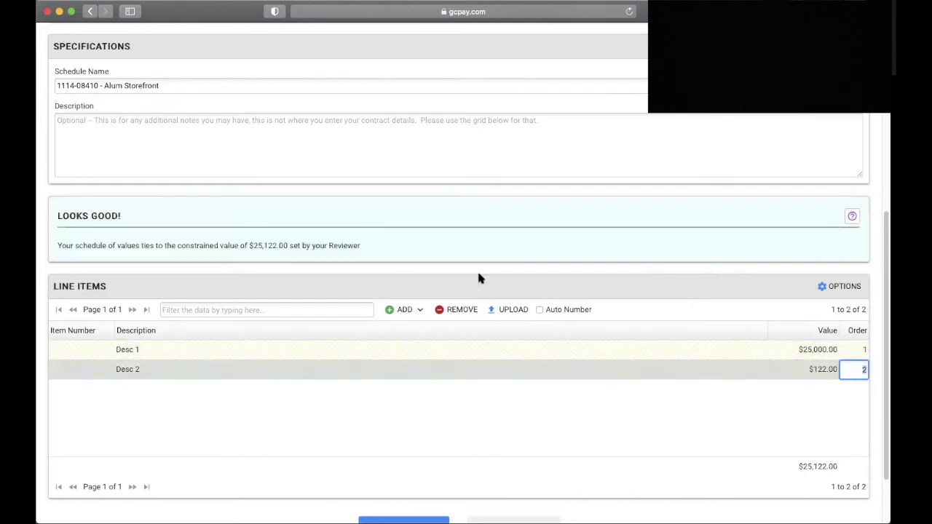
pyautogui.scroll(-3)
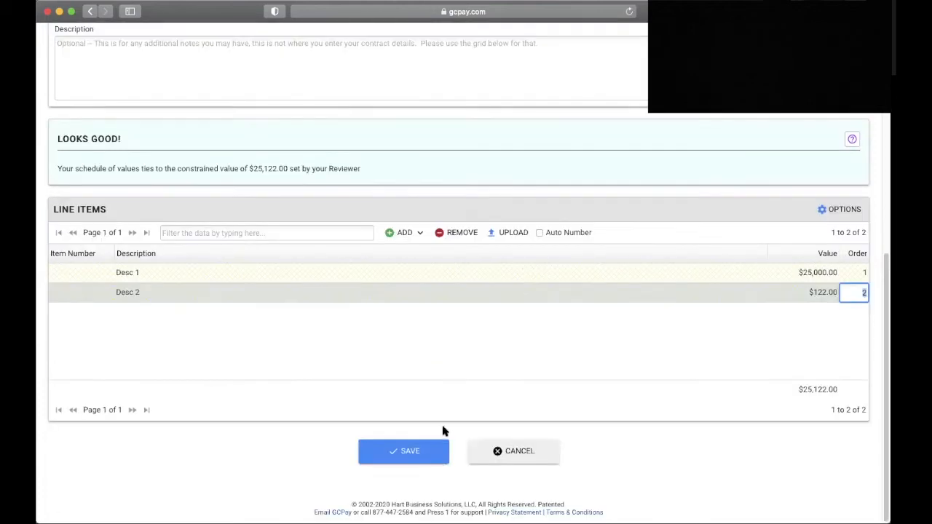
pyautogui.click(404, 451)
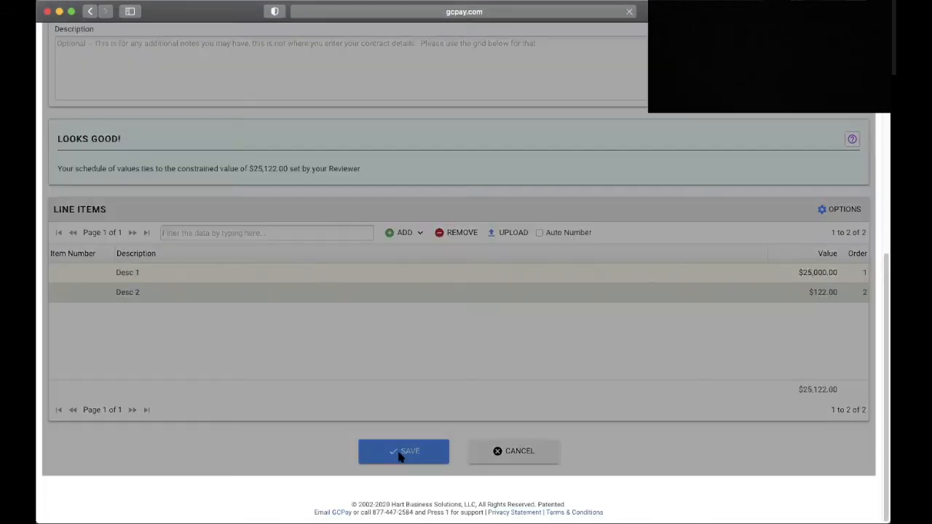
pyautogui.click(403, 451)
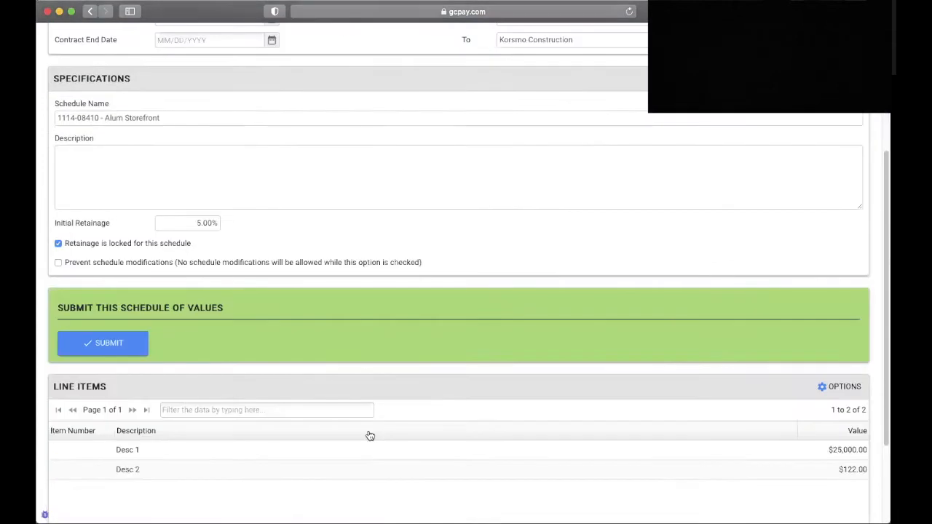
pyautogui.scroll(-3)
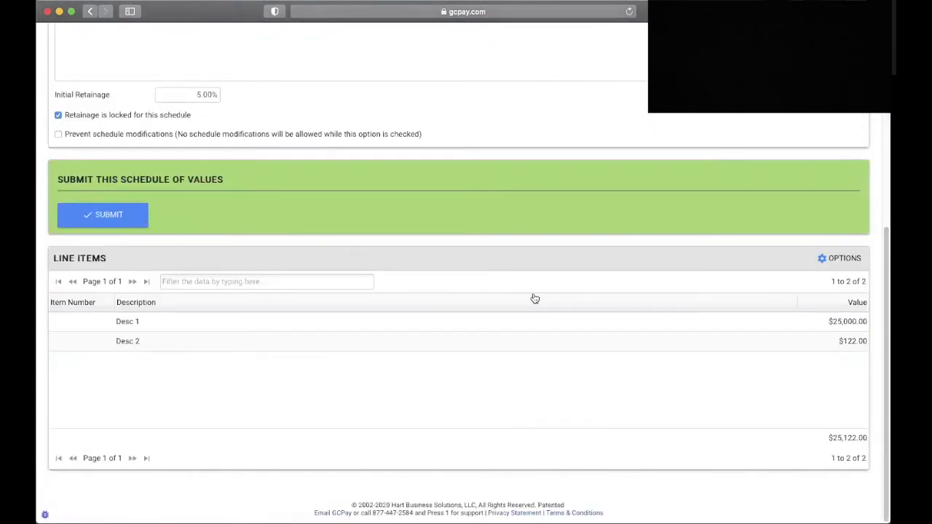
pyautogui.scroll(3)
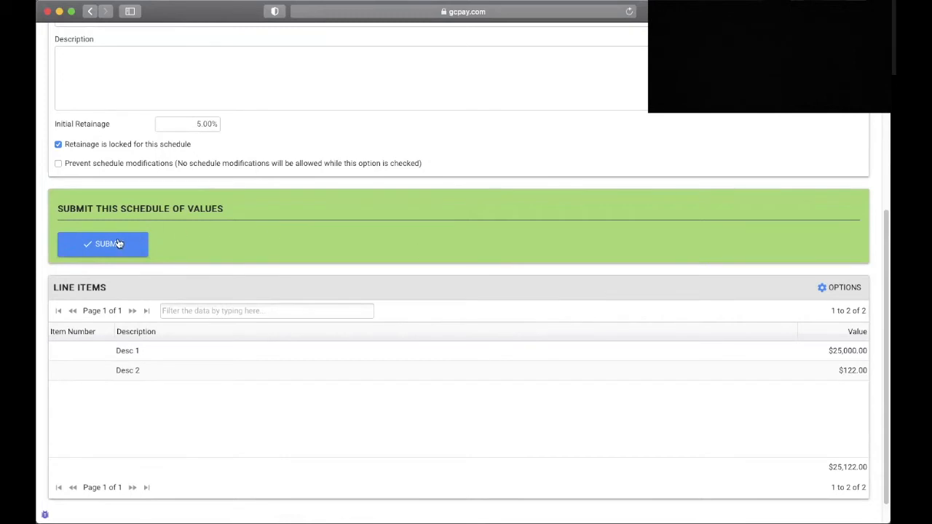
# Submit the schedule of values to Korsmo Construction without comments and acknowledge the success message.
pyautogui.click(102, 245)
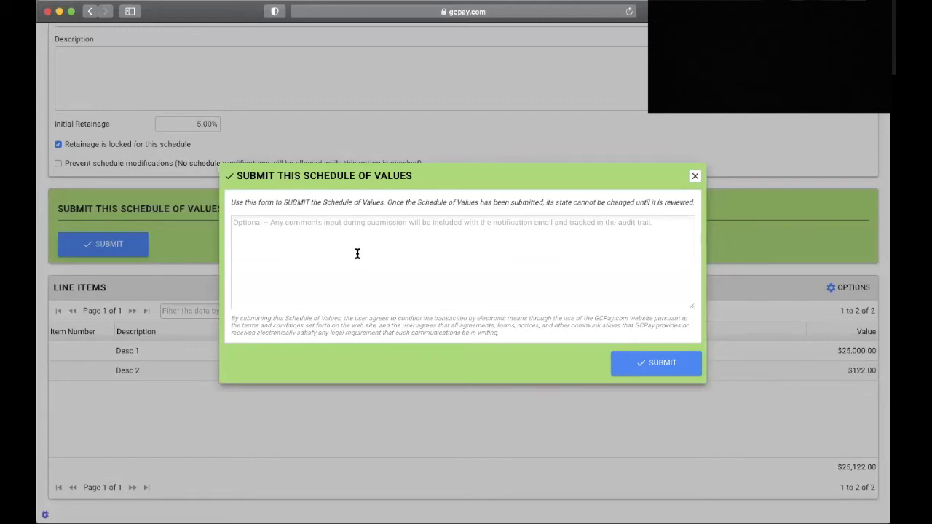
pyautogui.click(656, 363)
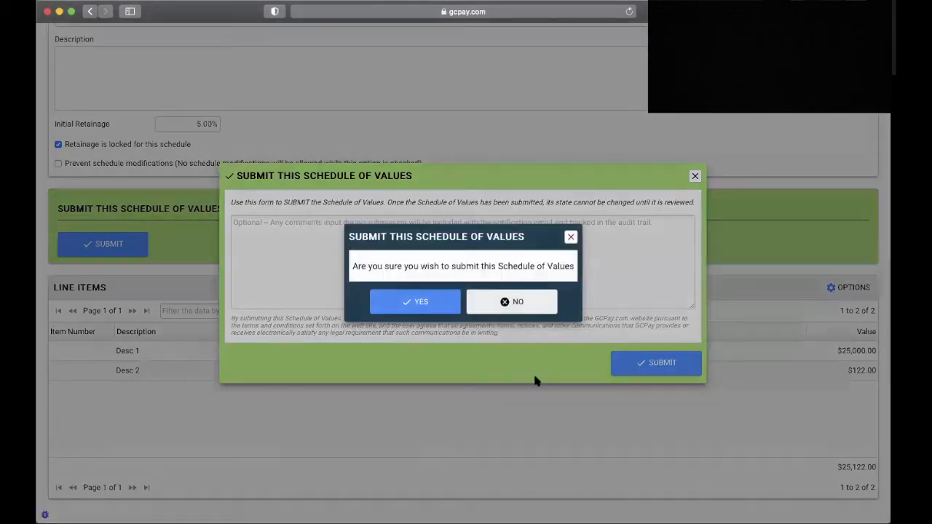
pyautogui.click(415, 302)
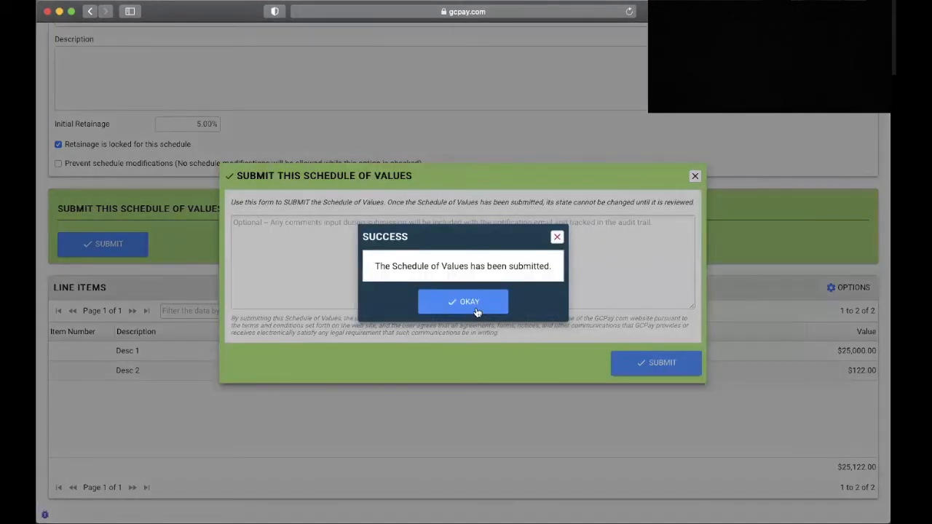
pyautogui.click(463, 301)
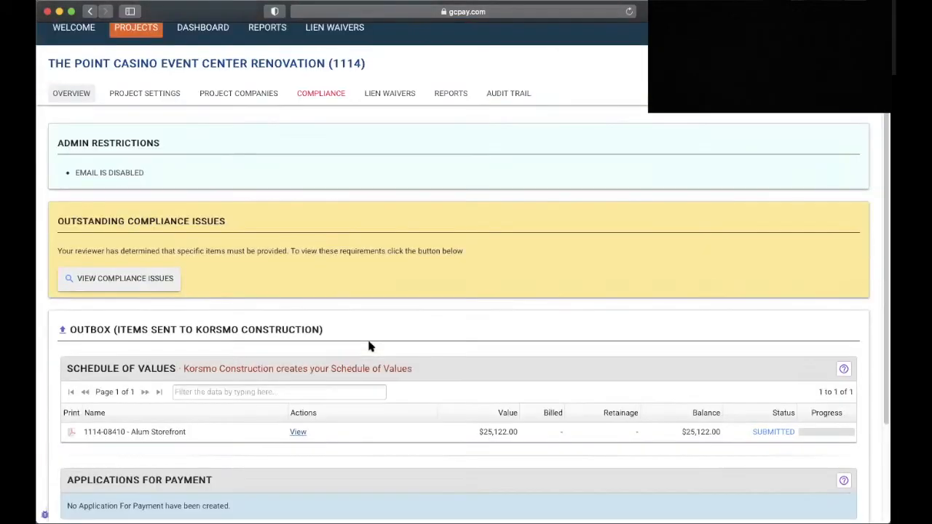
pyautogui.scroll(-3)
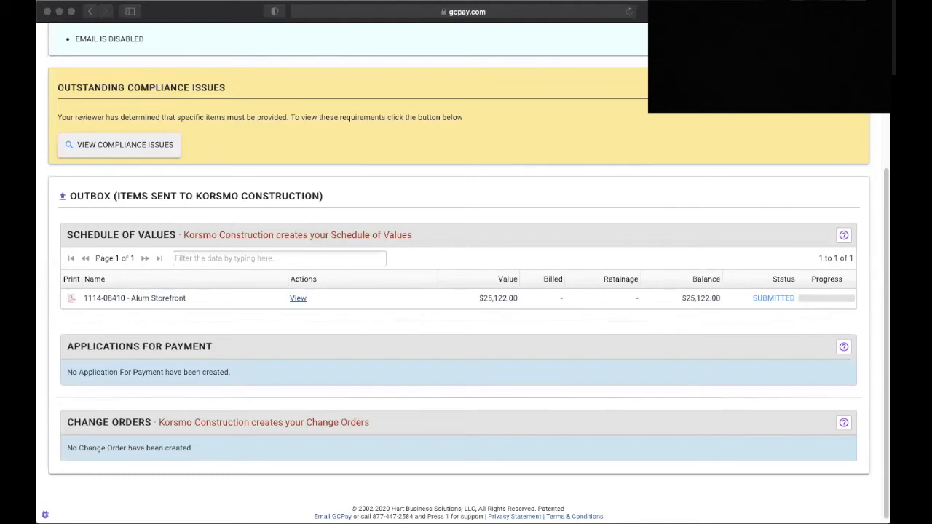
pyautogui.moveTo(658, 163)
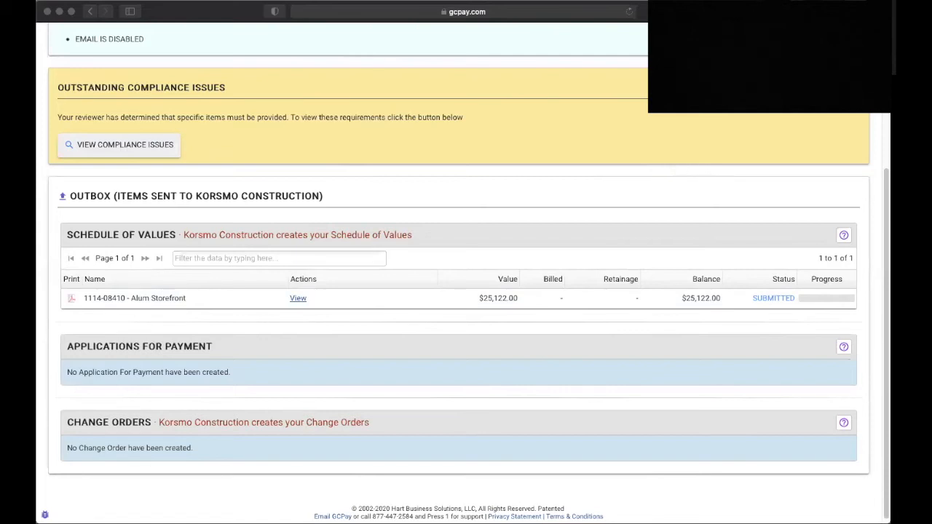
pyautogui.scroll(3)
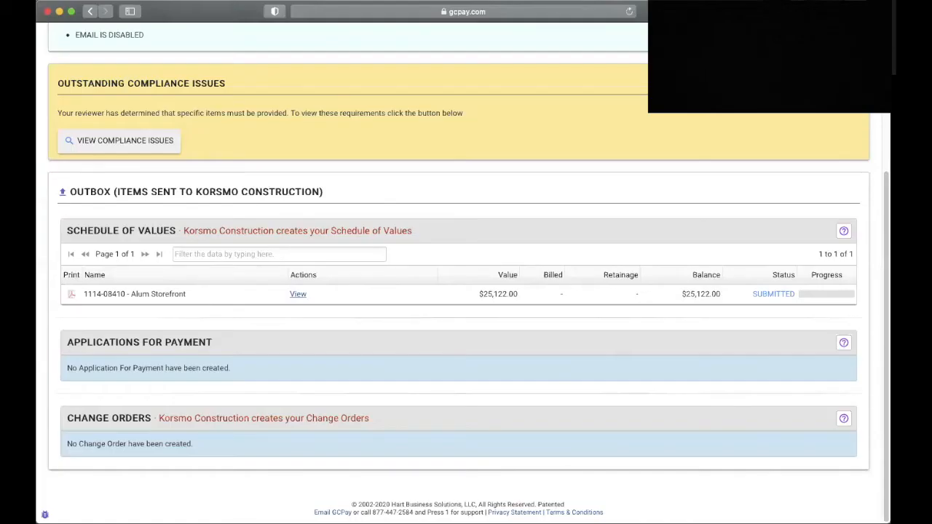
pyautogui.moveTo(419, 337)
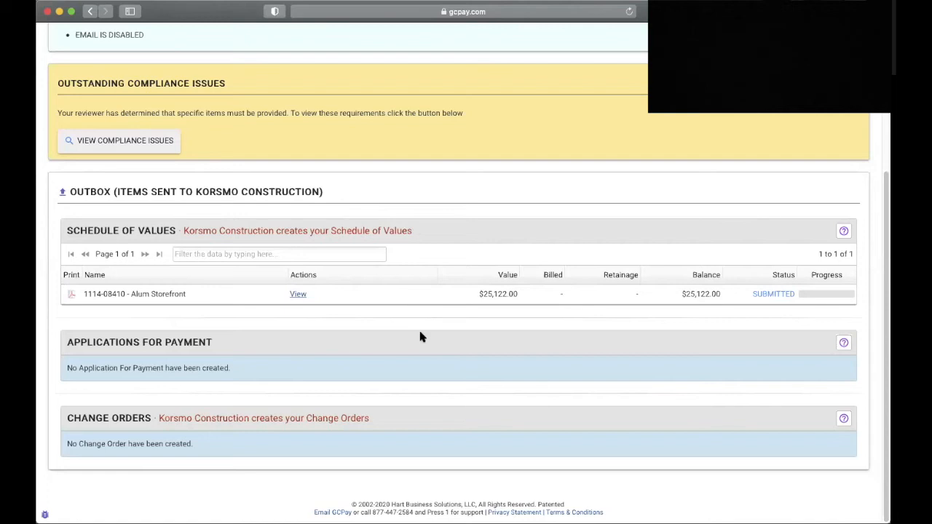
# Use View All to include completed schedules, showing Alum Storefront approved at $25,122.00.
pyautogui.scroll(3)
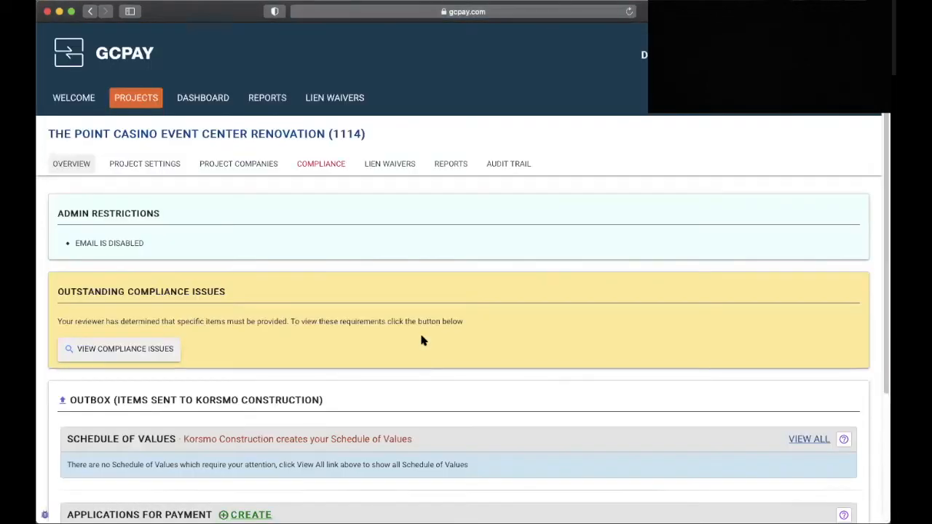
pyautogui.scroll(-3)
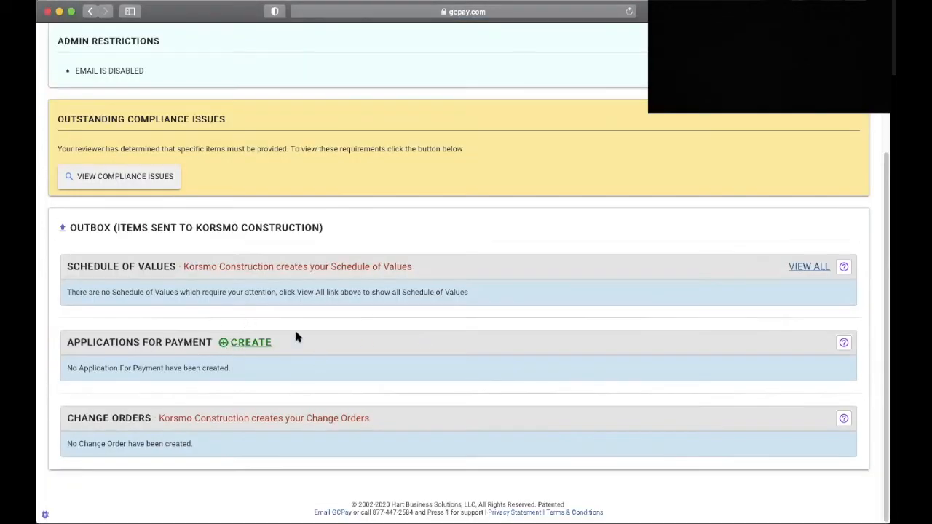
pyautogui.moveTo(203, 361)
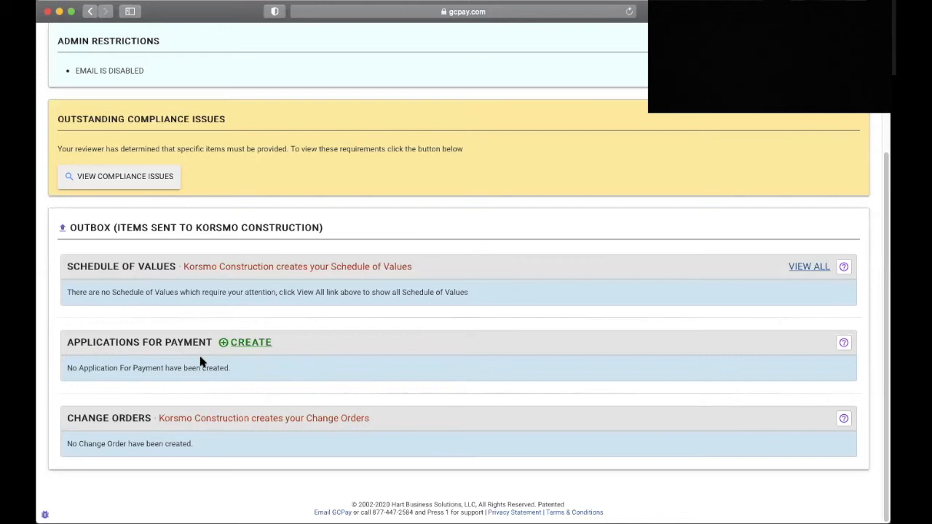
pyautogui.click(808, 265)
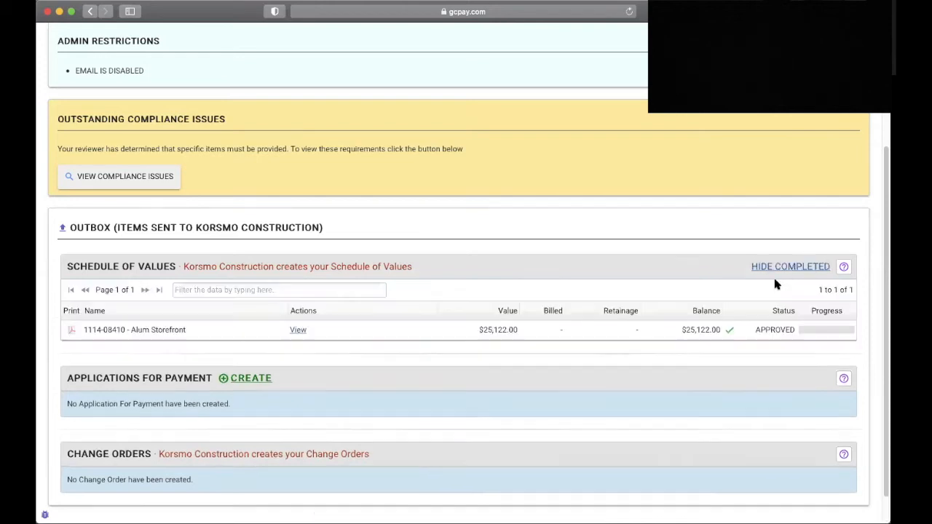
pyautogui.moveTo(790, 341)
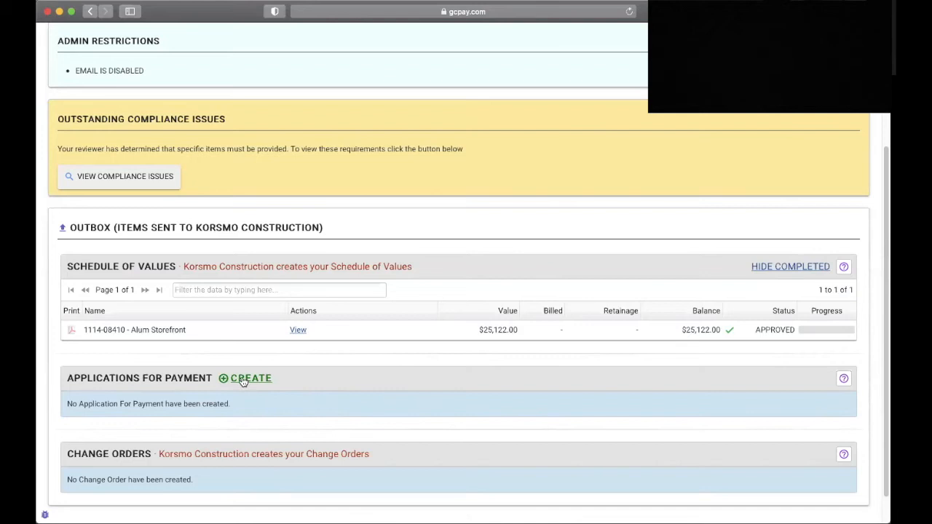
# Create Application for Payment #1 and review its General Information, Retainage and Dates sections.
pyautogui.click(250, 379)
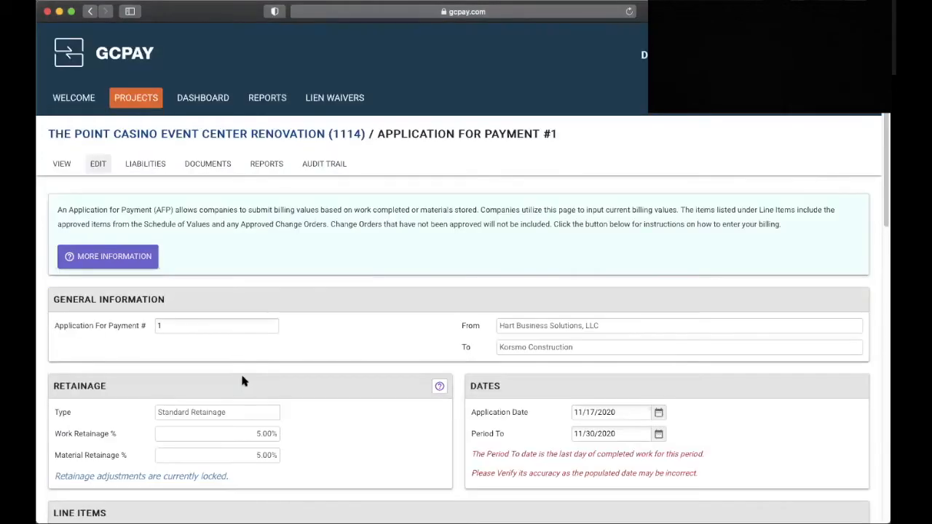
pyautogui.moveTo(109, 332)
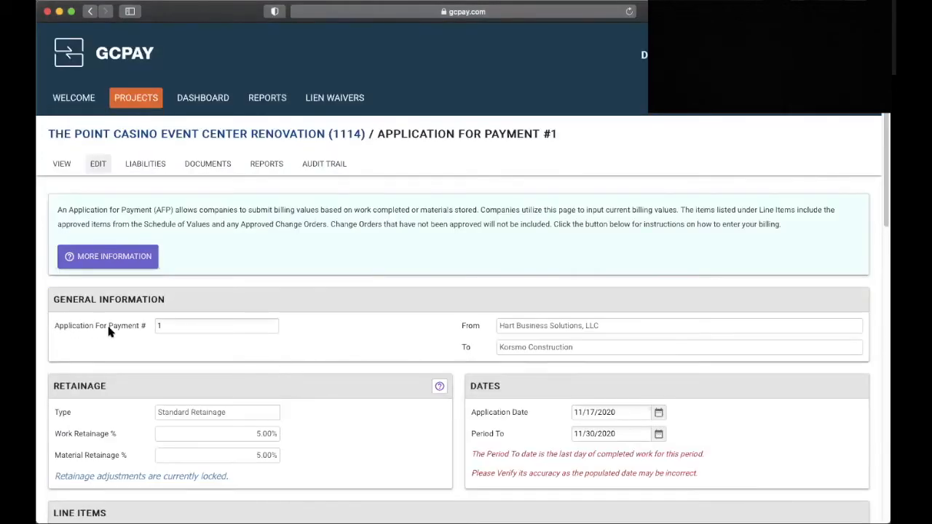
pyautogui.scroll(-3)
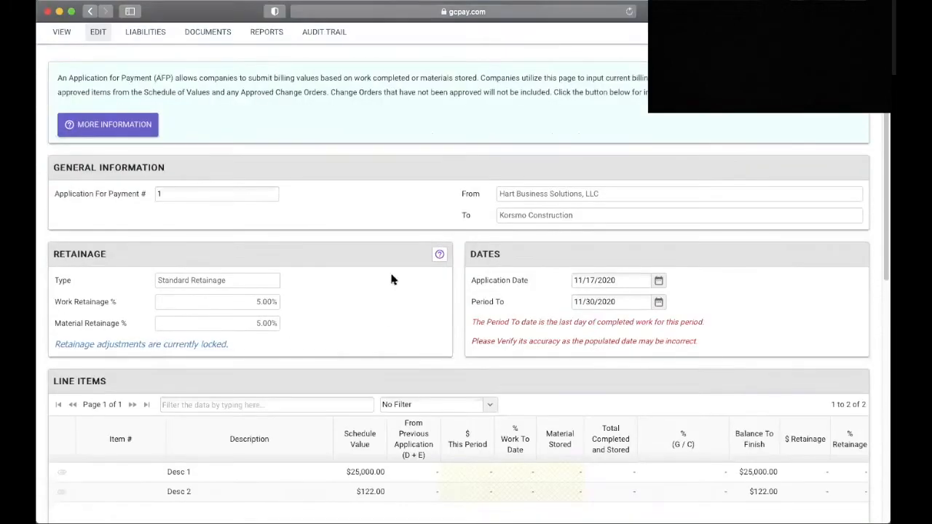
pyautogui.moveTo(130, 358)
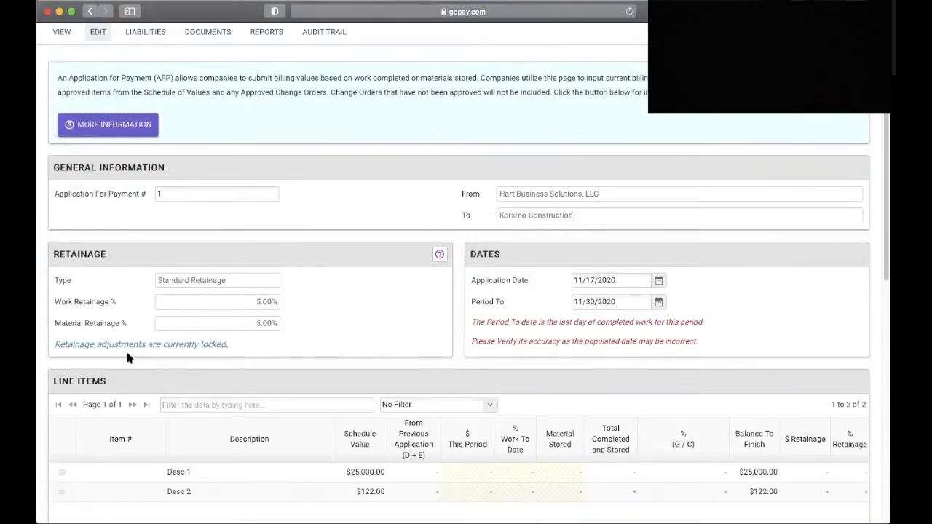
pyautogui.moveTo(183, 354)
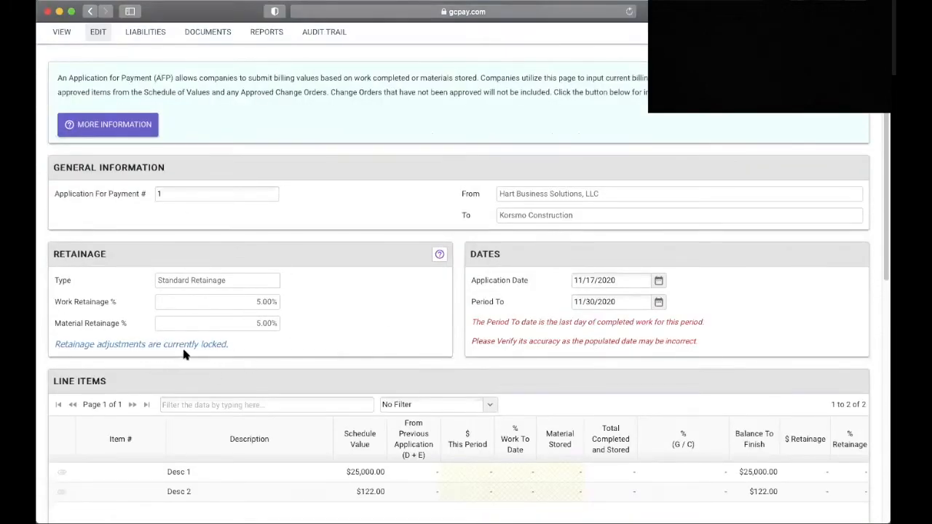
pyautogui.moveTo(326, 318)
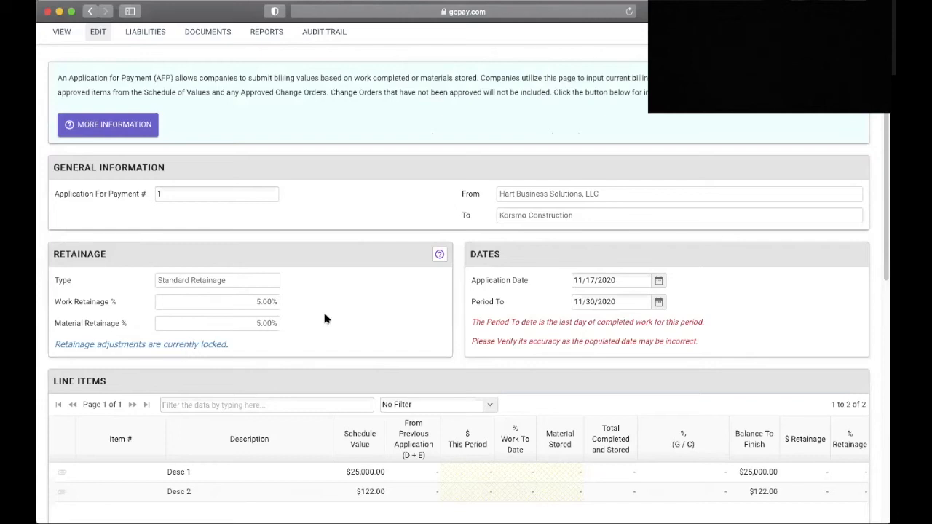
pyautogui.moveTo(303, 308)
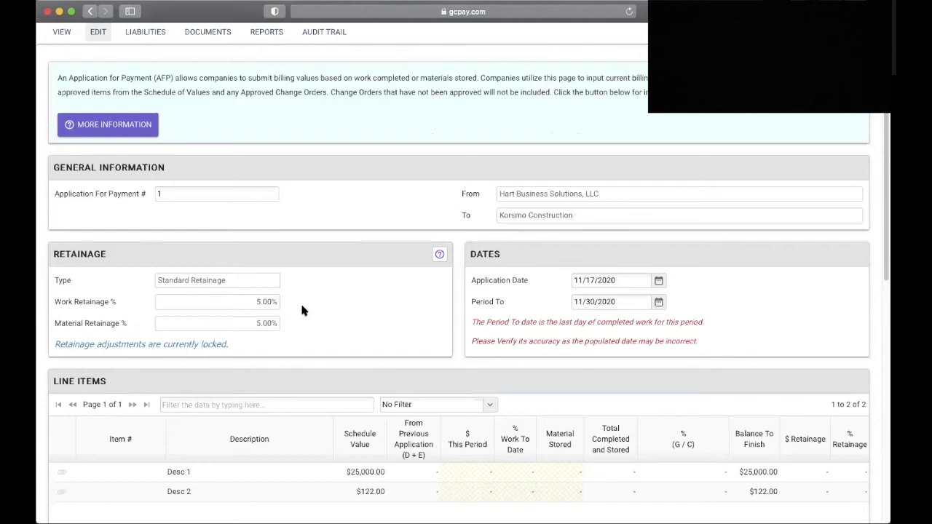
pyautogui.moveTo(618, 324)
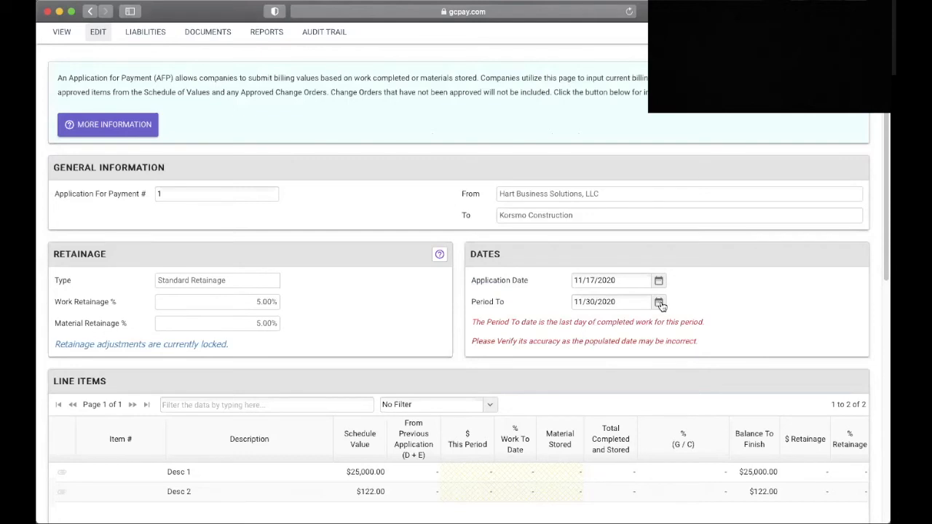
pyautogui.click(658, 302)
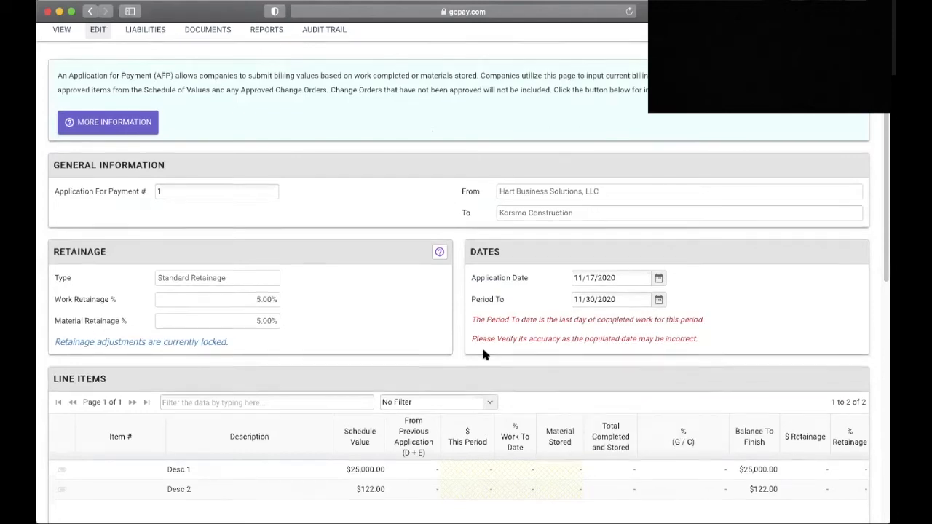
# Bill $20,000.00 this period for Desc 1, reaching 80% complete with $1,000.00 retainage.
pyautogui.scroll(-3)
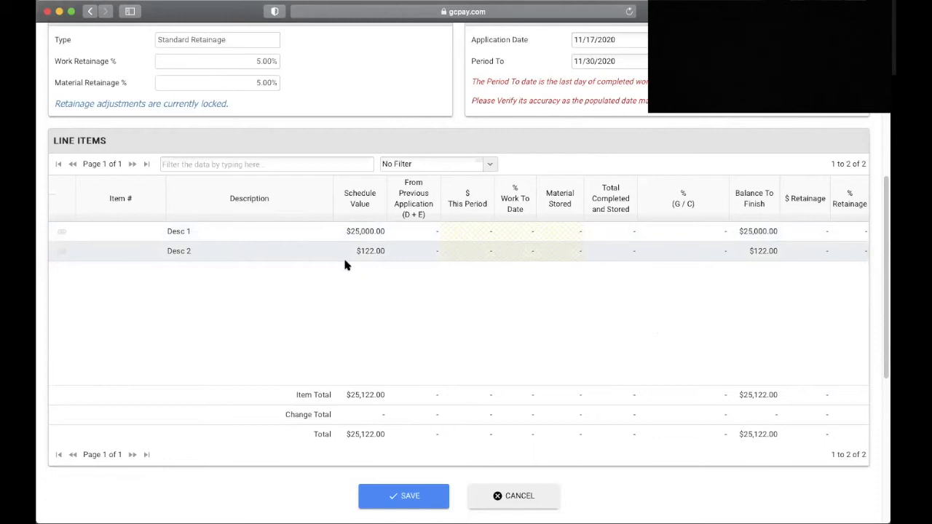
pyautogui.moveTo(360, 230)
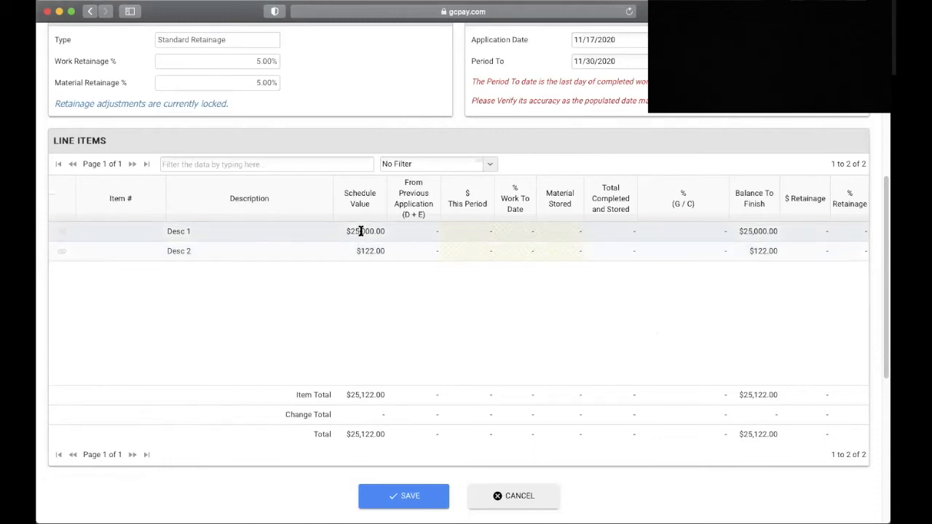
pyautogui.moveTo(353, 272)
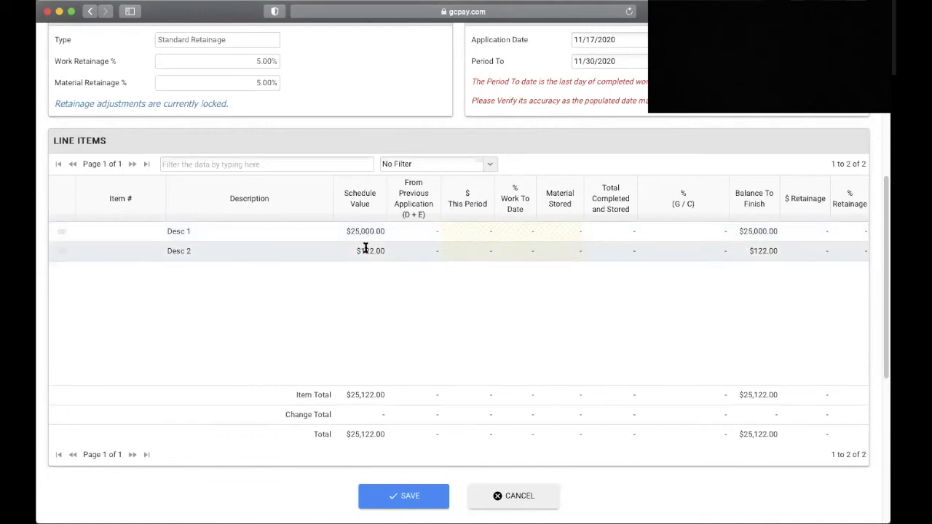
pyautogui.click(466, 231)
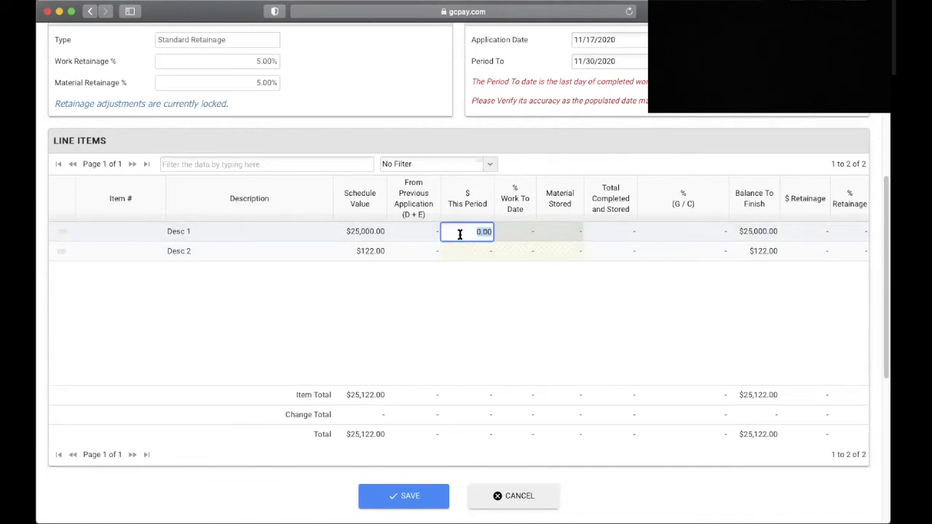
pyautogui.write('18000')
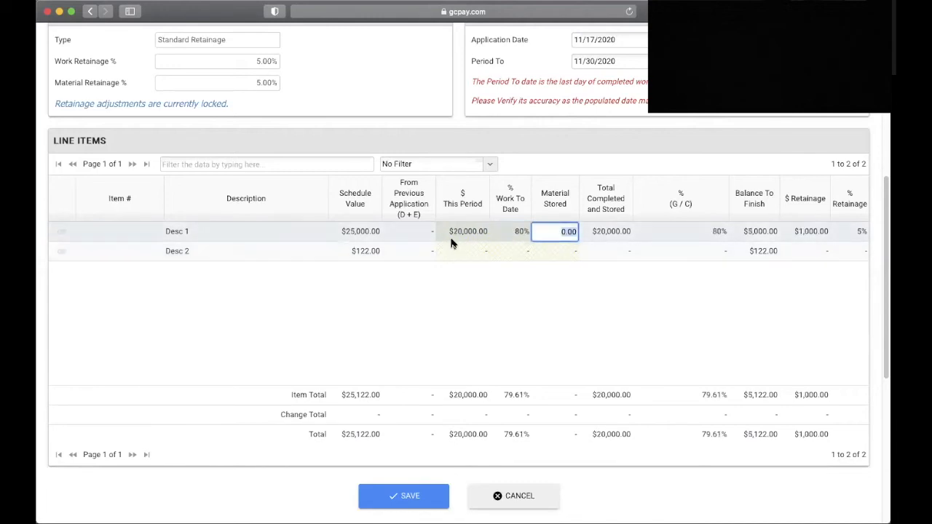
pyautogui.moveTo(448, 241)
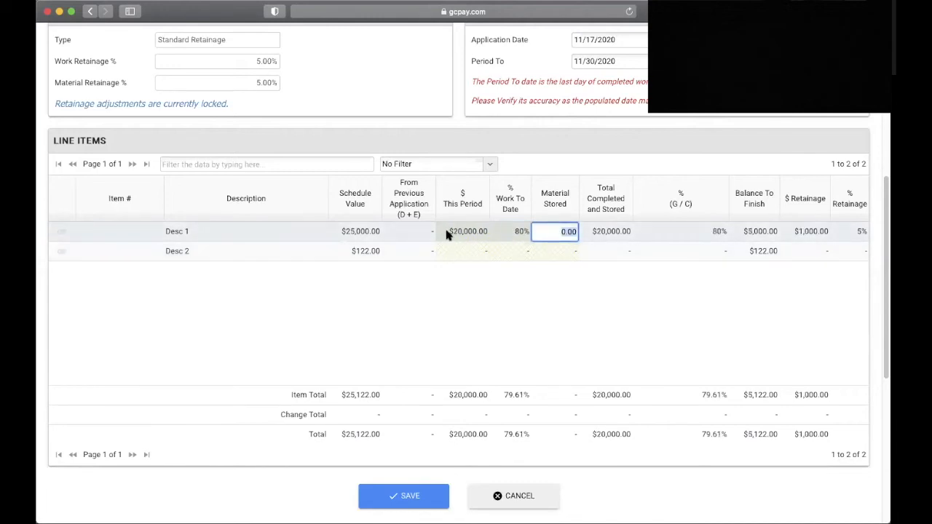
pyautogui.click(463, 230)
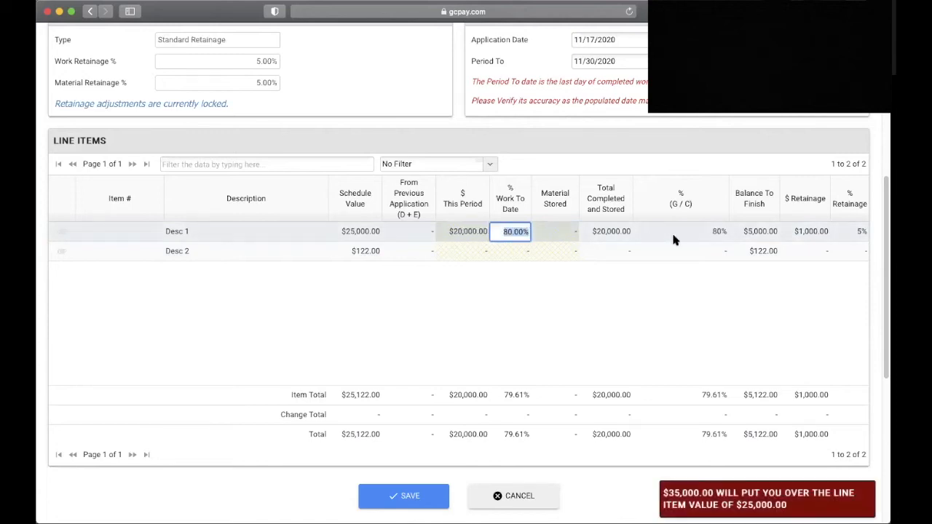
pyautogui.click(464, 230)
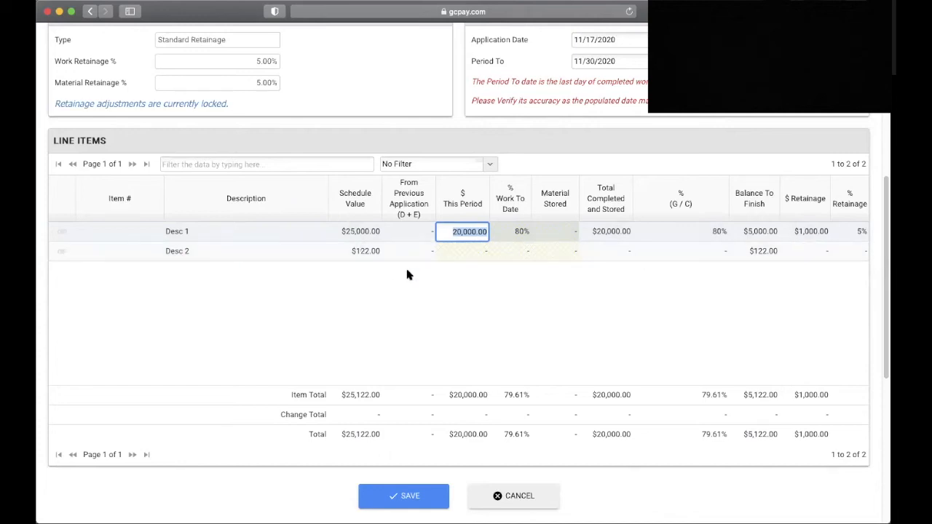
pyautogui.moveTo(597, 196)
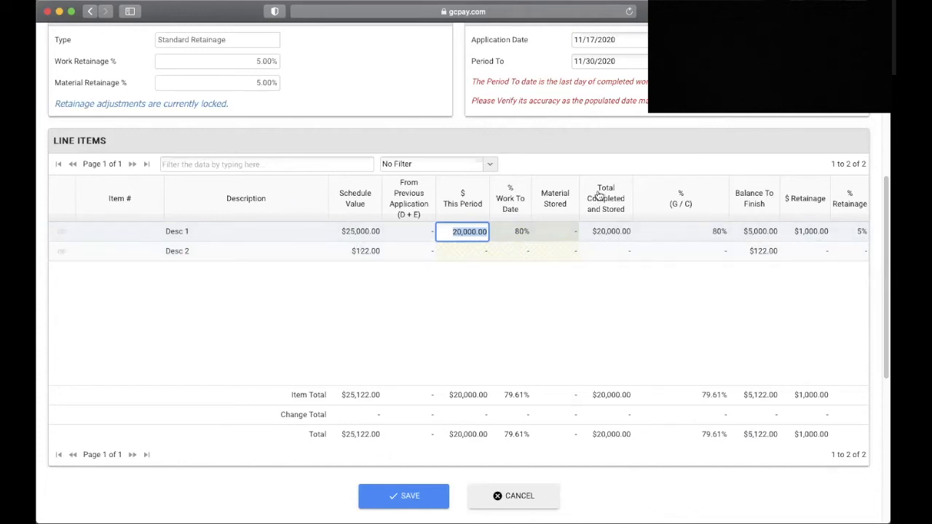
pyautogui.moveTo(606, 206)
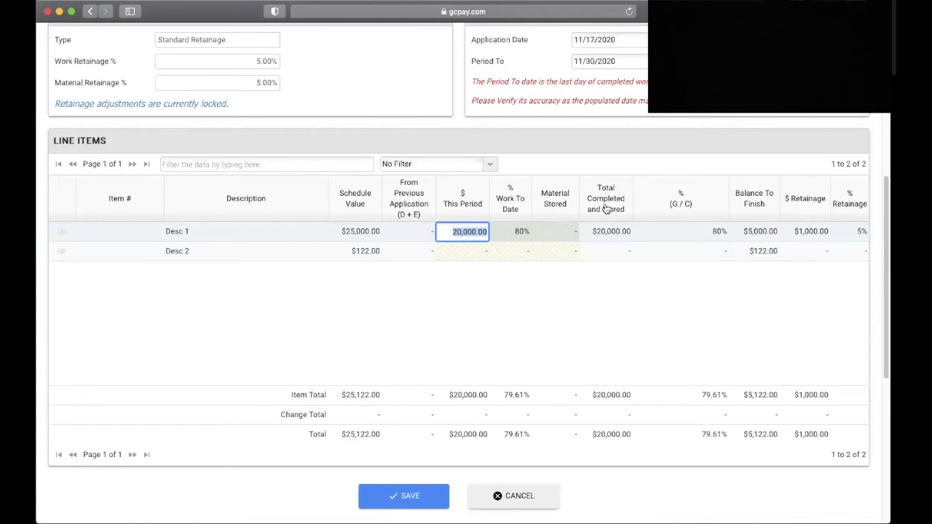
pyautogui.moveTo(781, 239)
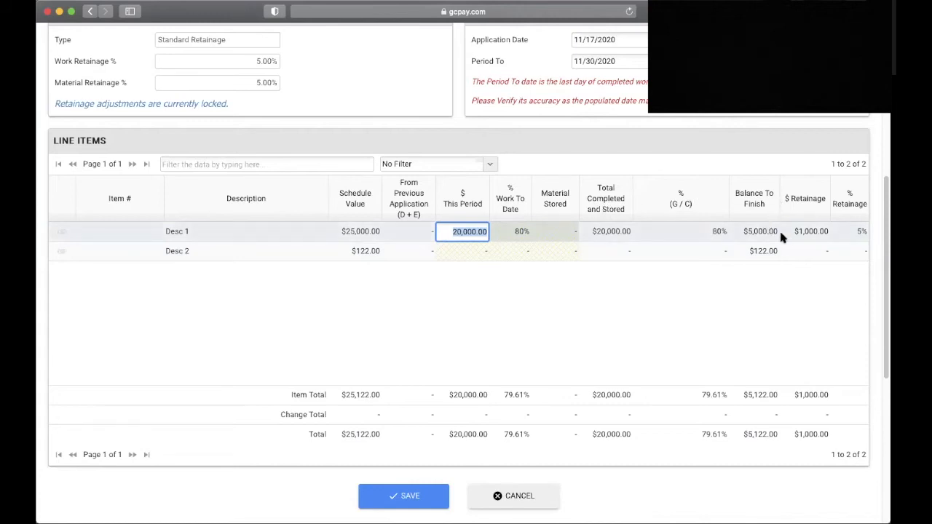
pyautogui.moveTo(729, 262)
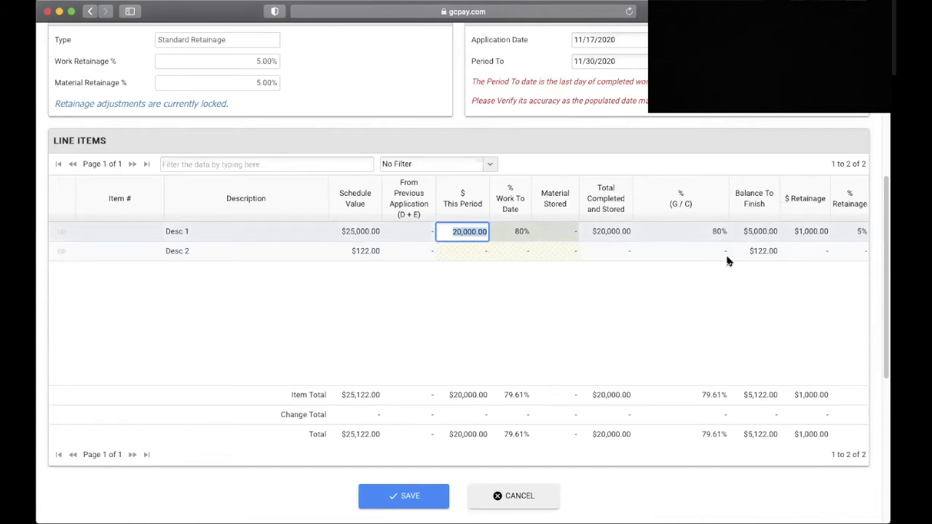
# Bill the full $122.00 for Desc 2 and $100.00 stored material for Desc 1, checking the $19,210.90 payment due in the Summary.
pyautogui.scroll(-3)
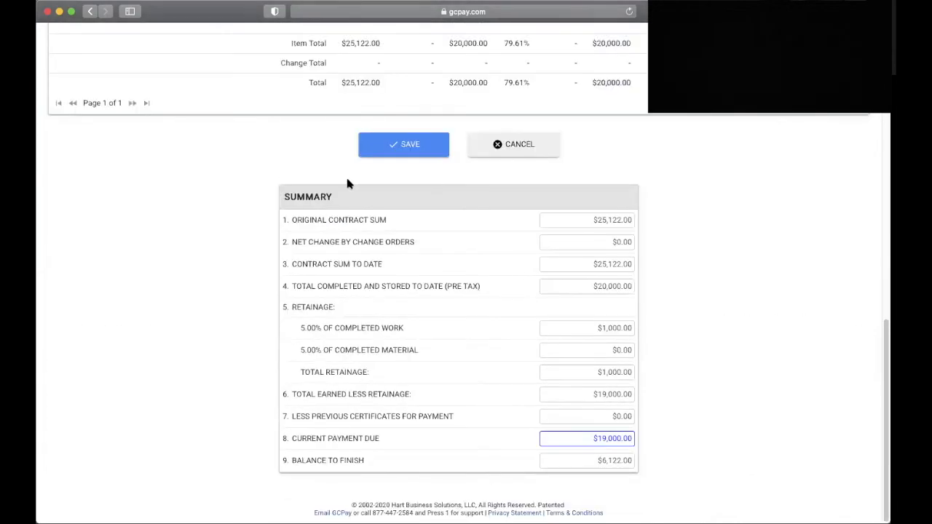
pyautogui.moveTo(305, 226)
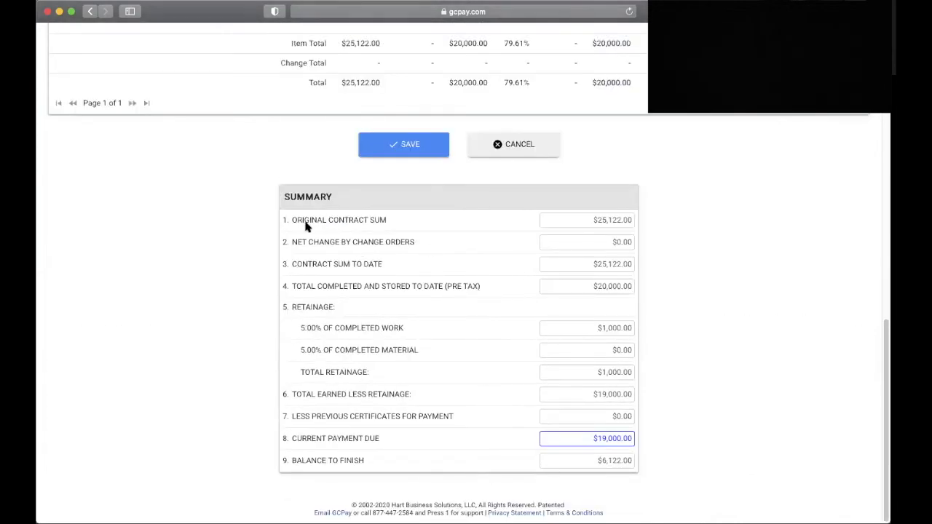
pyautogui.moveTo(522, 251)
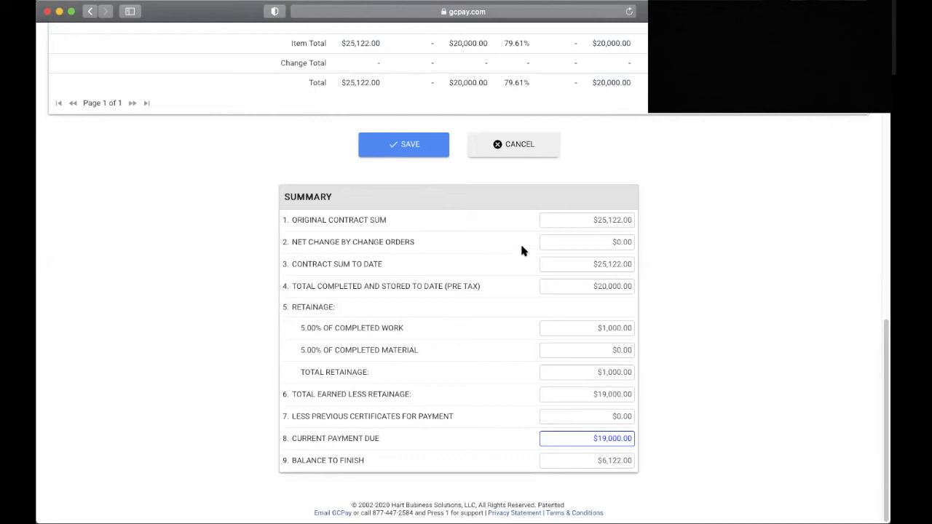
pyautogui.moveTo(350, 396)
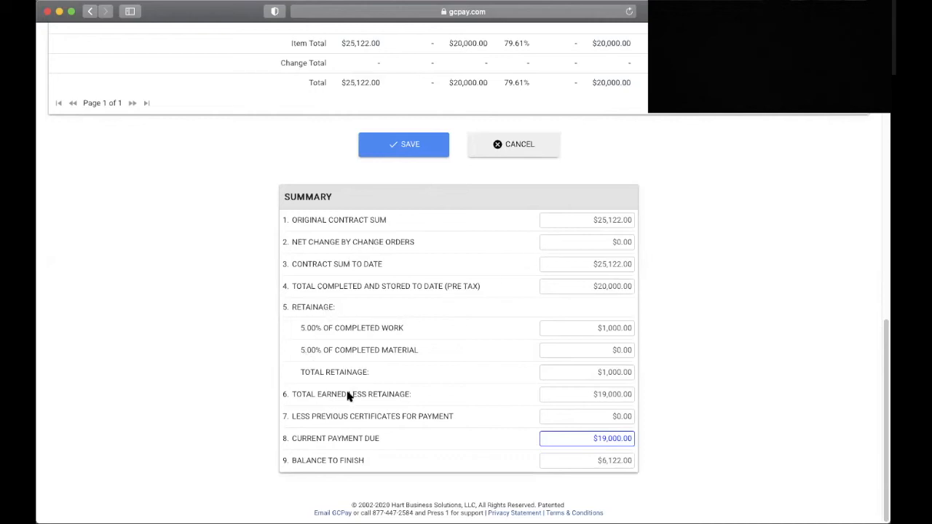
pyautogui.moveTo(338, 446)
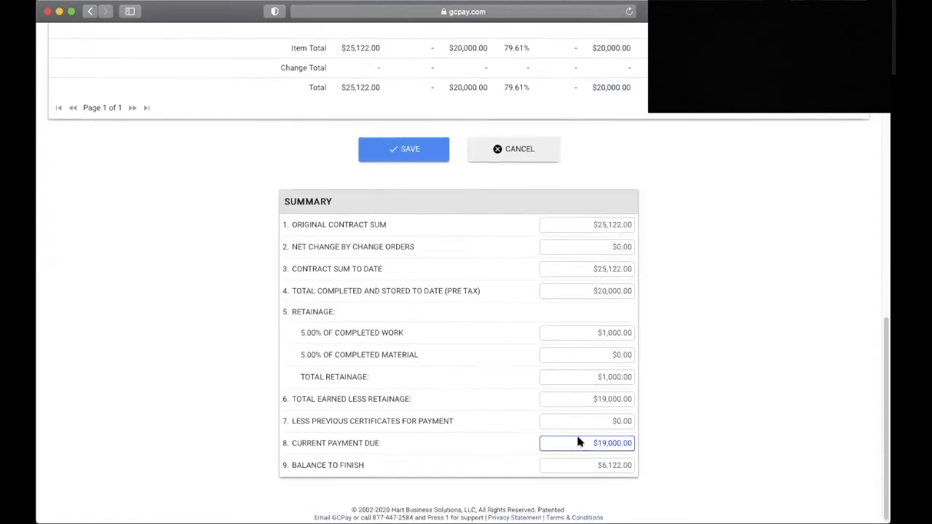
pyautogui.scroll(3)
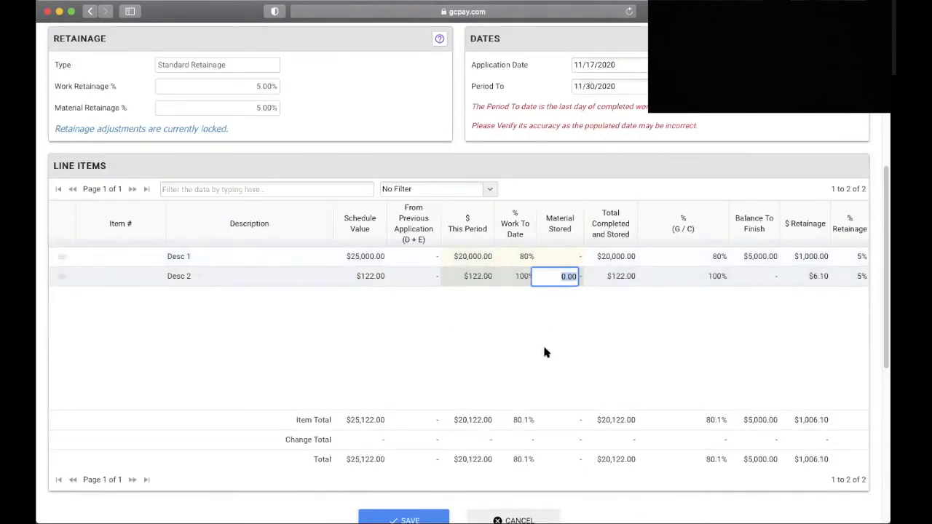
pyautogui.scroll(-3)
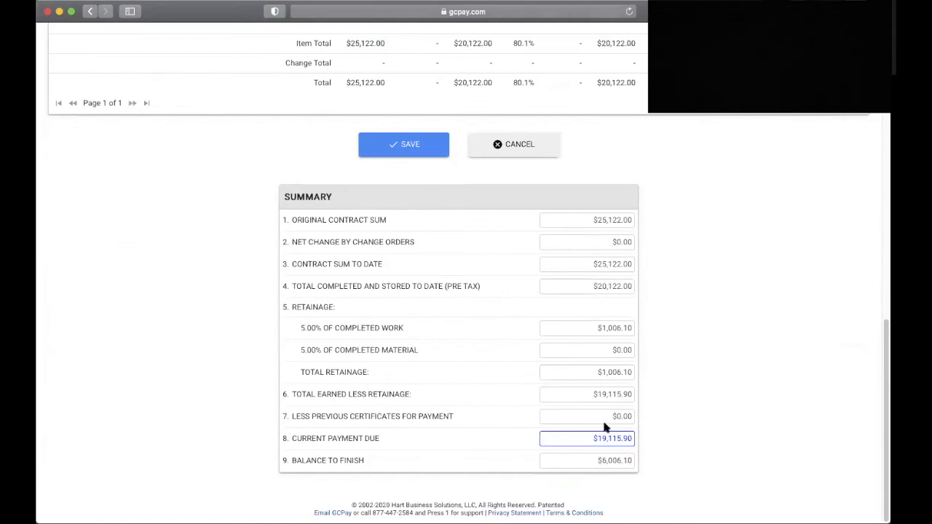
pyautogui.scroll(3)
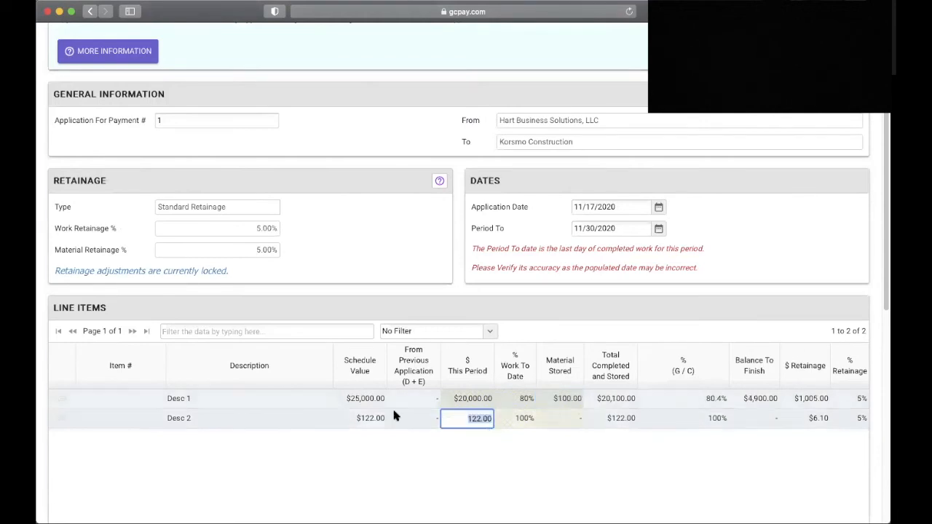
pyautogui.moveTo(495, 447)
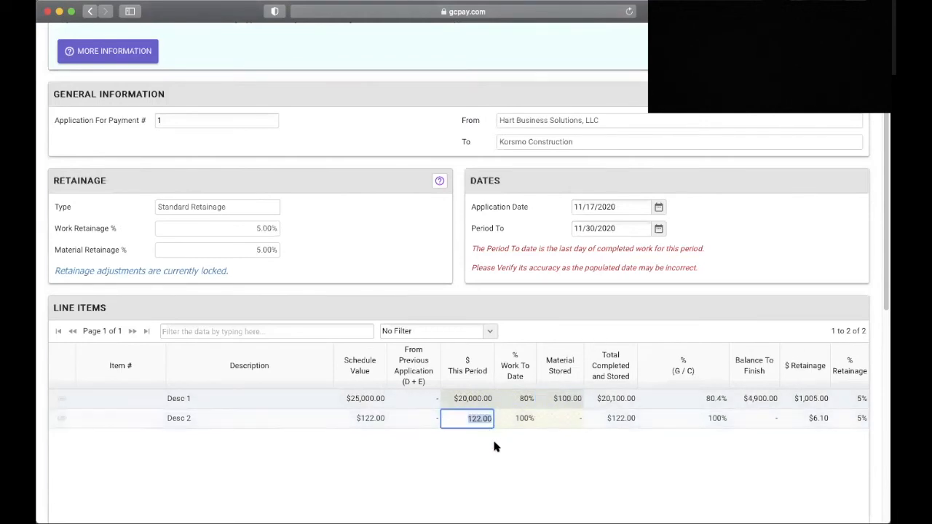
pyautogui.scroll(-3)
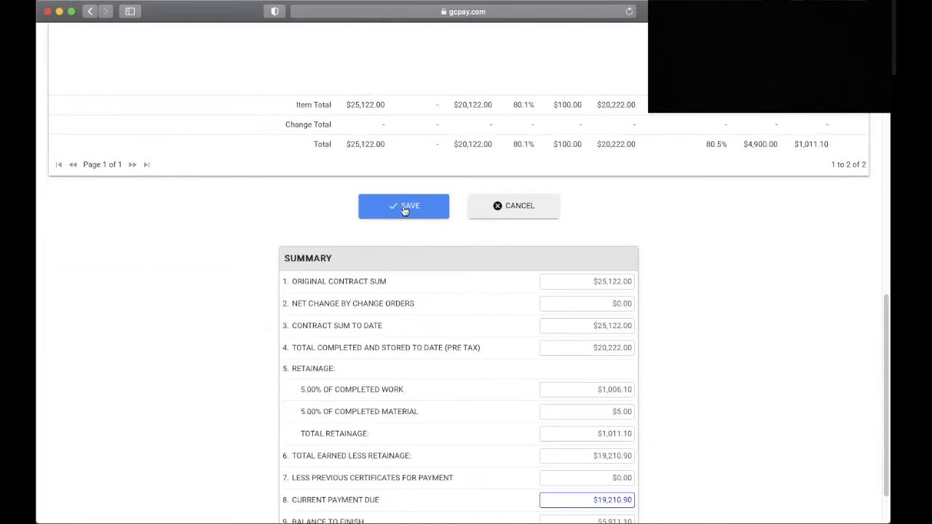
# Save the line item amounts and review the outstanding submission requirements checklist.
pyautogui.click(403, 207)
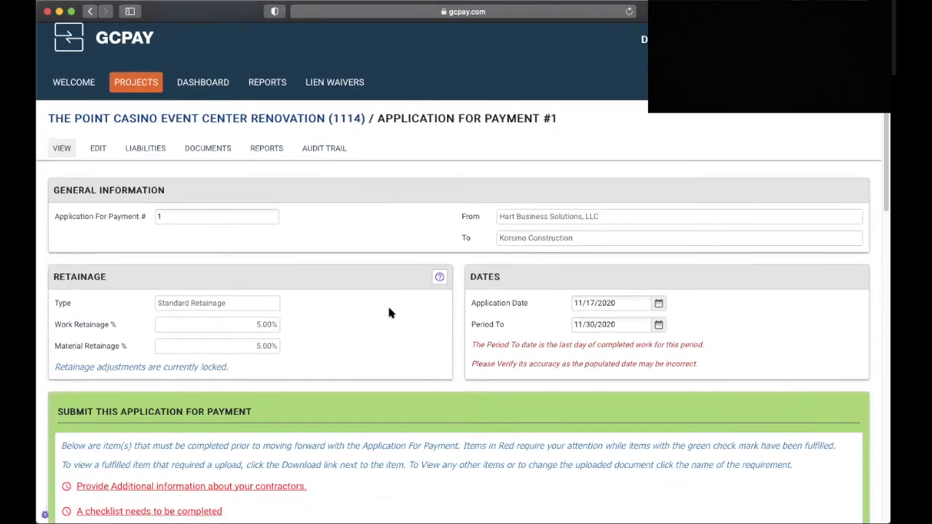
pyautogui.scroll(-3)
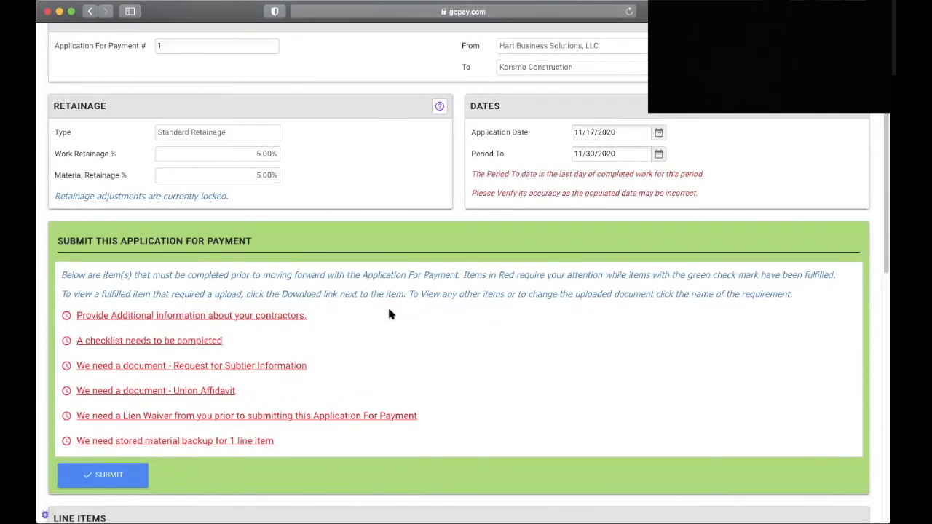
pyautogui.moveTo(132, 351)
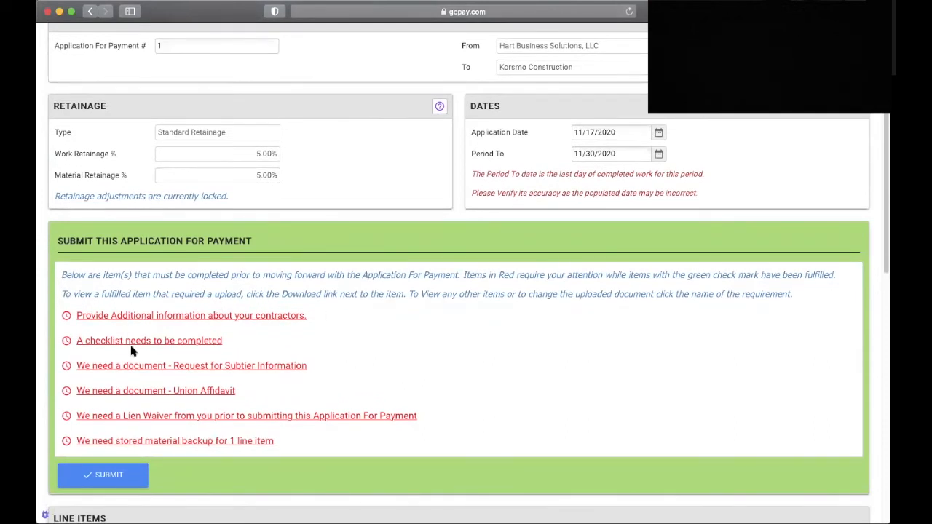
pyautogui.moveTo(542, 428)
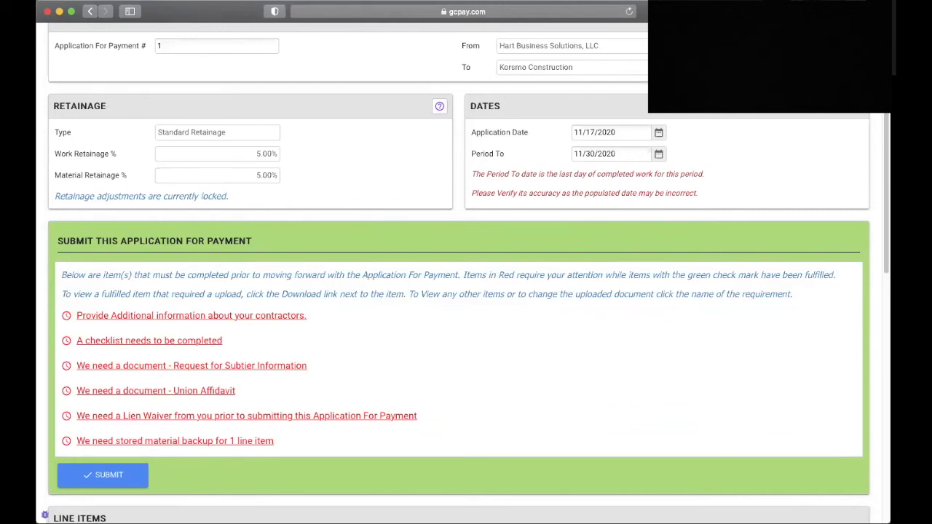
pyautogui.scroll(-3)
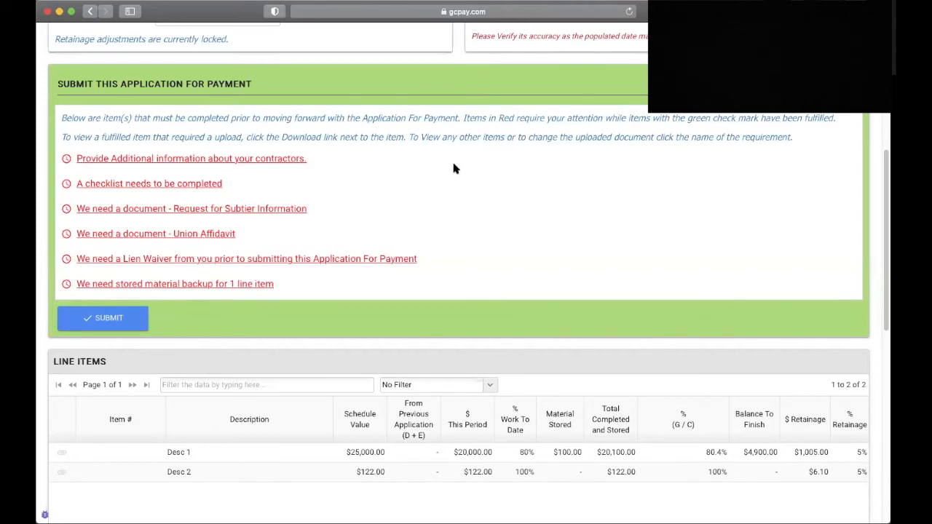
pyautogui.moveTo(187, 169)
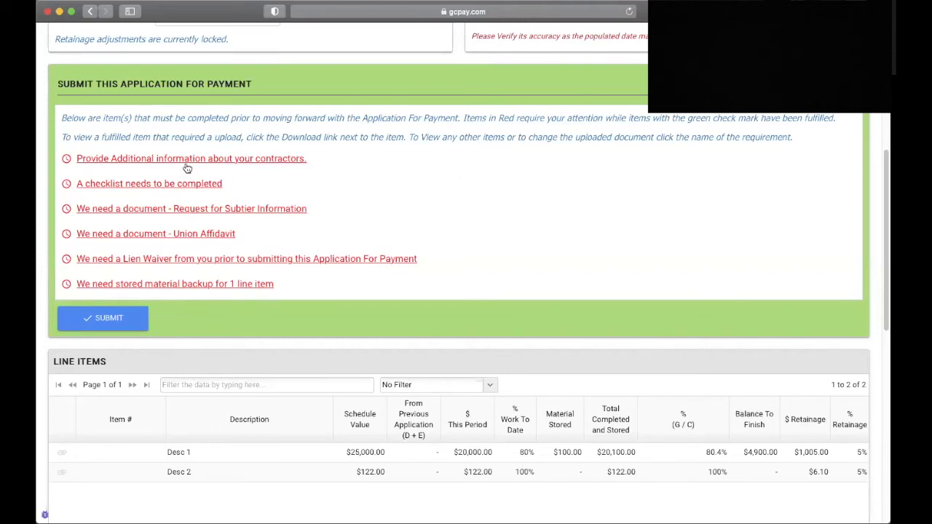
pyautogui.moveTo(75, 159)
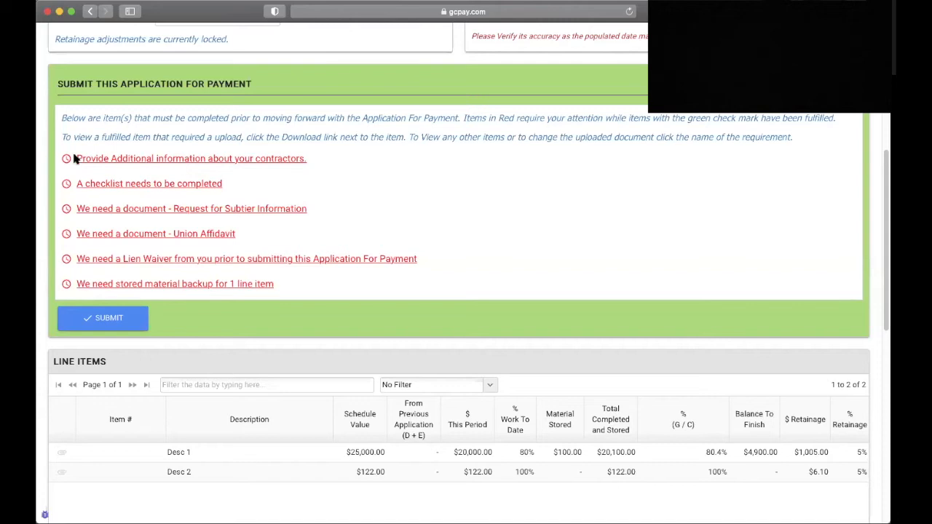
pyautogui.moveTo(90, 164)
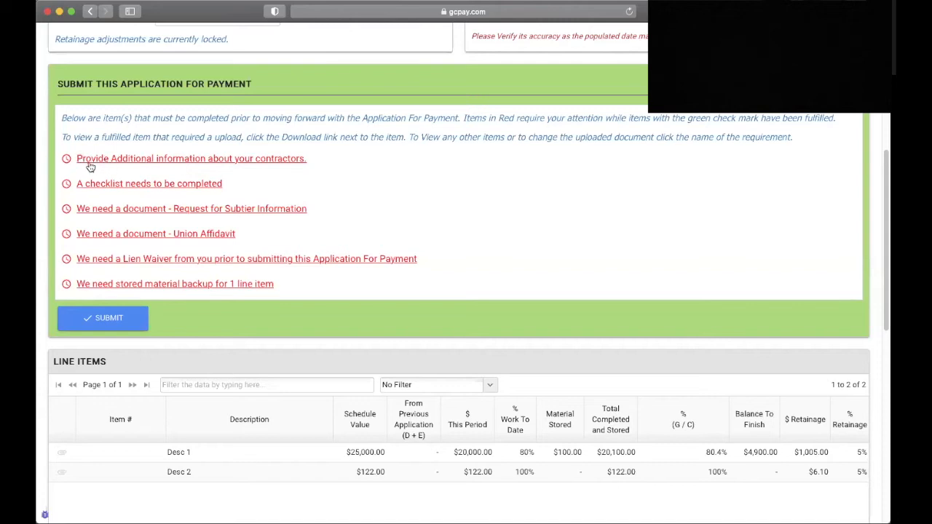
pyautogui.moveTo(109, 163)
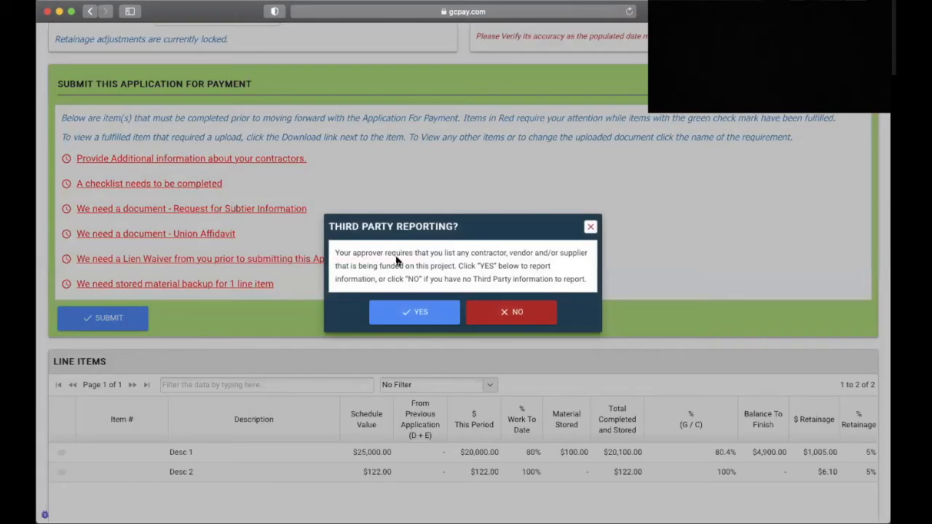
pyautogui.moveTo(568, 268)
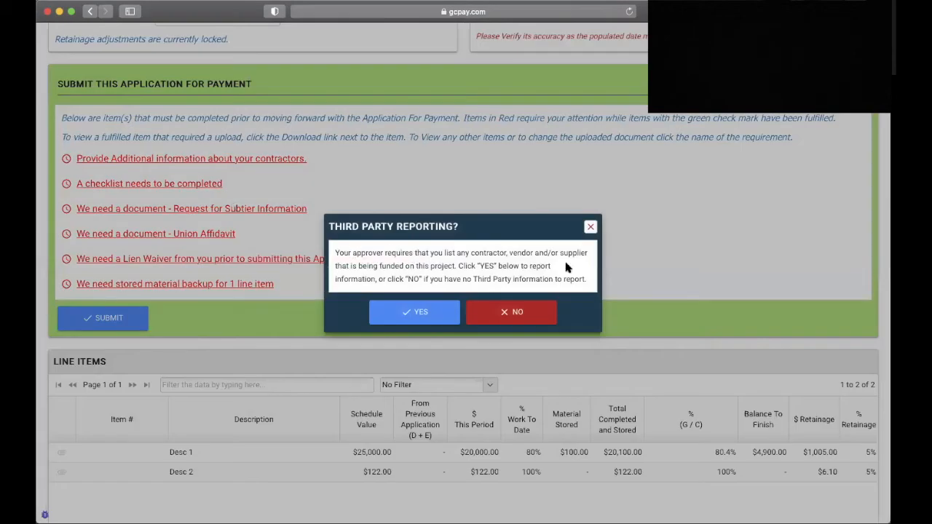
pyautogui.moveTo(517, 312)
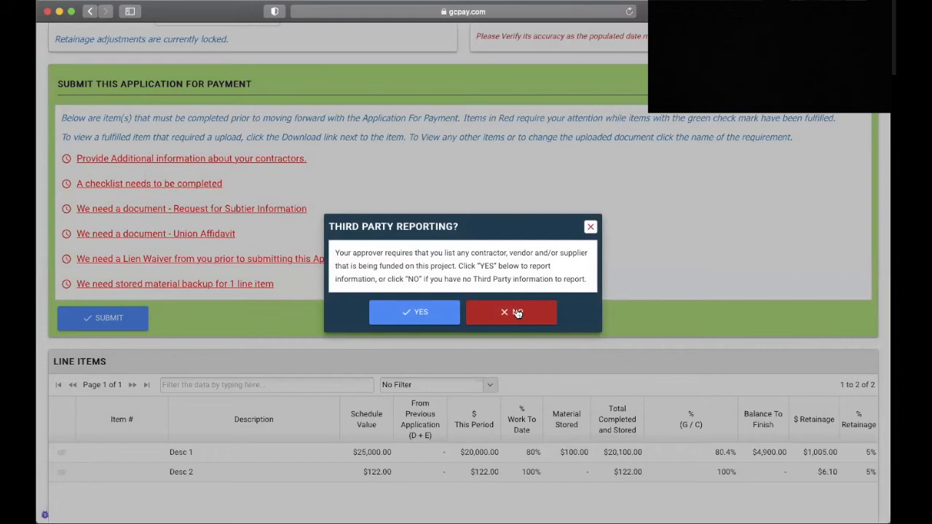
pyautogui.moveTo(414, 312)
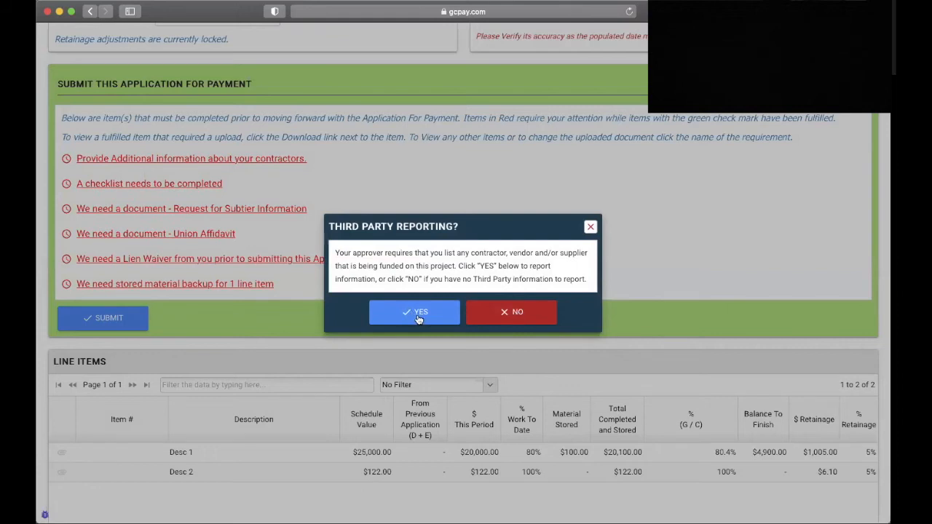
# Answer Yes to third-party reporting so the subcontractor and supplier page comes up.
pyautogui.click(413, 312)
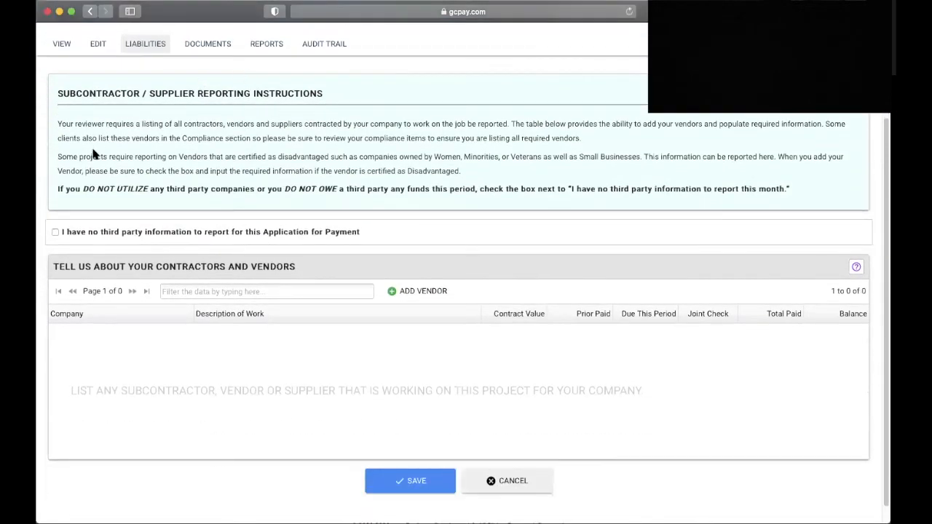
pyautogui.moveTo(282, 261)
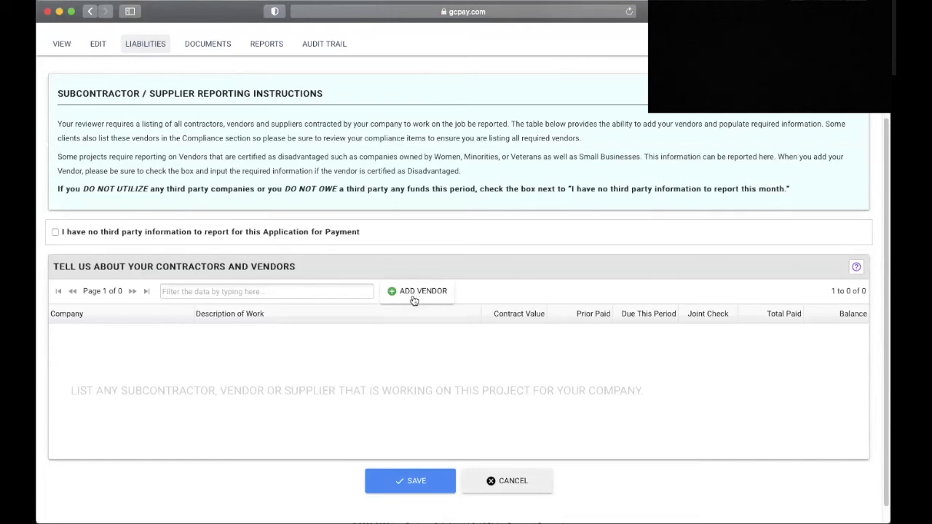
# Add a vendor, bringing up the Recent Contractors list.
pyautogui.click(417, 291)
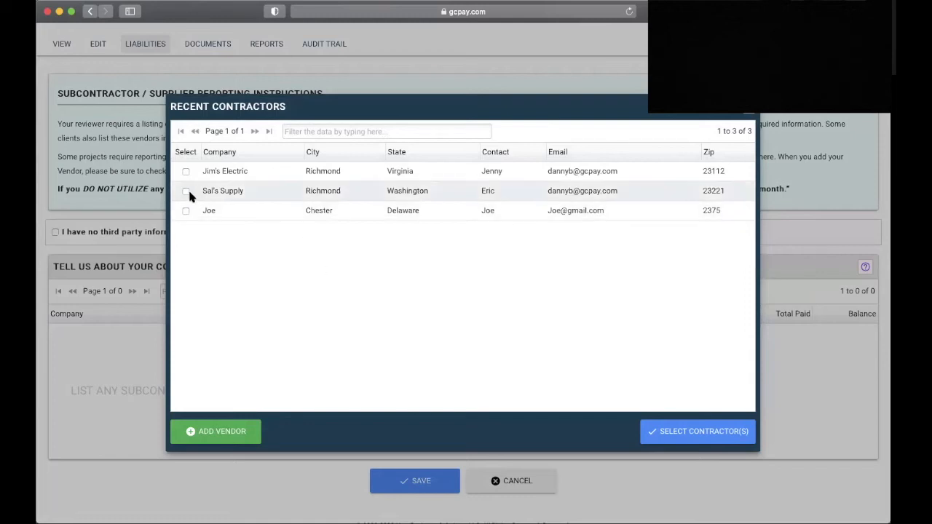
pyautogui.moveTo(283, 293)
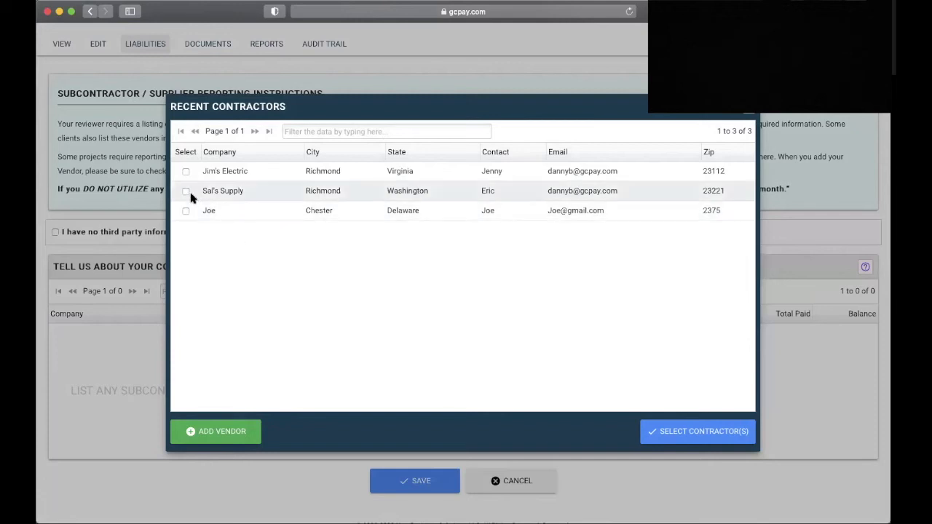
# Select Sal's Supply from recent contractors and review its contact details.
pyautogui.click(187, 191)
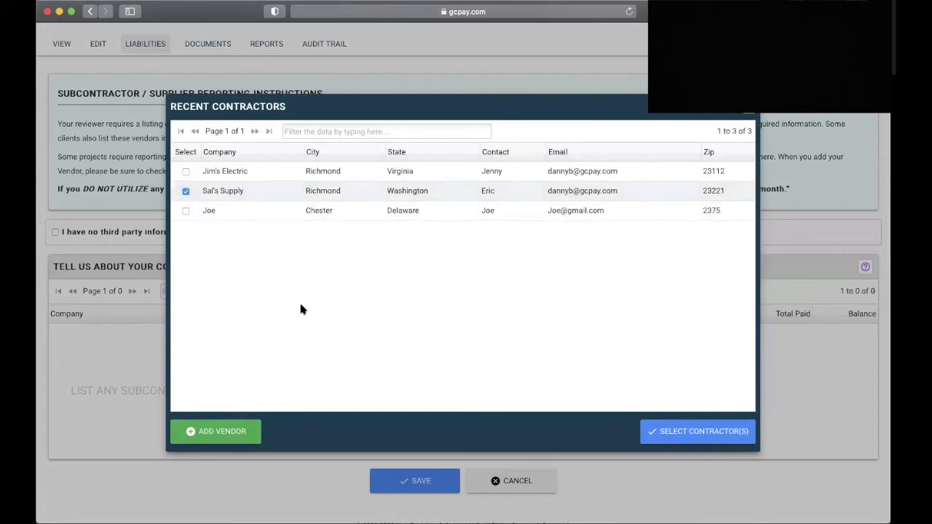
pyautogui.moveTo(693, 439)
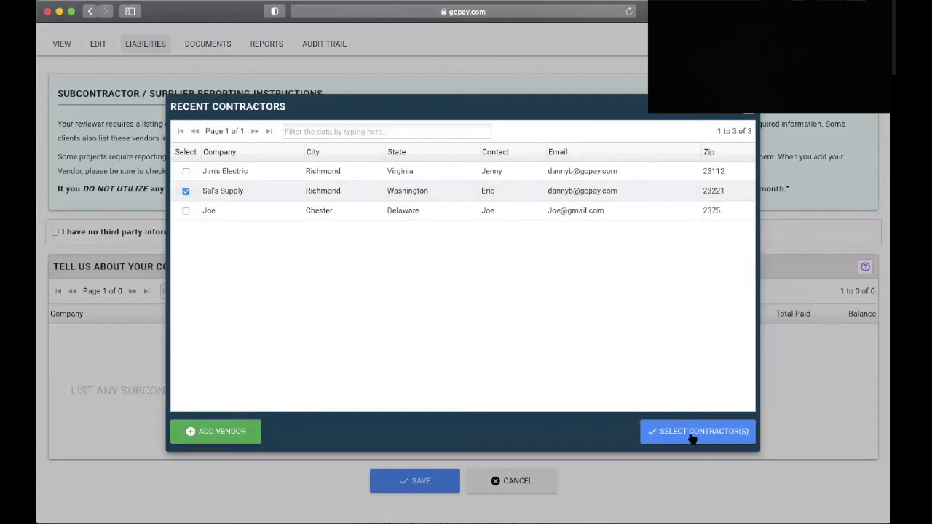
pyautogui.click(696, 431)
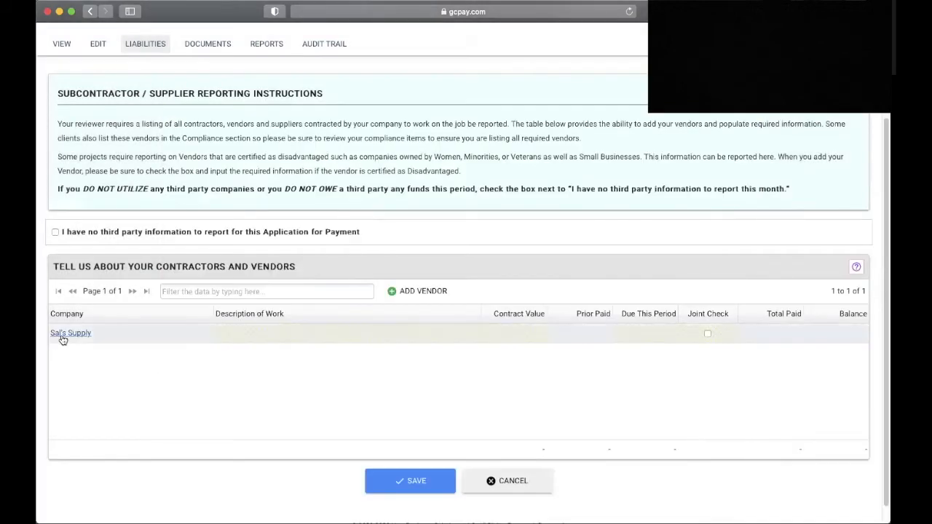
pyautogui.click(70, 332)
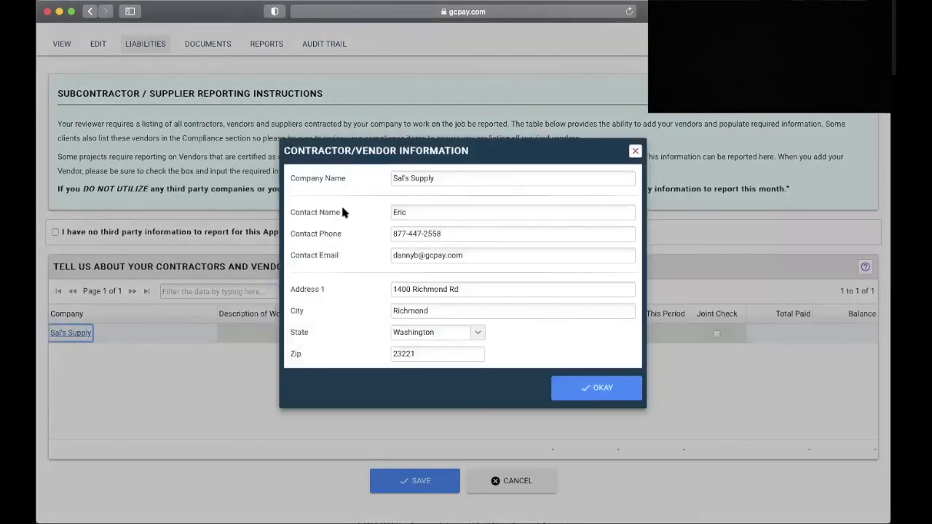
pyautogui.moveTo(352, 195)
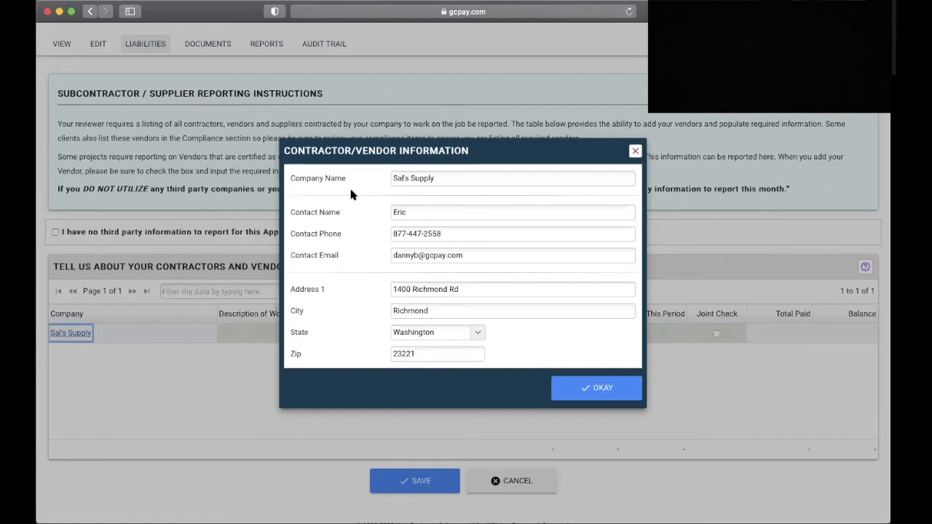
pyautogui.moveTo(597, 387)
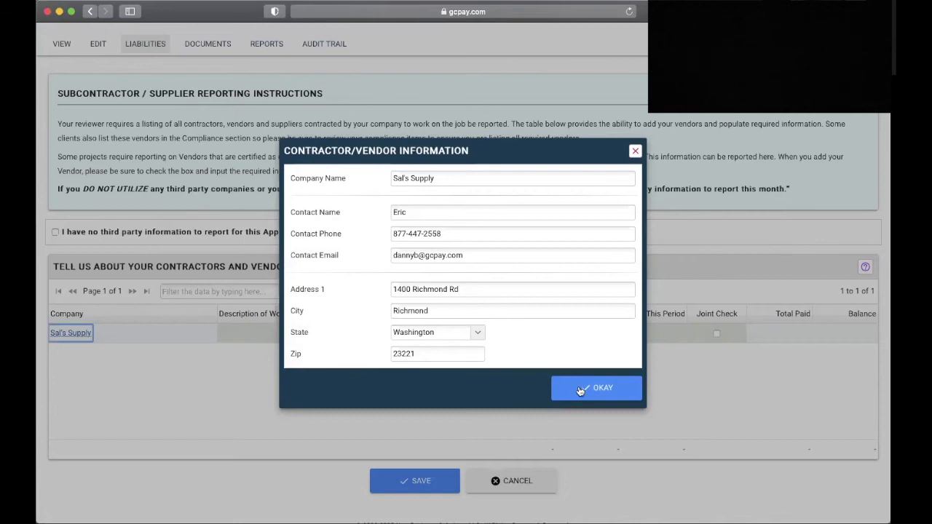
pyautogui.click(595, 387)
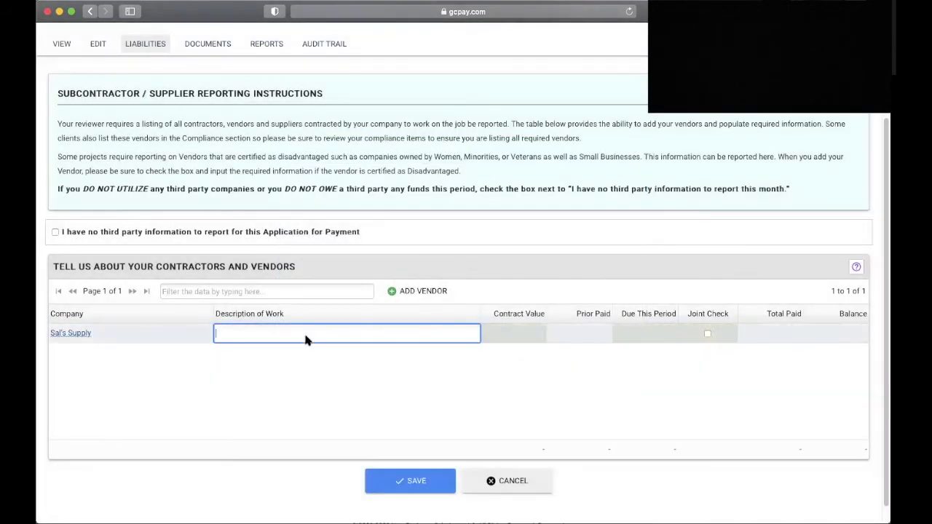
# Enter Supplier as Sal's Supply's work description and $500 due this period.
pyautogui.write('Supplier')
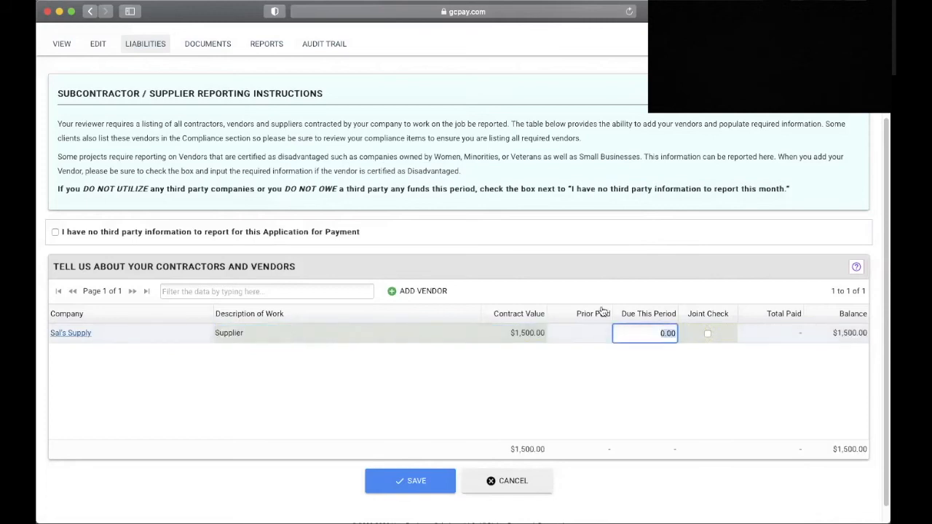
pyautogui.moveTo(560, 370)
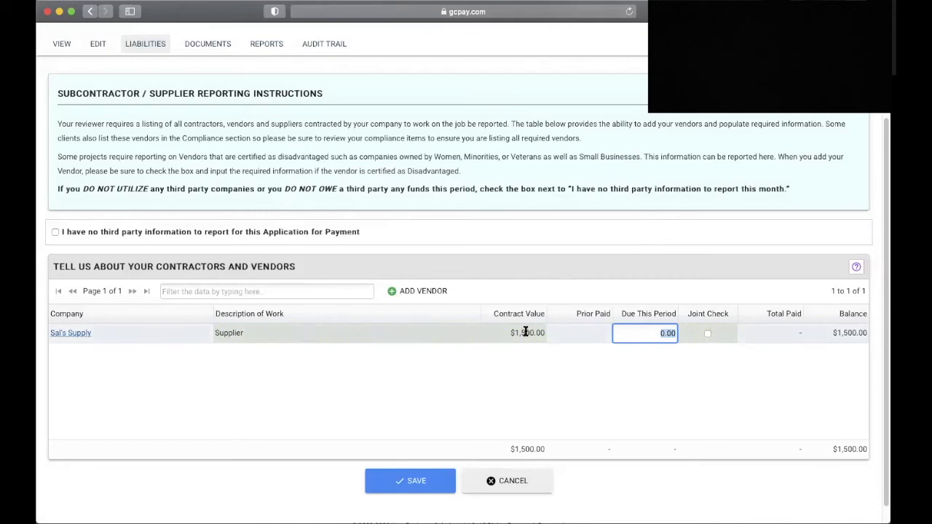
pyautogui.moveTo(539, 356)
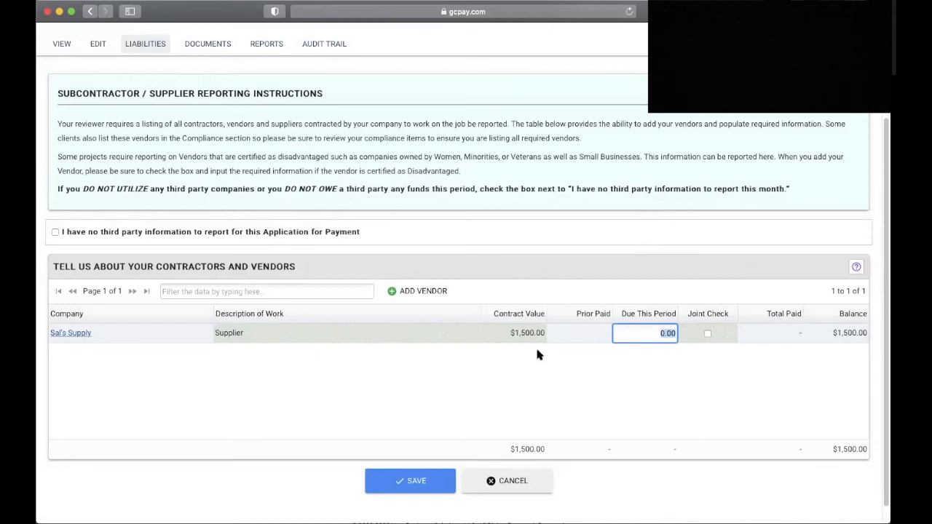
pyautogui.write('500')
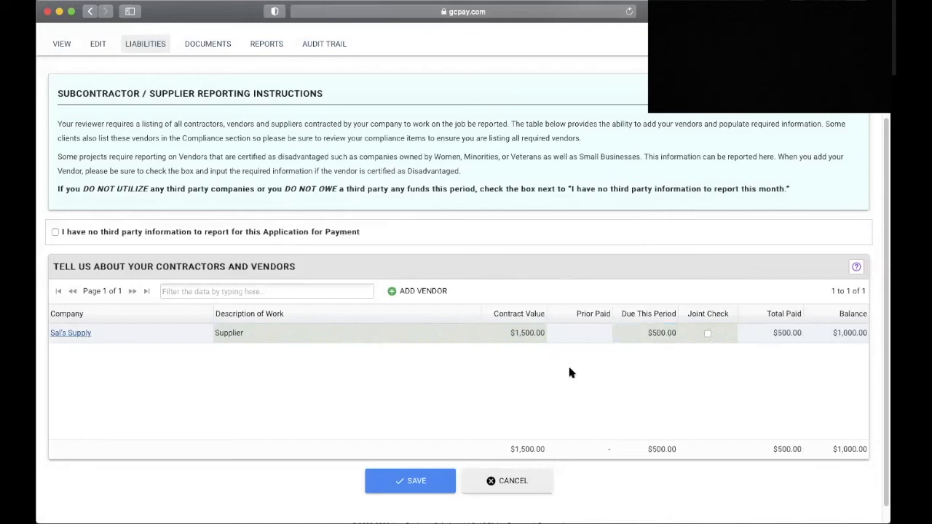
# Save the vendor entries and confirm the certification, marking the subs requirement fulfilled.
pyautogui.scroll(-3)
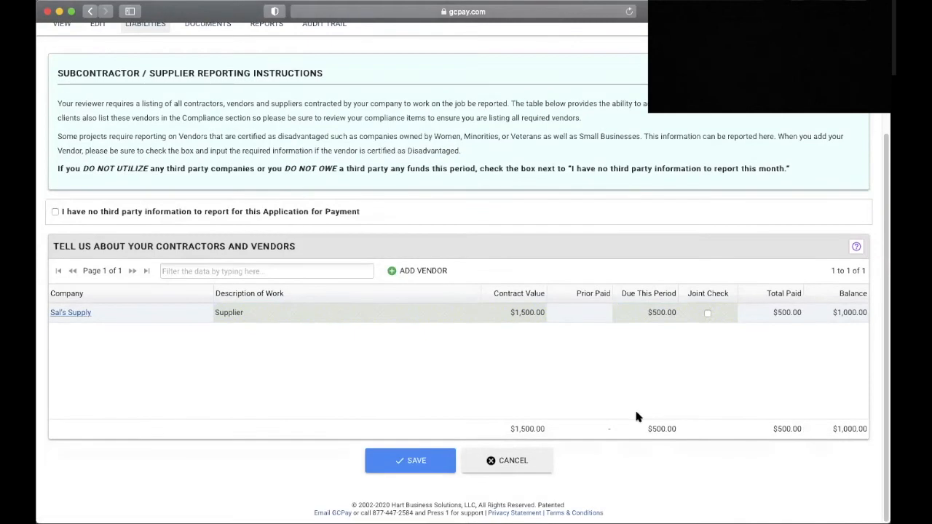
pyautogui.click(411, 460)
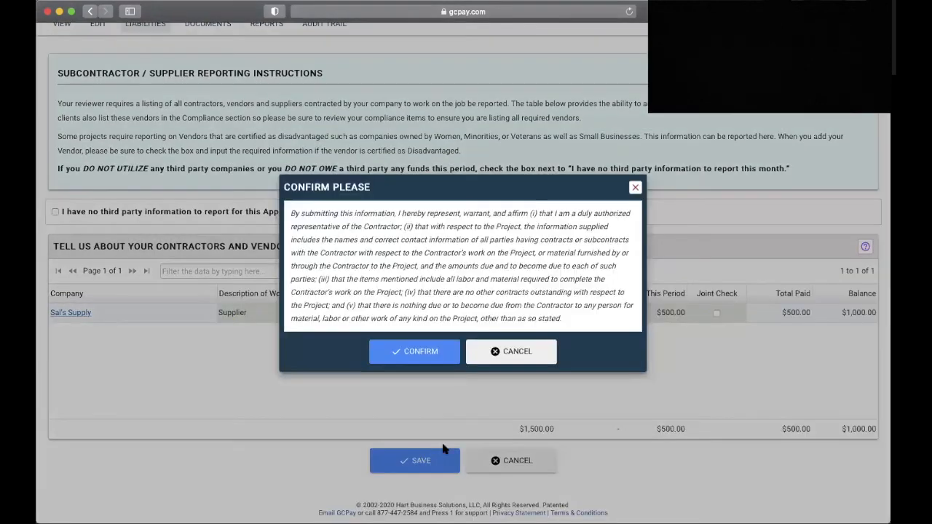
pyautogui.moveTo(414, 351)
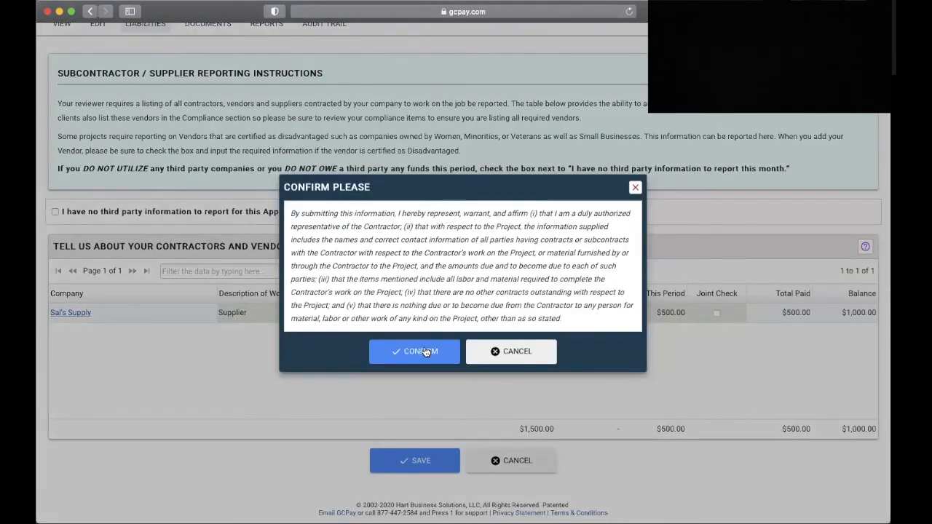
pyautogui.moveTo(420, 357)
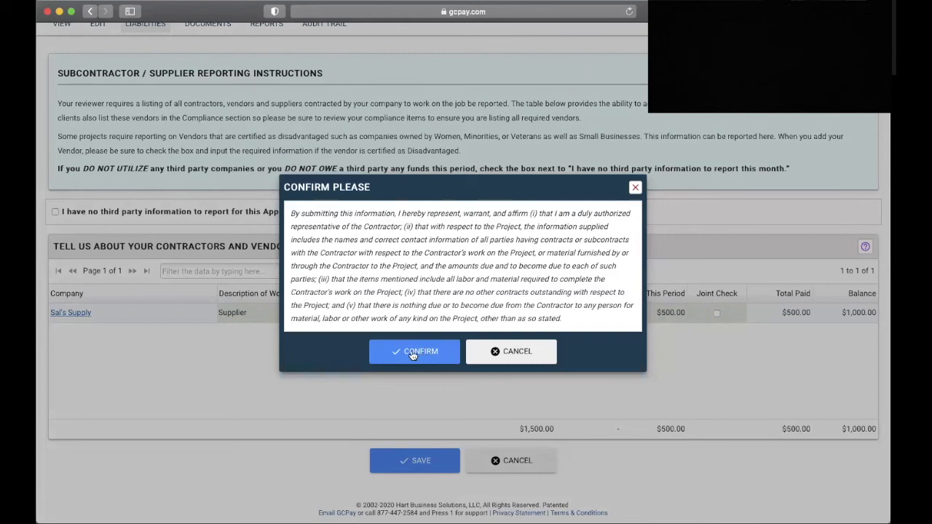
pyautogui.click(413, 351)
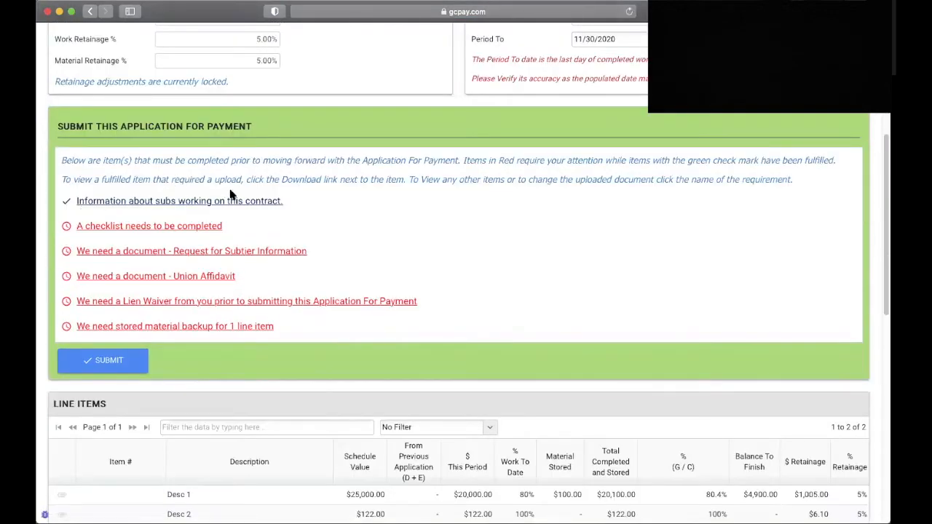
pyautogui.moveTo(274, 212)
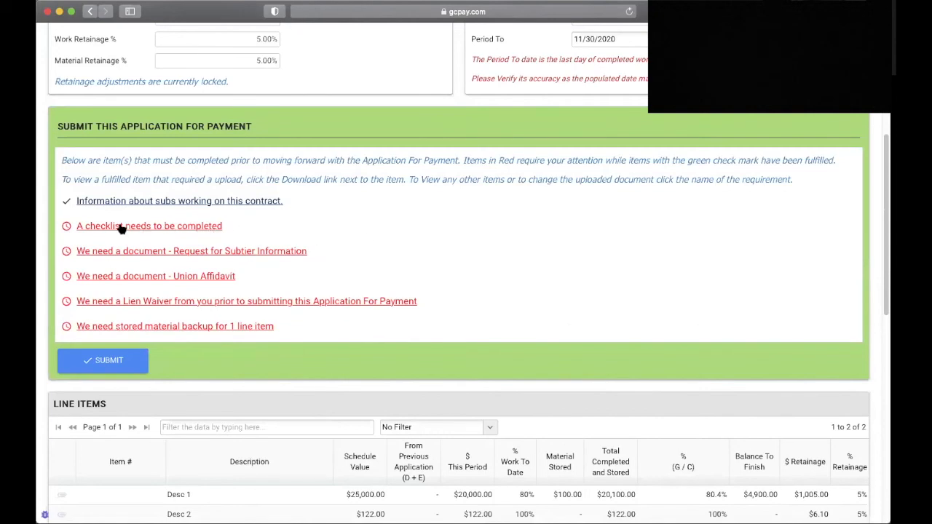
# Acknowledge the union affidavit, subtier information sheet and lien release reminders and mark the checklist done.
pyautogui.click(102, 361)
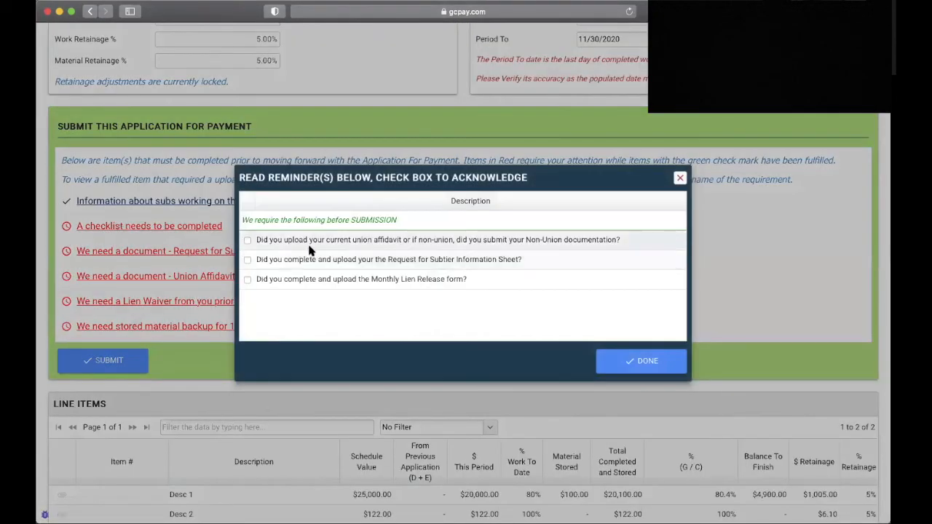
pyautogui.moveTo(407, 250)
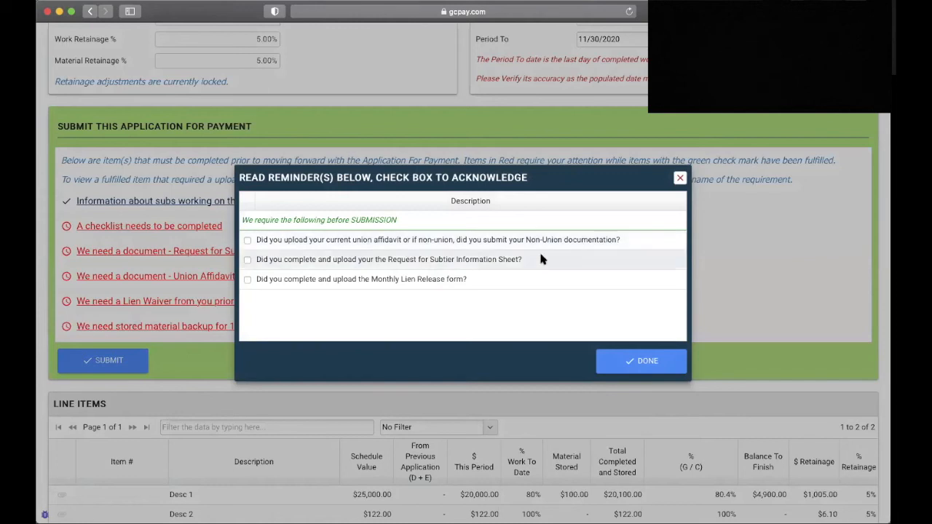
pyautogui.moveTo(372, 259)
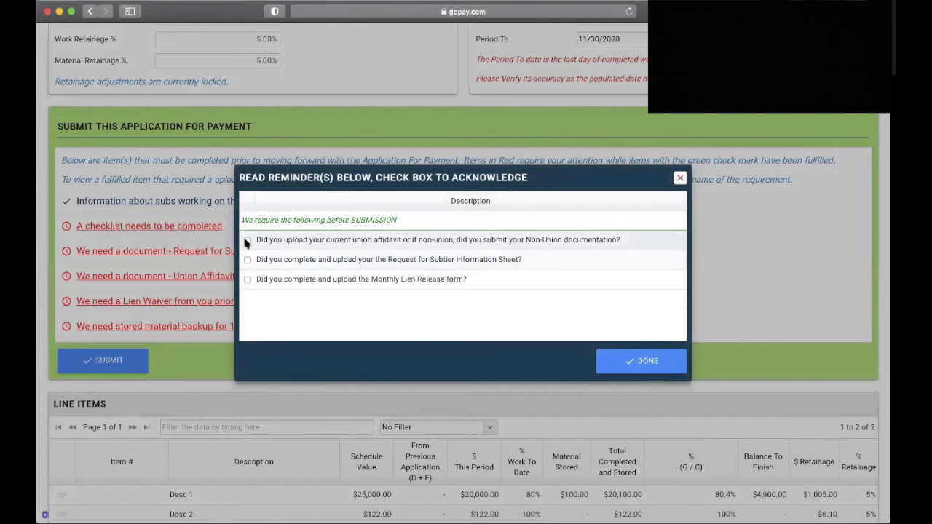
pyautogui.click(248, 239)
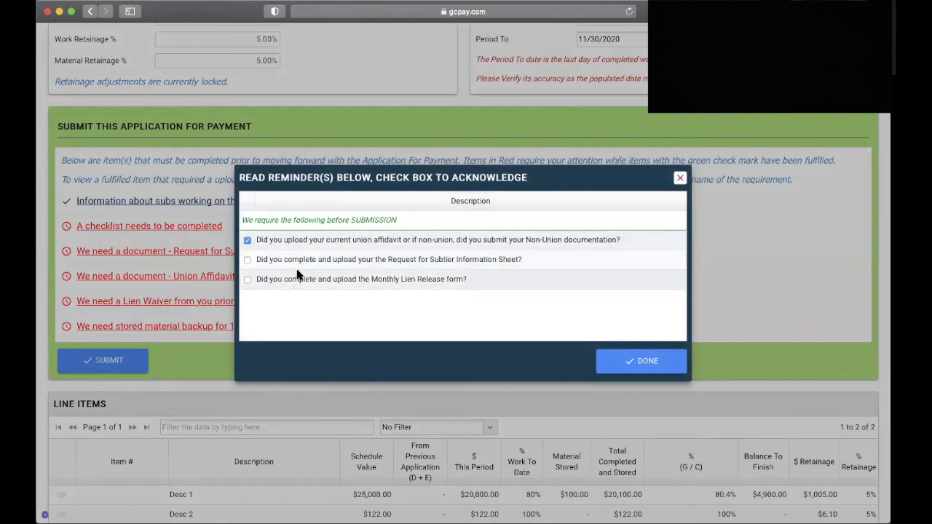
pyautogui.moveTo(494, 274)
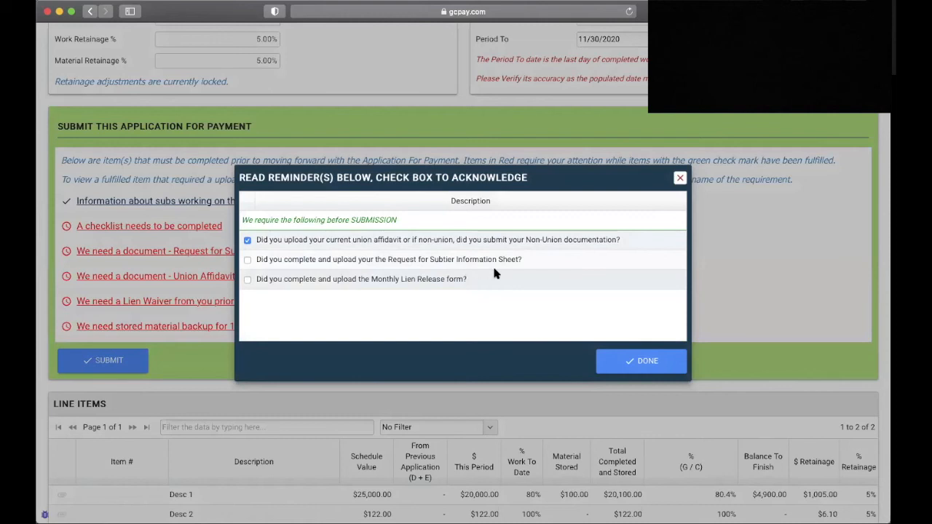
pyautogui.click(248, 260)
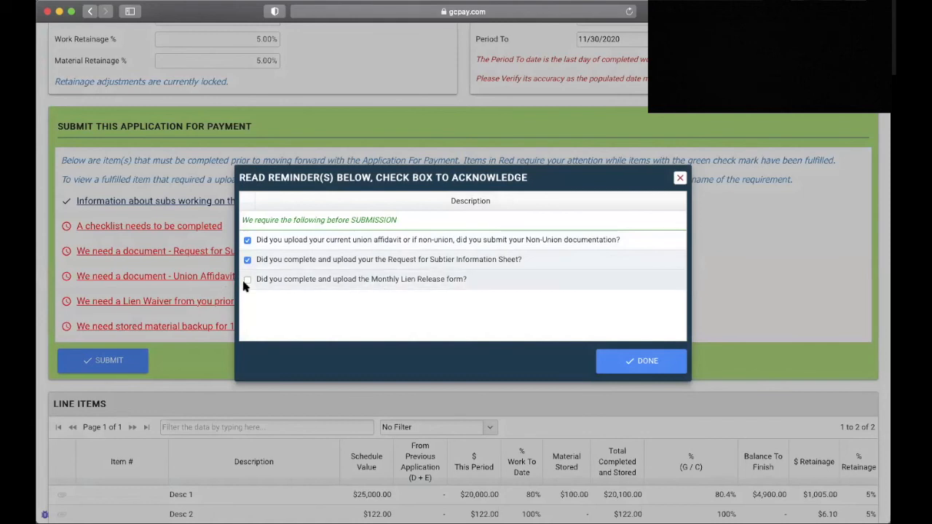
pyautogui.click(248, 280)
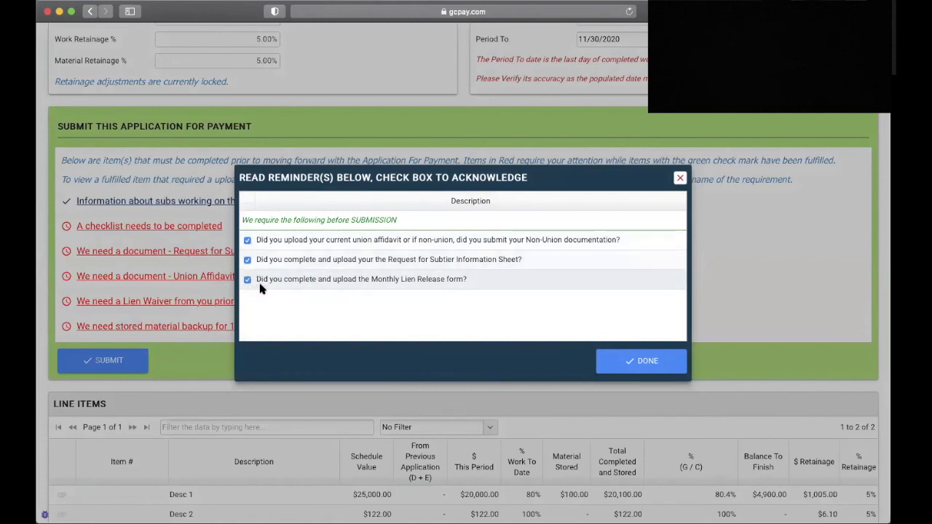
pyautogui.click(247, 279)
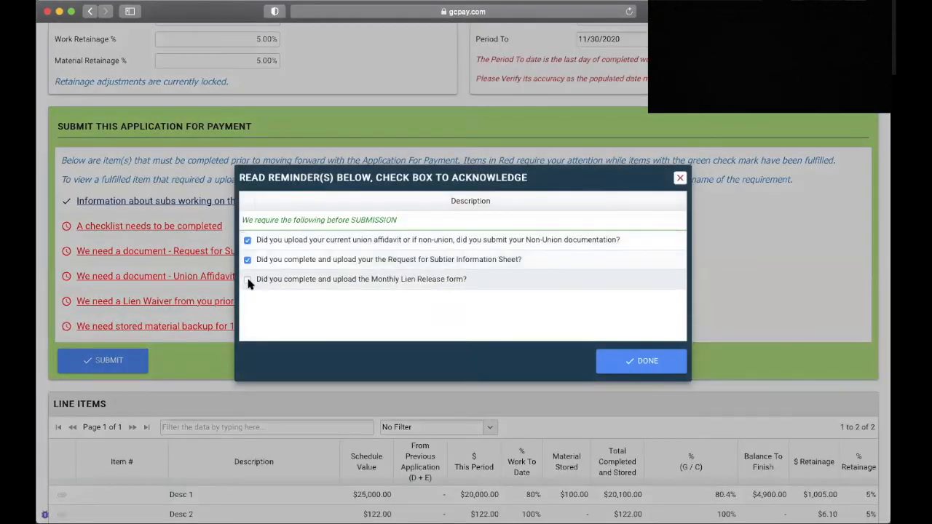
pyautogui.click(641, 362)
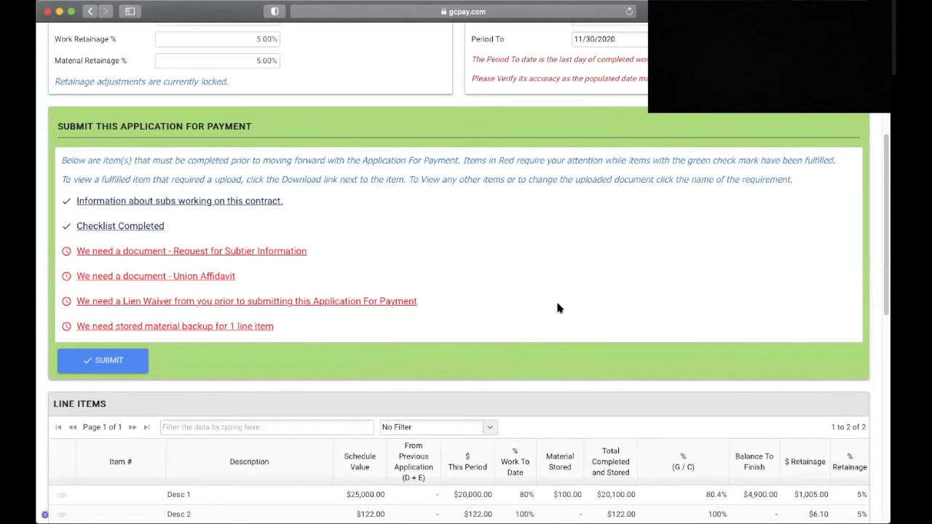
# Bring up the Request for Subtier Information requirement and download its blank template.
pyautogui.click(190, 250)
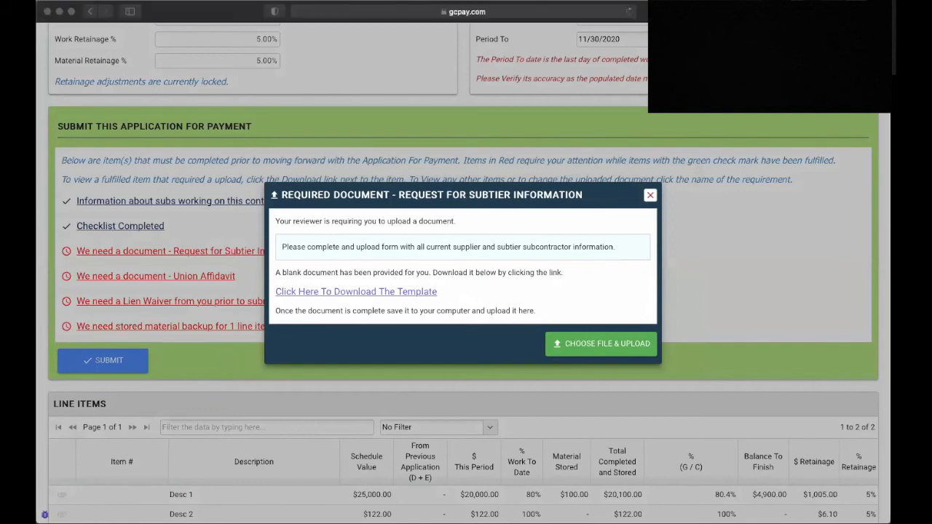
pyautogui.click(356, 291)
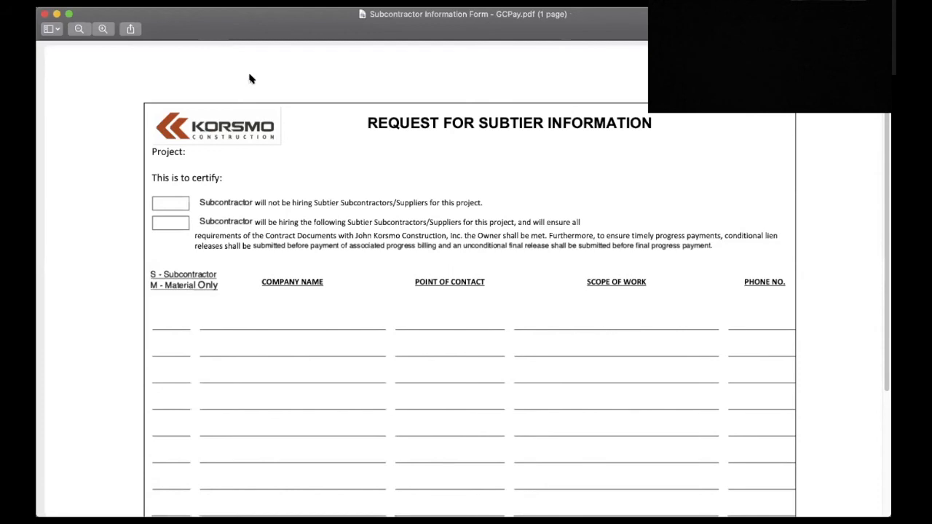
pyautogui.moveTo(248, 174)
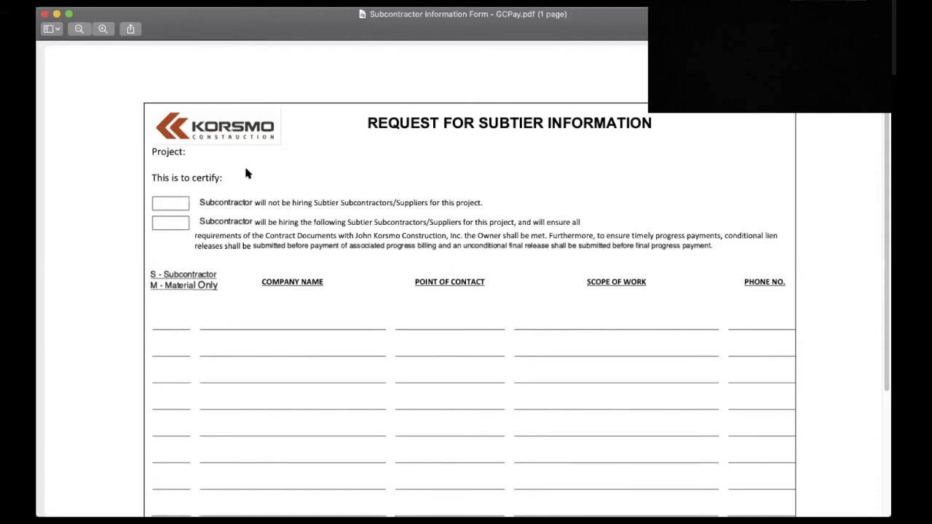
# Scroll through the blank subtier form to the contractor table and signature lines.
pyautogui.scroll(-3)
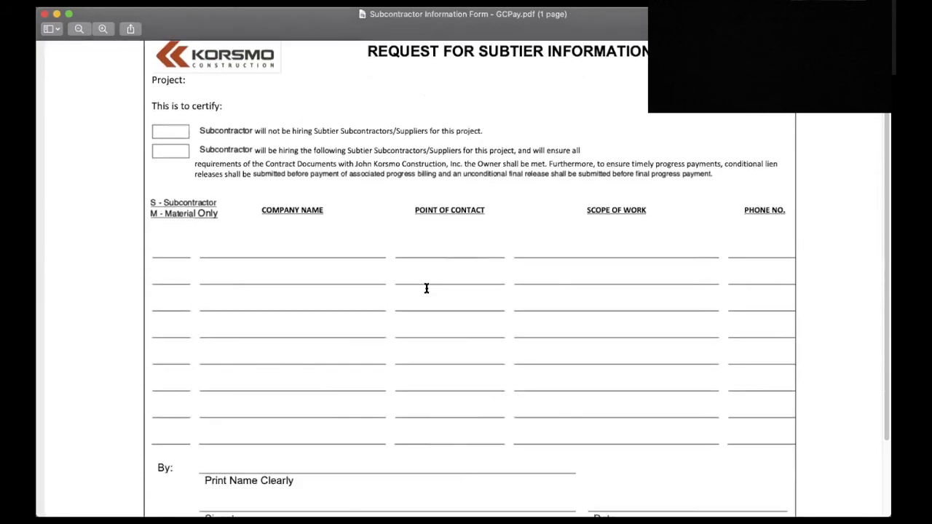
pyautogui.scroll(-3)
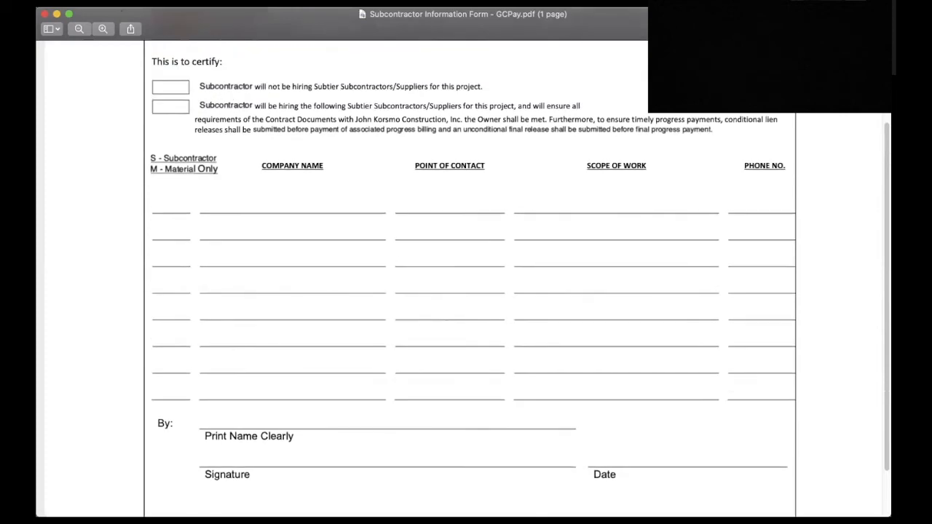
pyautogui.moveTo(807, 334)
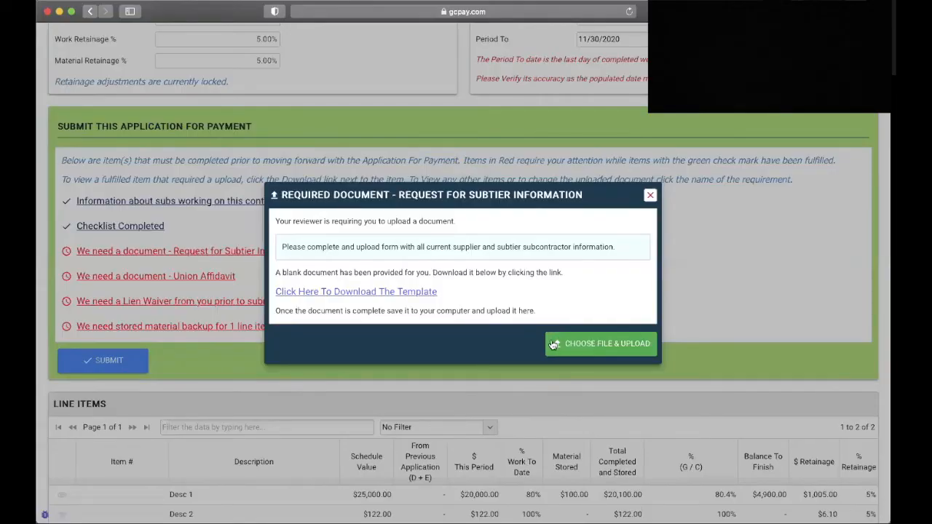
pyautogui.moveTo(399, 246)
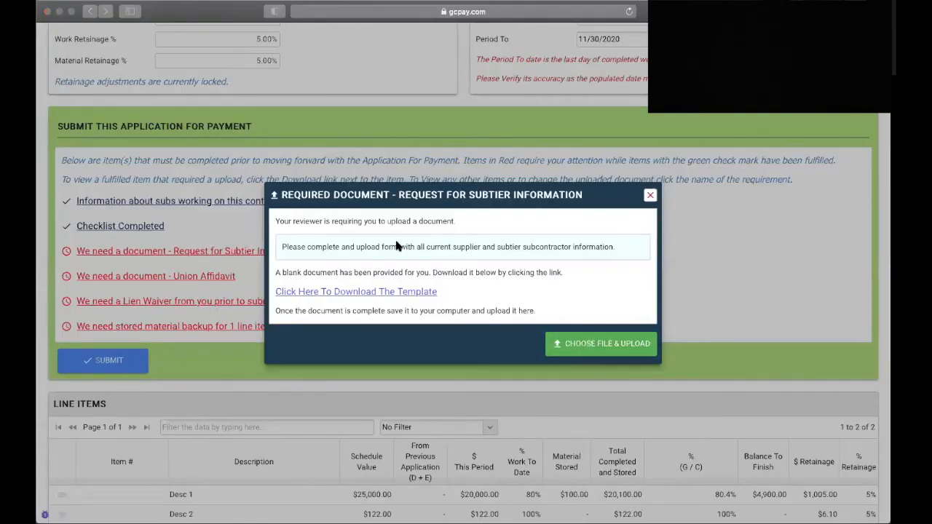
pyautogui.moveTo(659, 285)
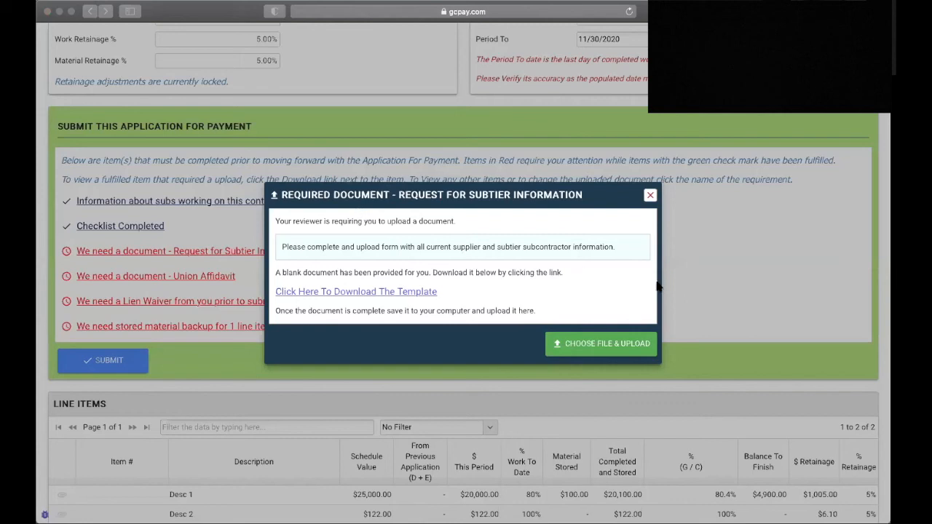
# Upload the completed subtier information form and the completed Union Affidavit.
pyautogui.click(650, 195)
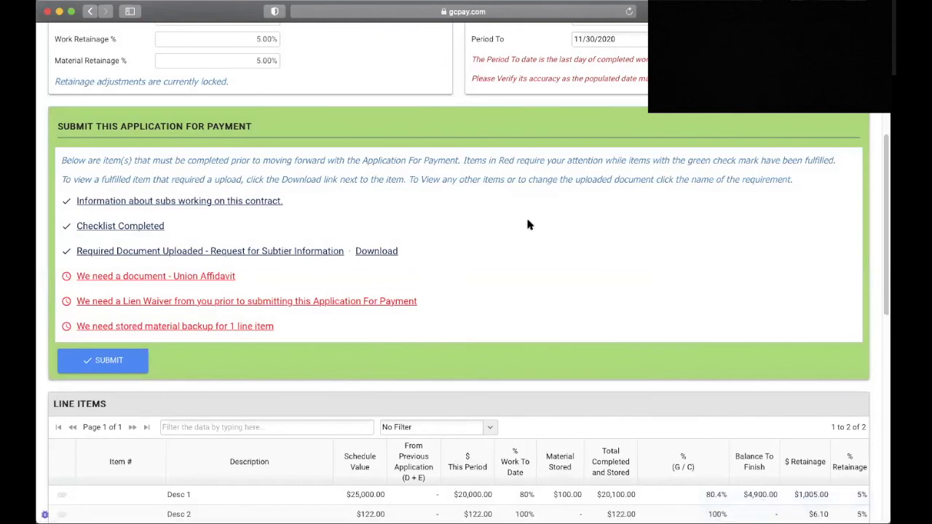
pyautogui.click(154, 277)
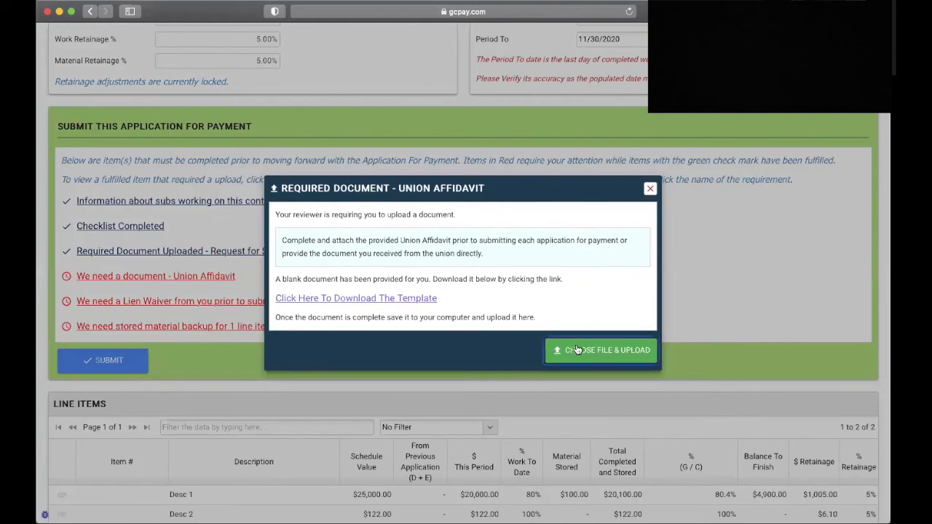
pyautogui.moveTo(671, 282)
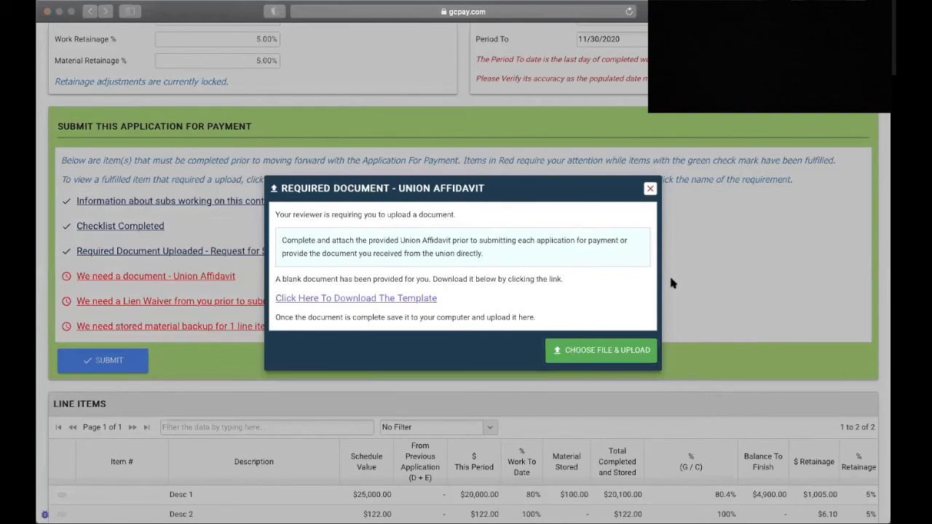
pyautogui.moveTo(731, 326)
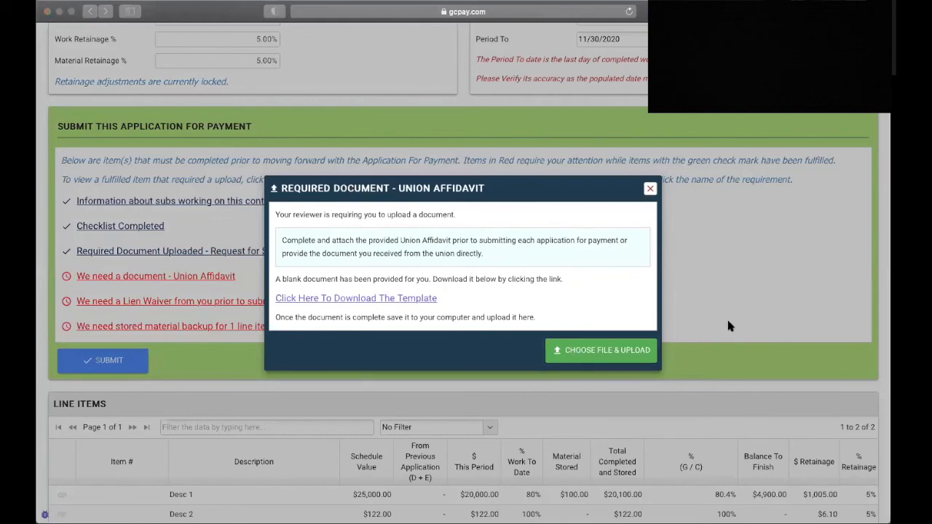
pyautogui.click(600, 350)
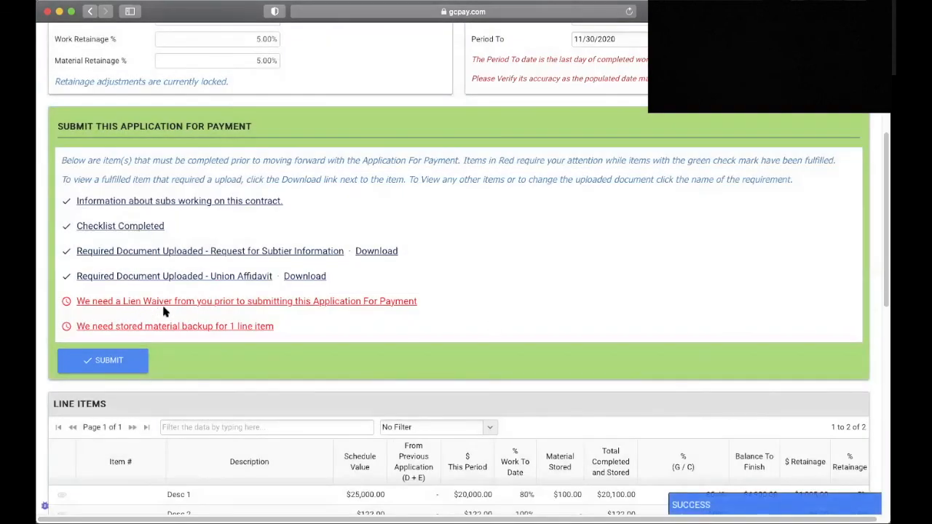
pyautogui.moveTo(159, 306)
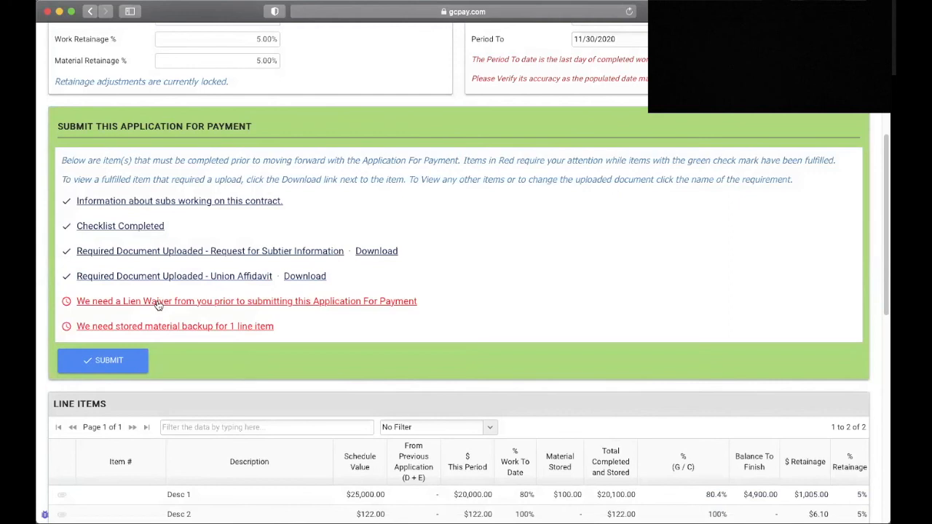
# Bring up the lien waivers required for Application for Payment #1.
pyautogui.click(247, 300)
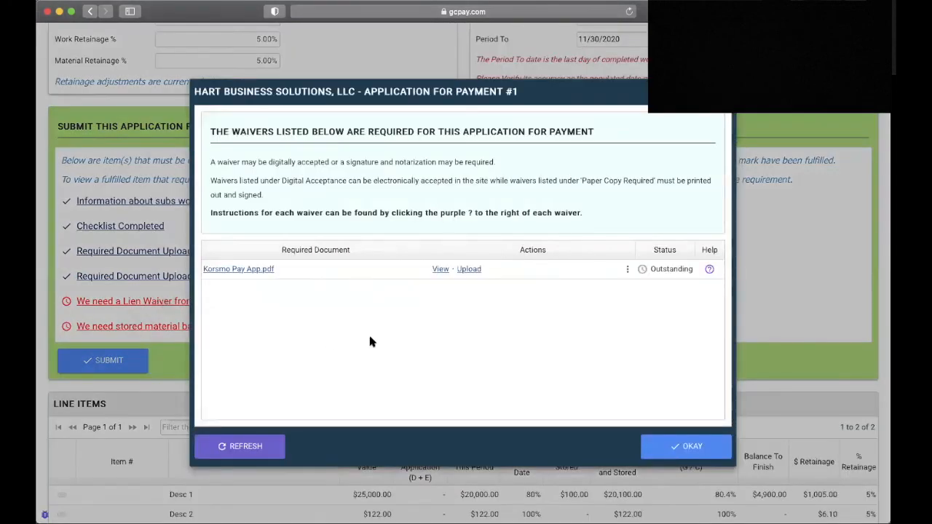
pyautogui.moveTo(303, 244)
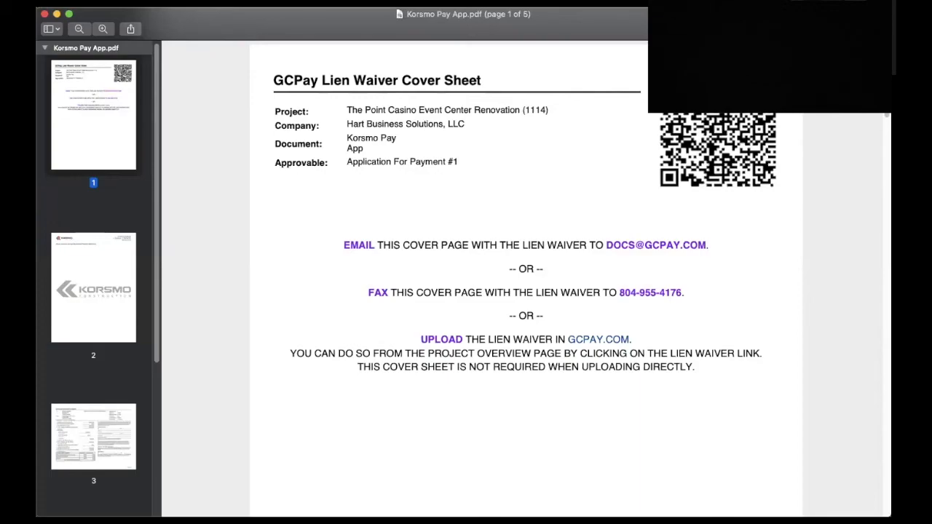
pyautogui.moveTo(495, 314)
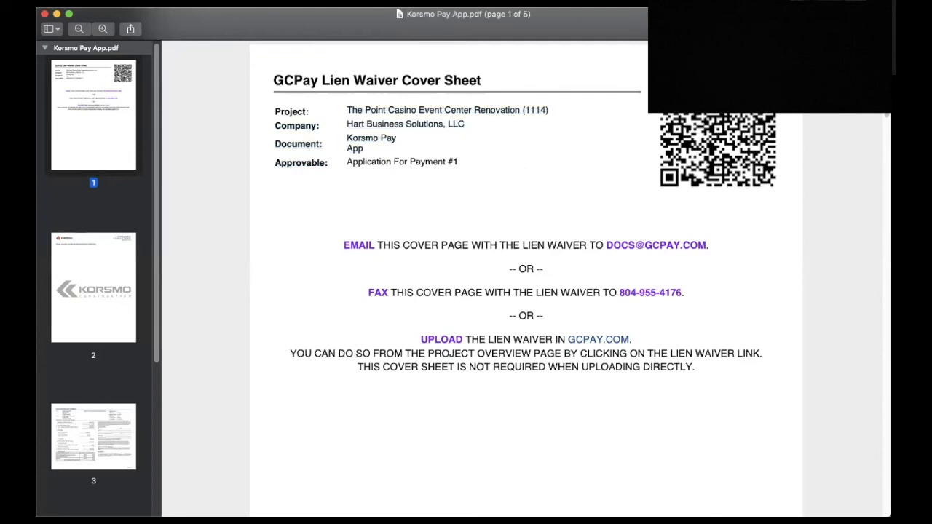
pyautogui.moveTo(358, 255)
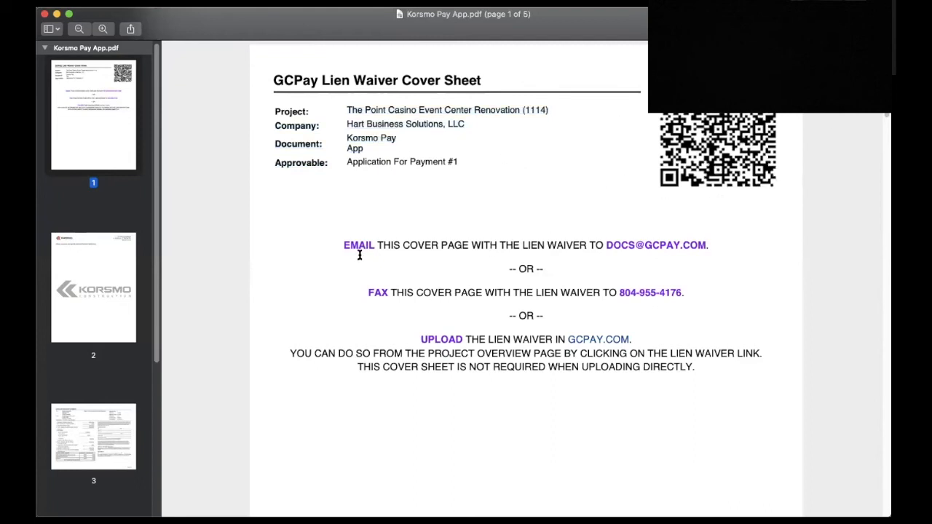
pyautogui.moveTo(679, 250)
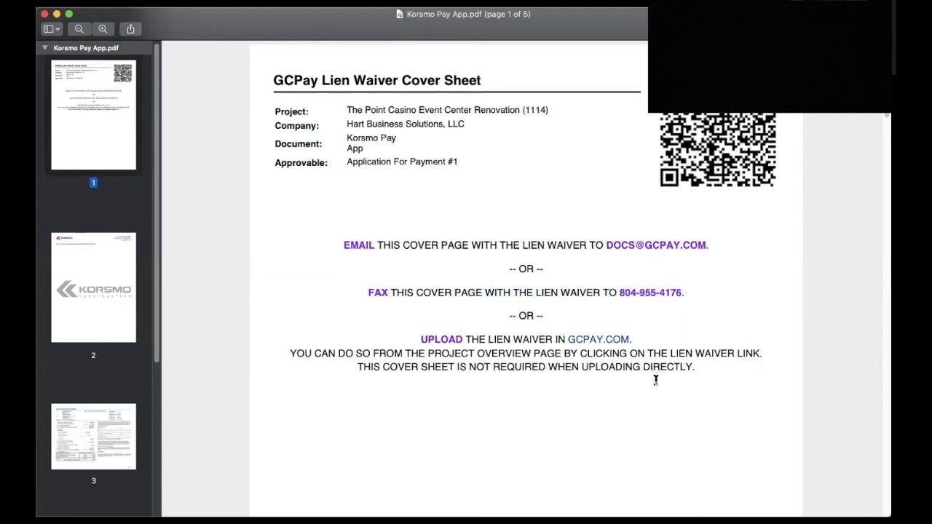
pyautogui.moveTo(536, 384)
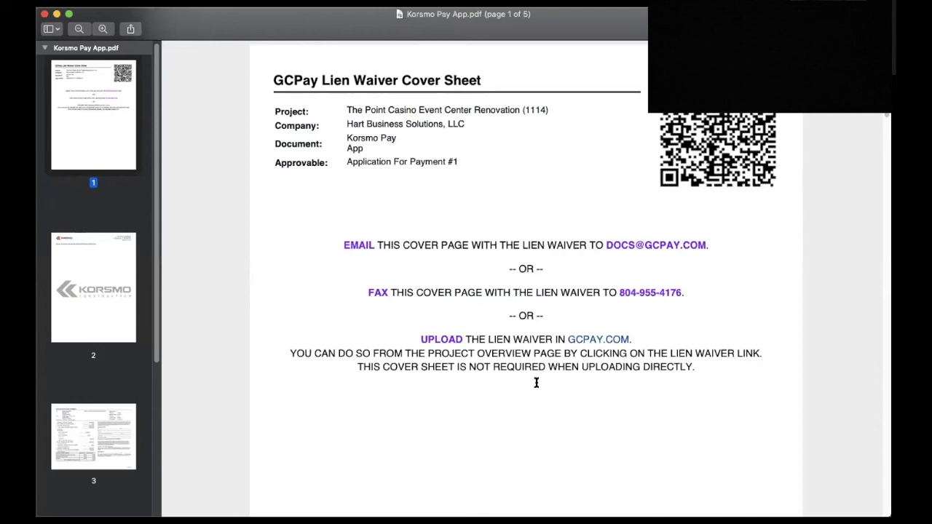
pyautogui.scroll(-3)
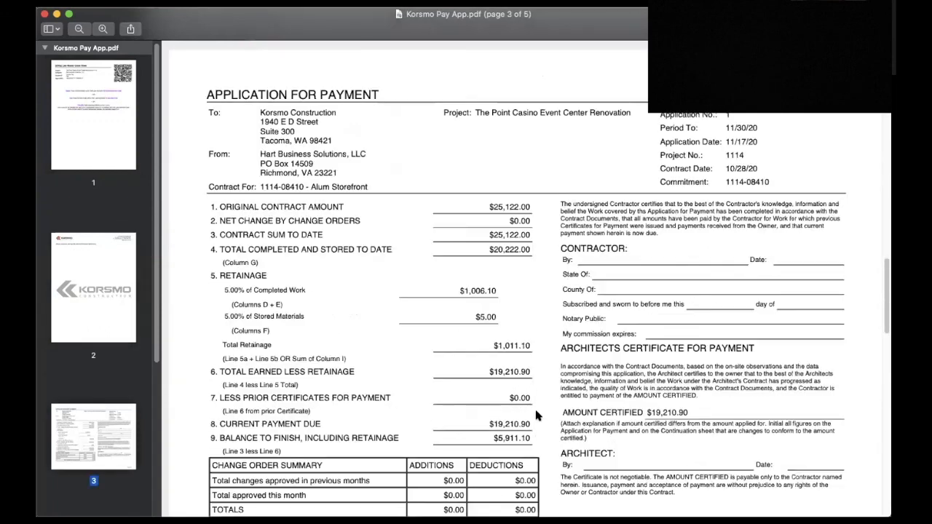
pyautogui.scroll(-3)
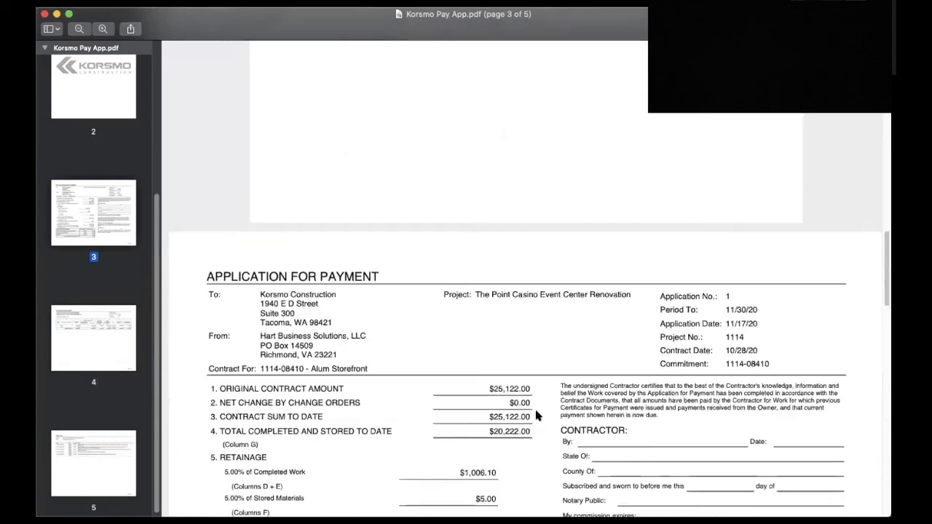
pyautogui.scroll(3)
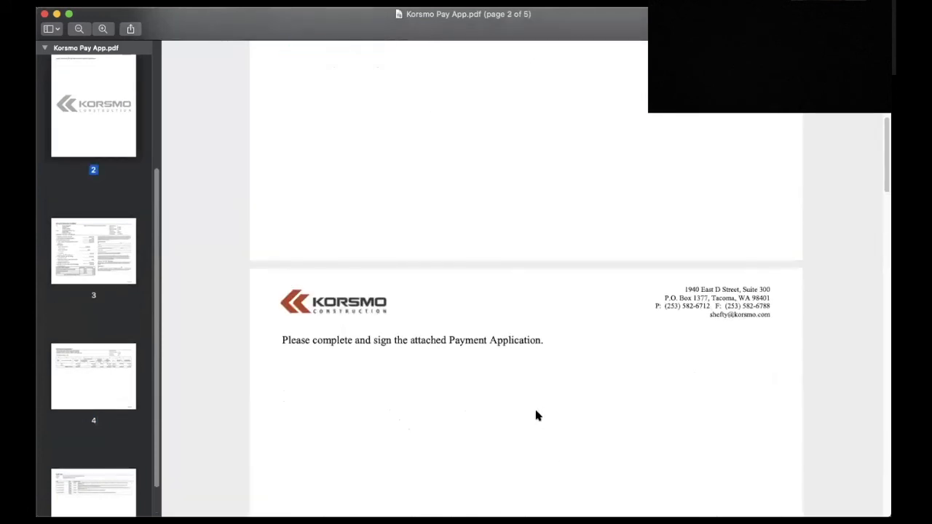
pyautogui.scroll(3)
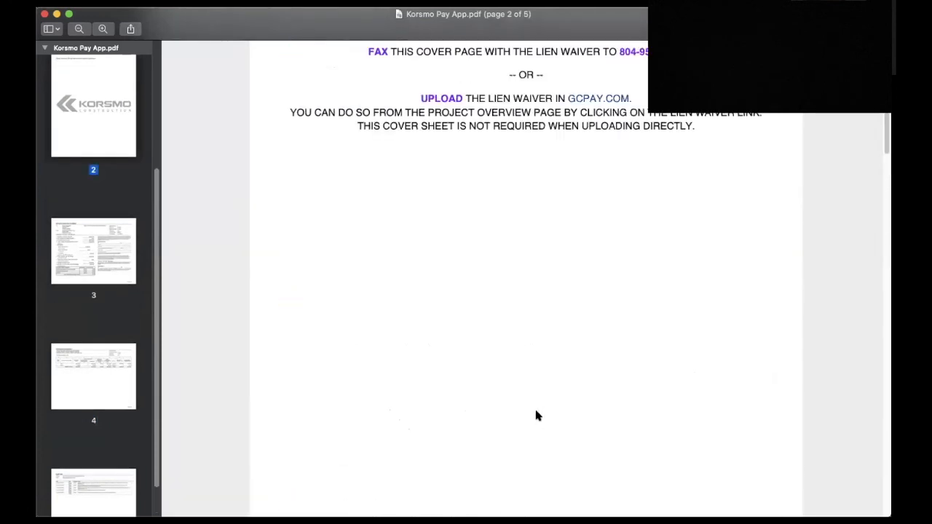
pyautogui.scroll(3)
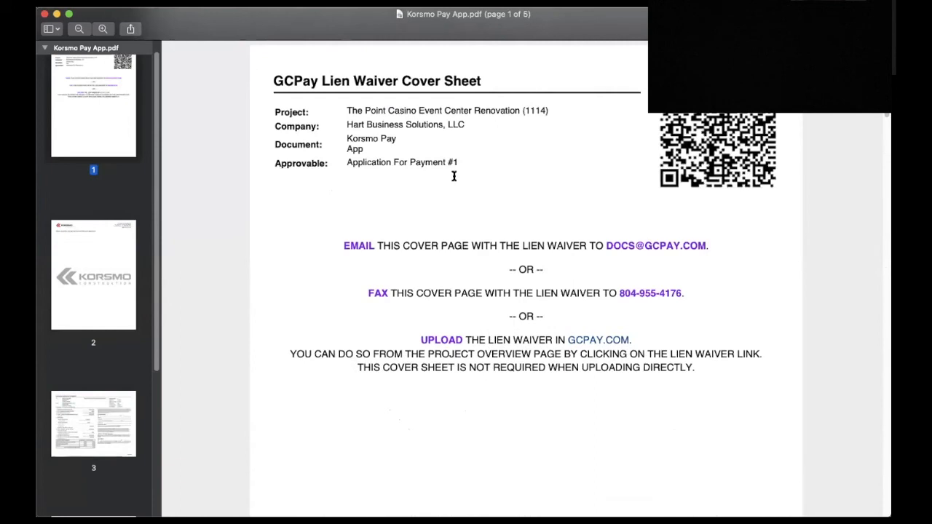
pyautogui.moveTo(454, 177)
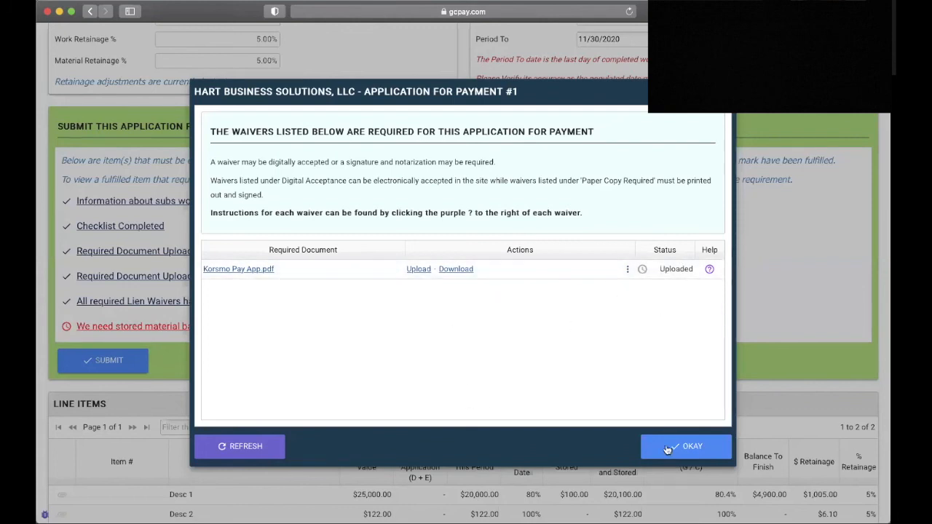
# Close the lien waiver list and bring up the stored material backup requirement for Desc 1.
pyautogui.click(684, 446)
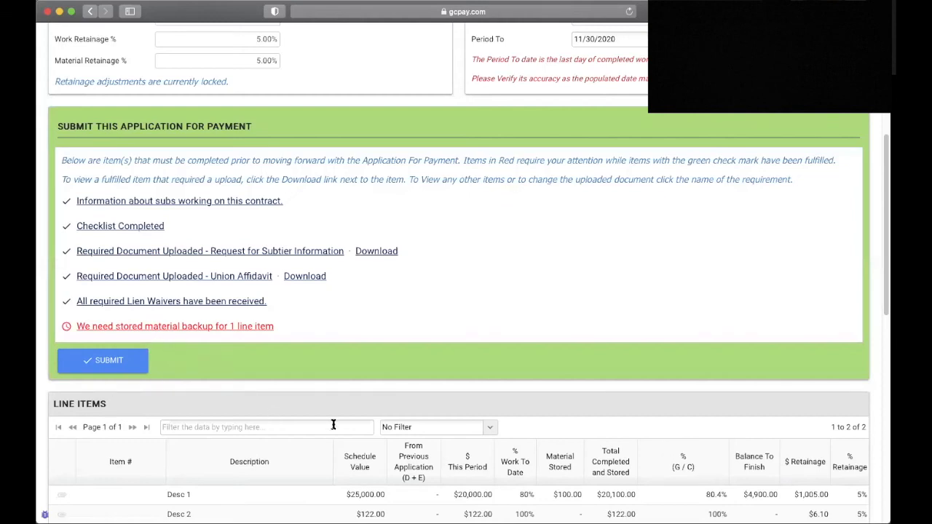
pyautogui.scroll(-3)
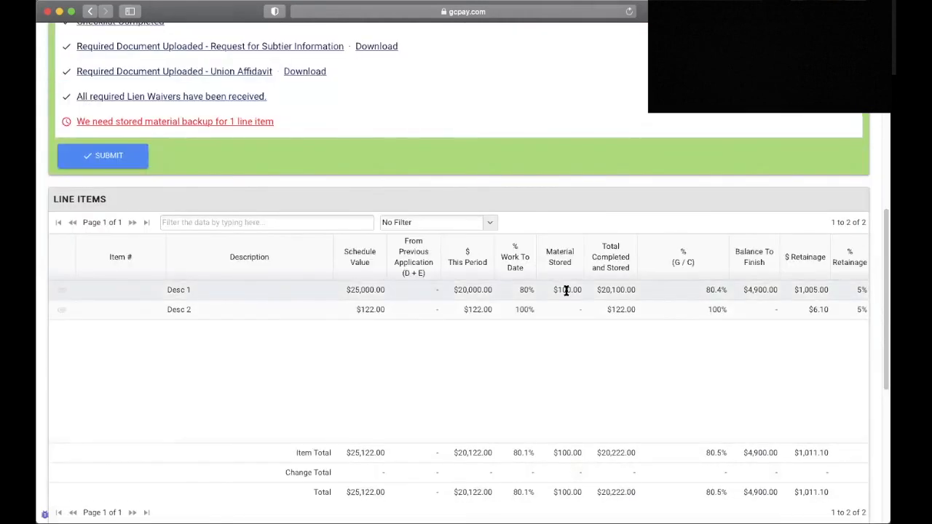
pyautogui.scroll(3)
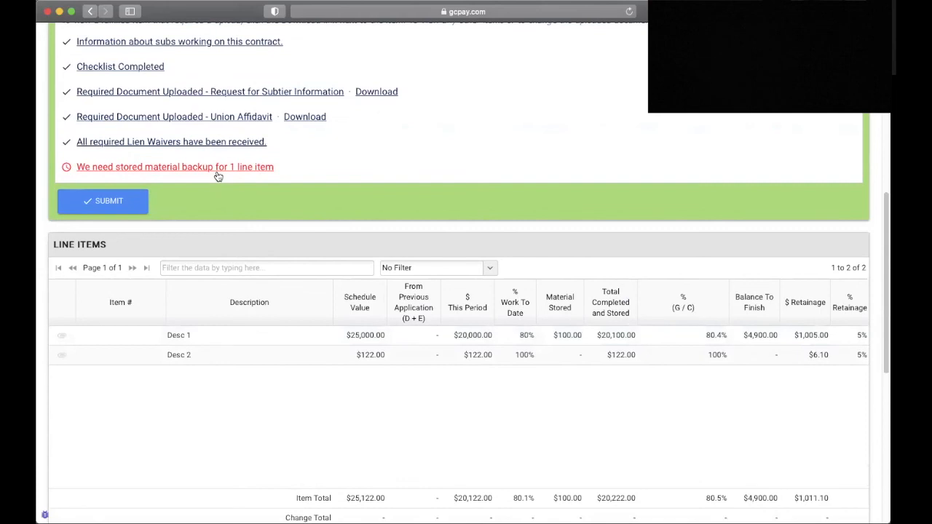
pyautogui.click(174, 166)
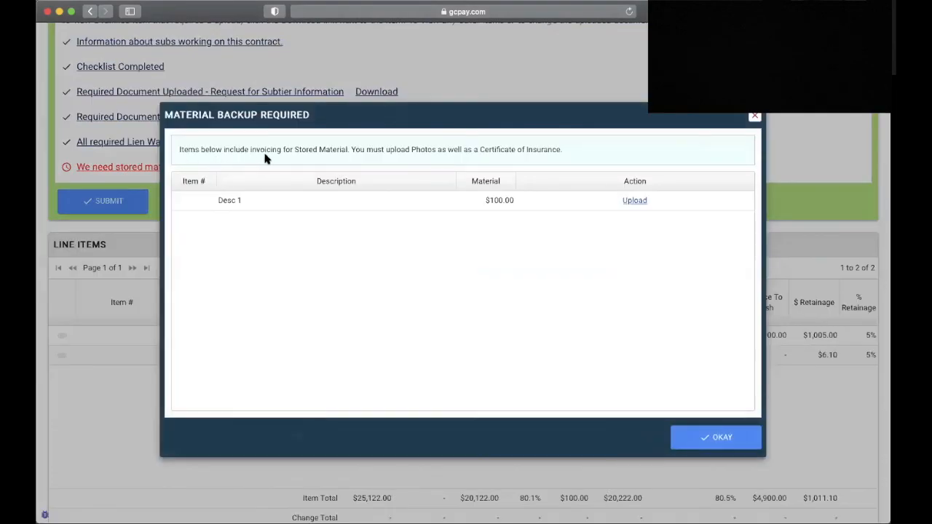
pyautogui.moveTo(338, 158)
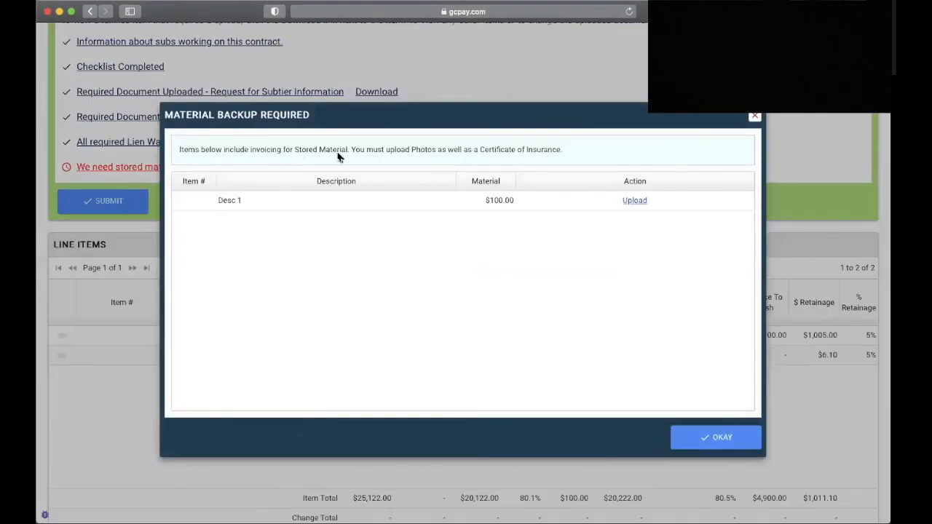
pyautogui.moveTo(525, 156)
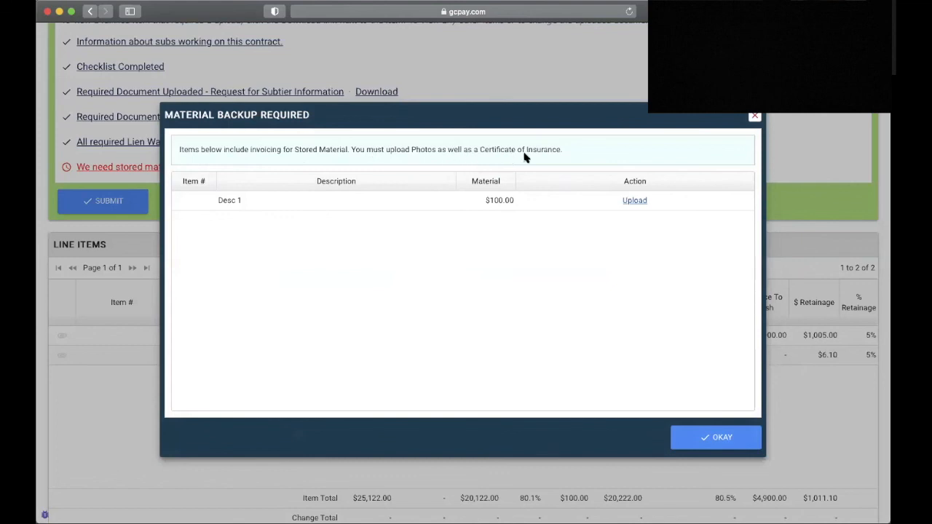
pyautogui.moveTo(623, 204)
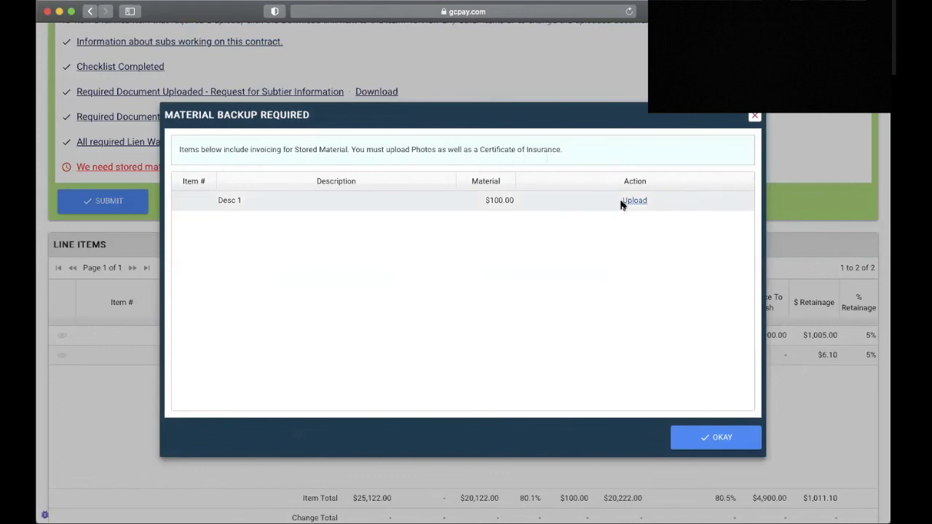
pyautogui.moveTo(636, 259)
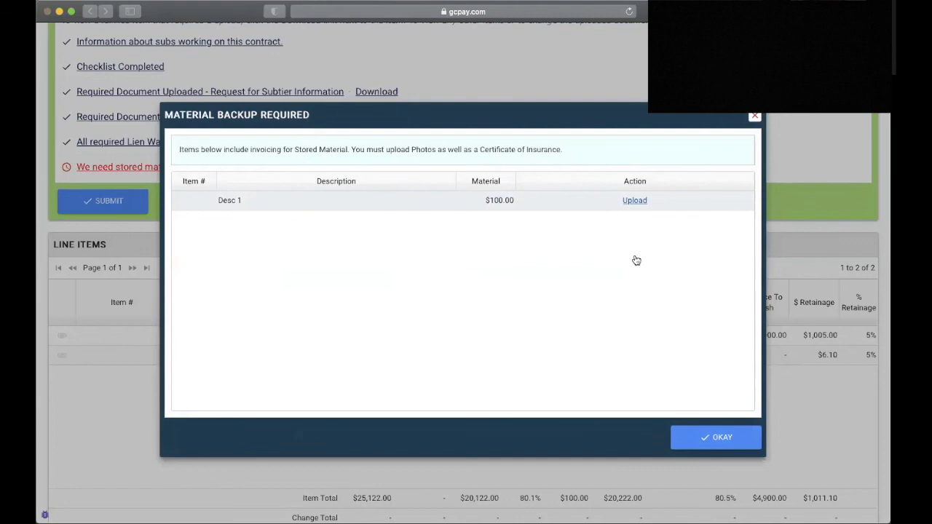
pyautogui.moveTo(626, 283)
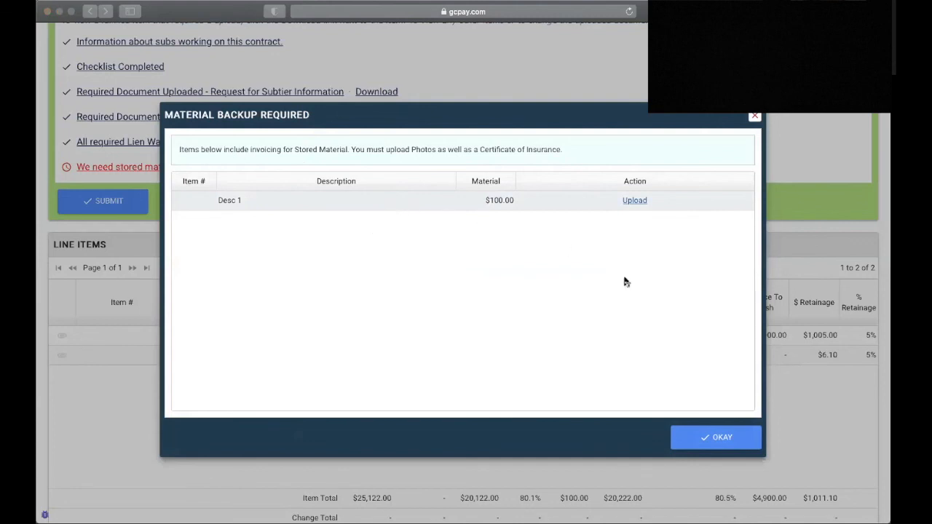
# Upload the stored material backup for Desc 1, then start submitting the Application for Payment.
pyautogui.click(635, 201)
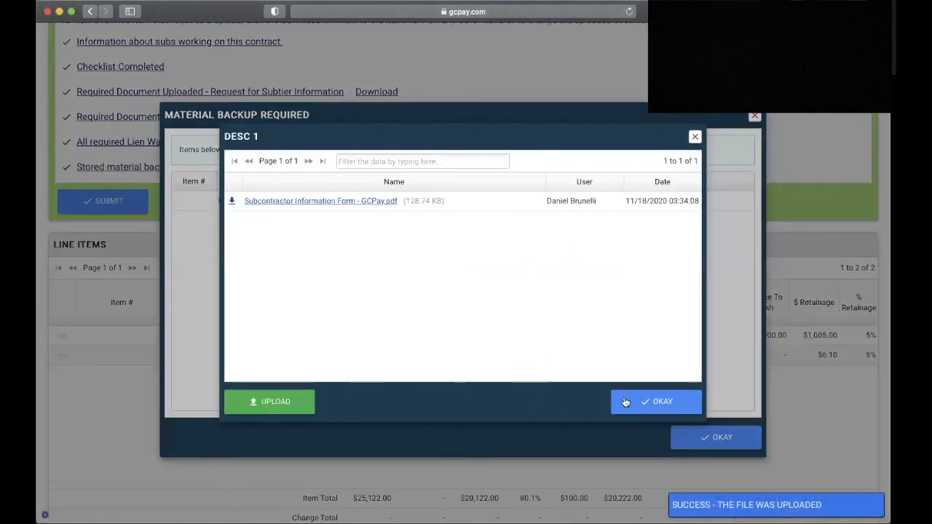
pyautogui.click(656, 402)
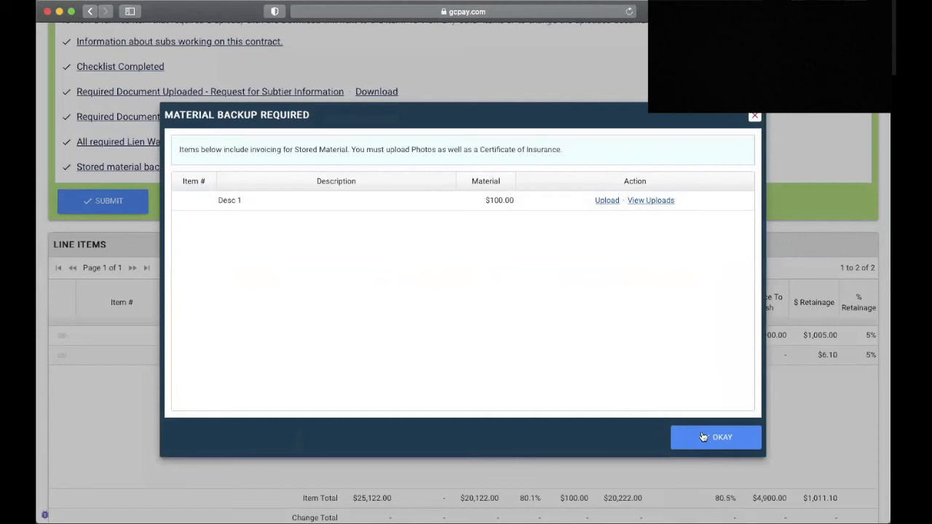
pyautogui.click(716, 436)
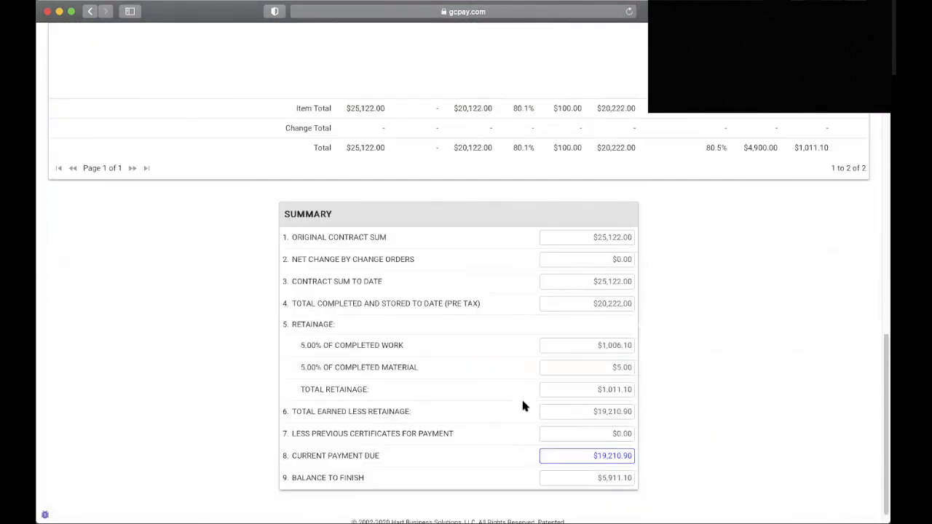
pyautogui.scroll(3)
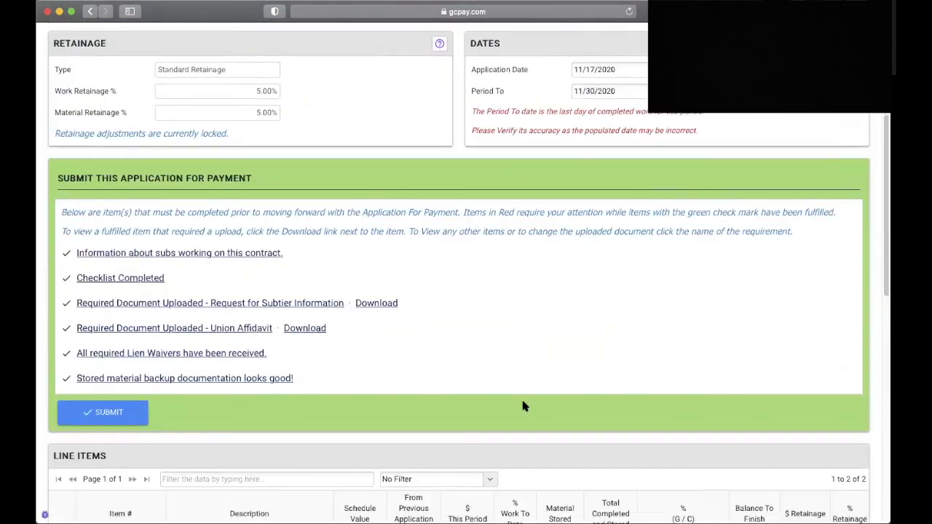
pyautogui.click(102, 412)
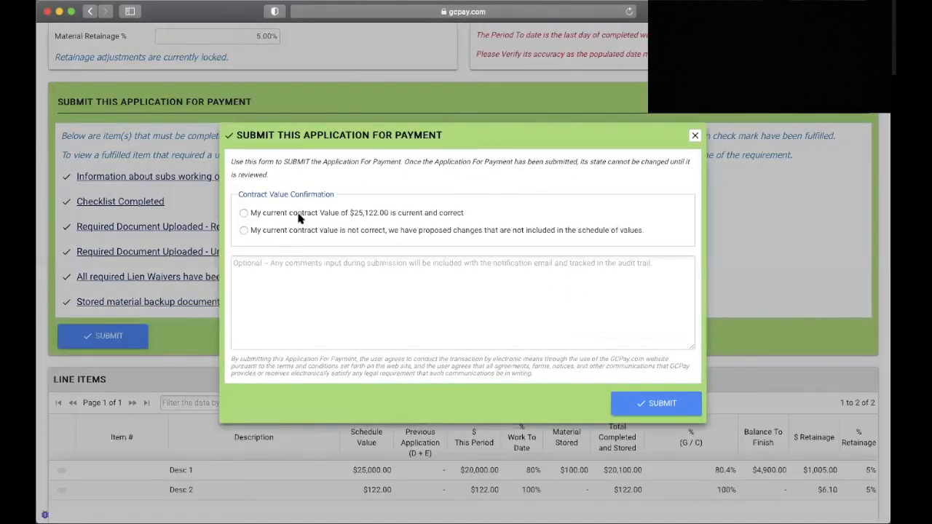
pyautogui.moveTo(328, 192)
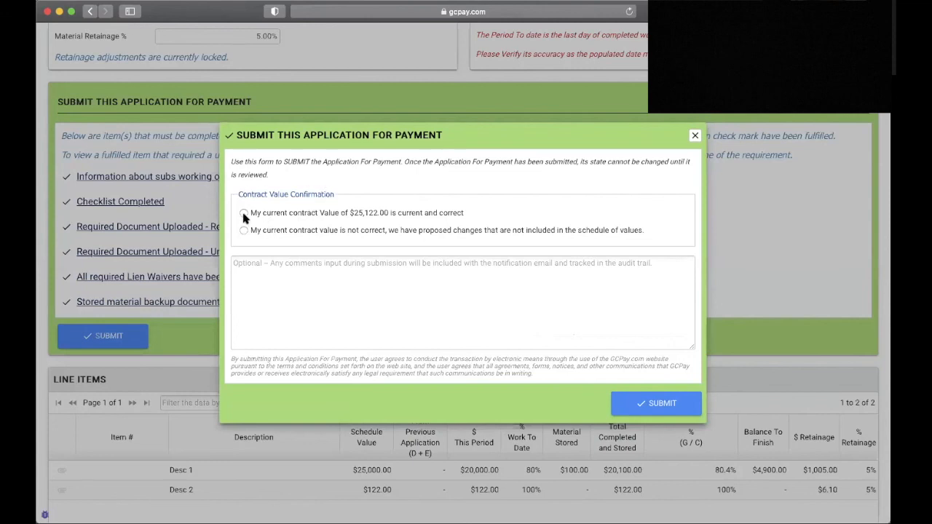
pyautogui.moveTo(419, 220)
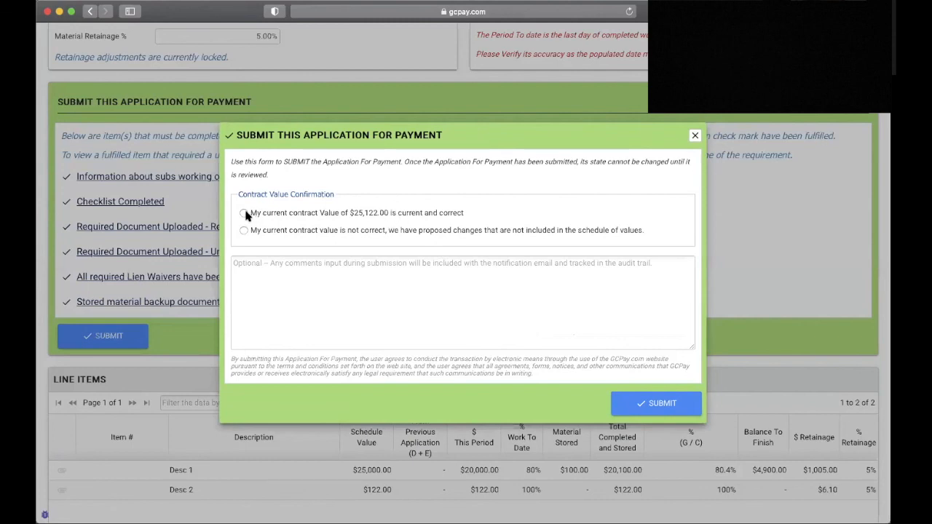
# Submit Application for Payment #1 with contract value marked not correct and note 'Leave notes'.
pyautogui.click(245, 213)
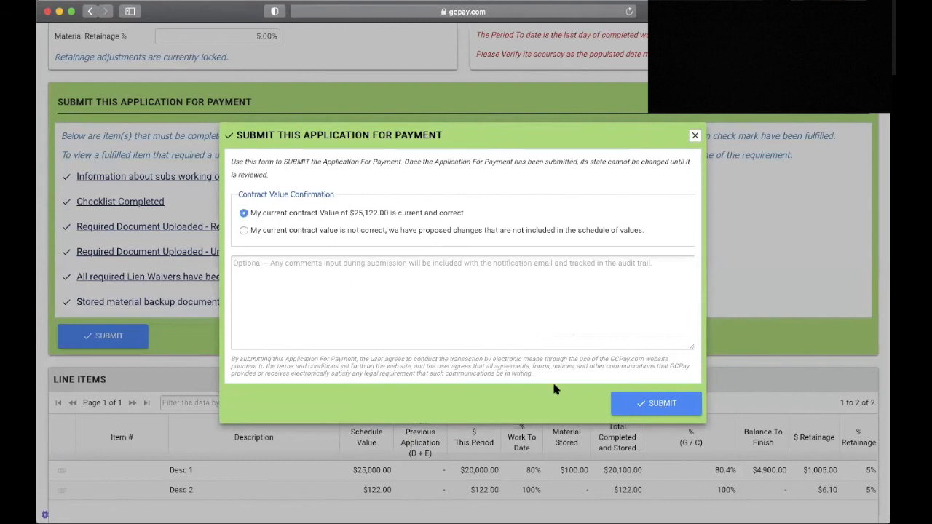
pyautogui.moveTo(277, 240)
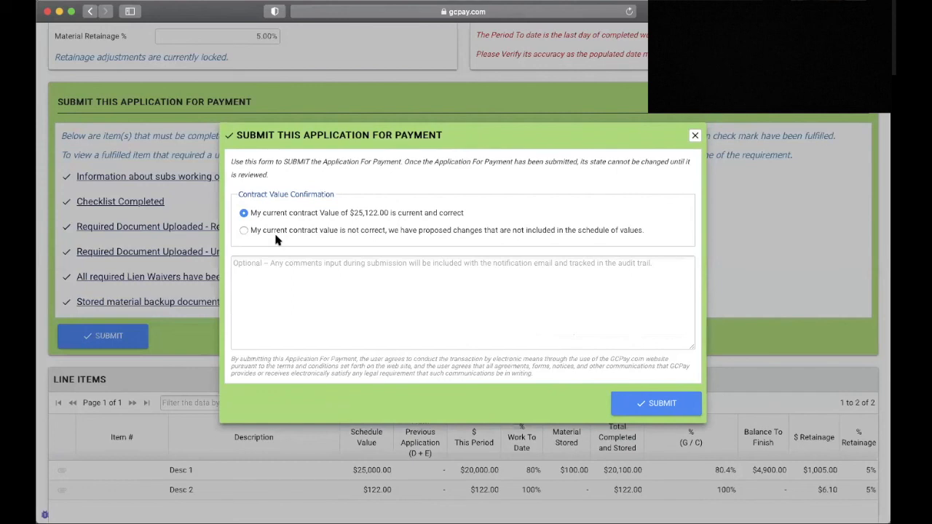
pyautogui.moveTo(297, 246)
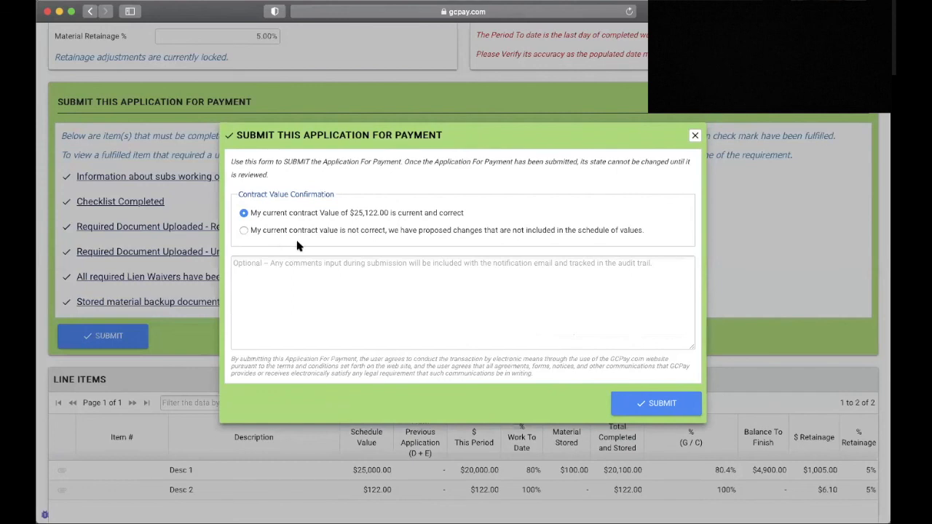
pyautogui.moveTo(245, 236)
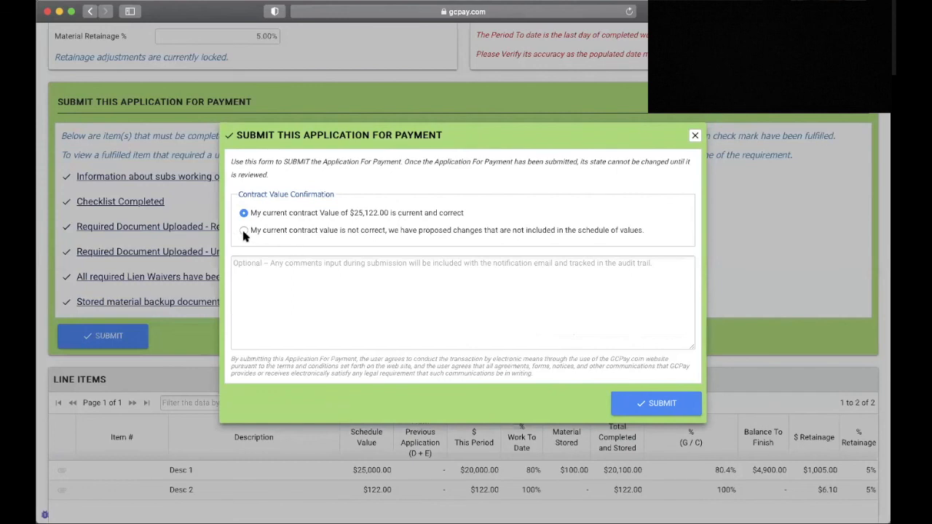
pyautogui.click(245, 230)
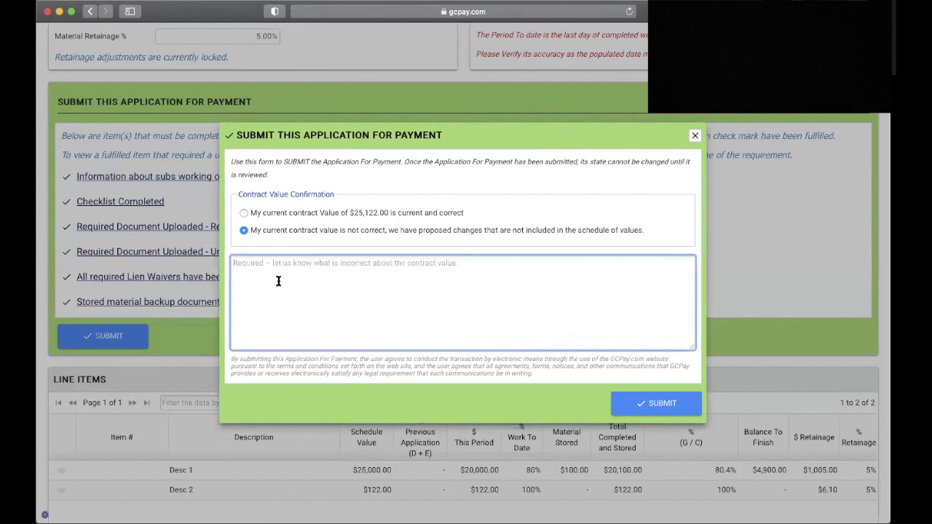
pyautogui.write('Leave')
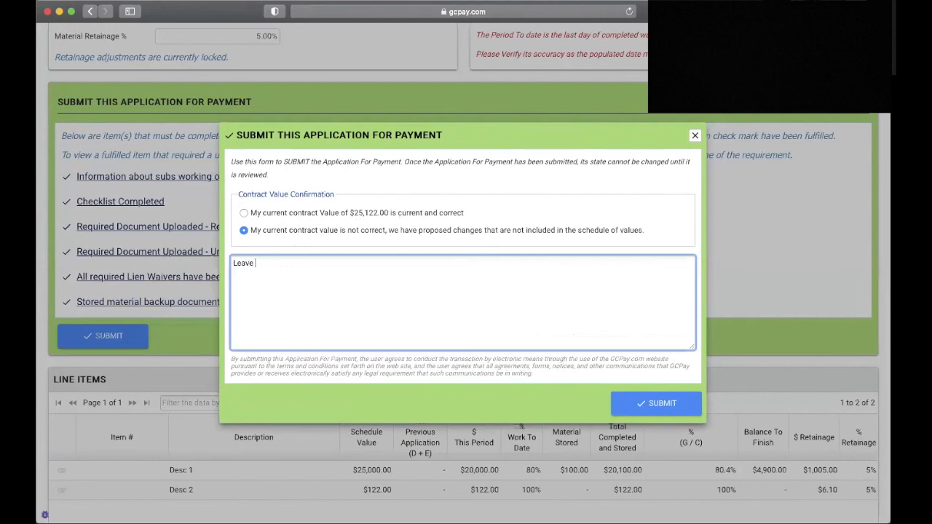
pyautogui.write('notes')
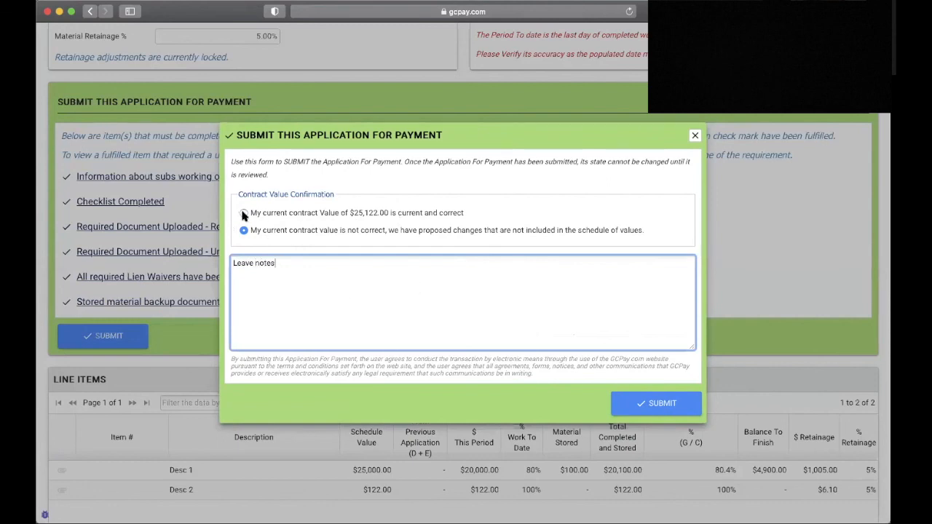
pyautogui.moveTo(619, 403)
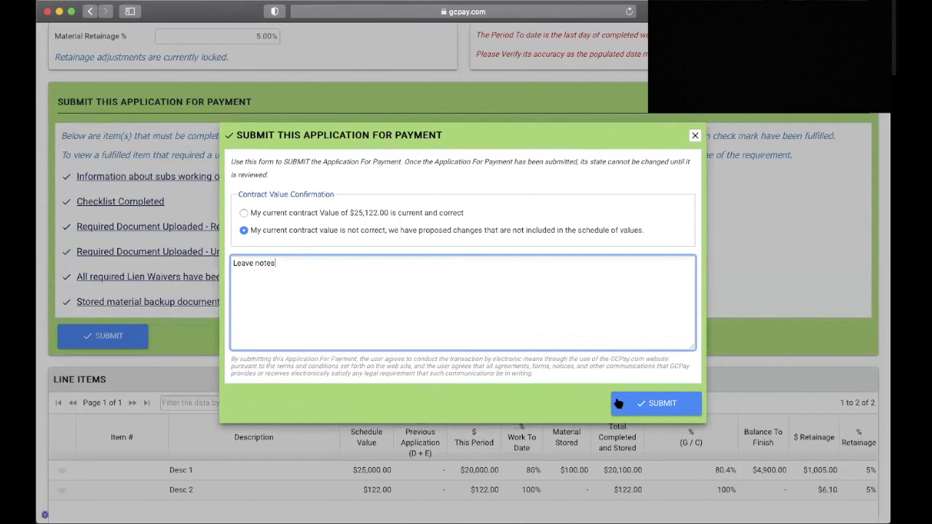
pyautogui.click(655, 403)
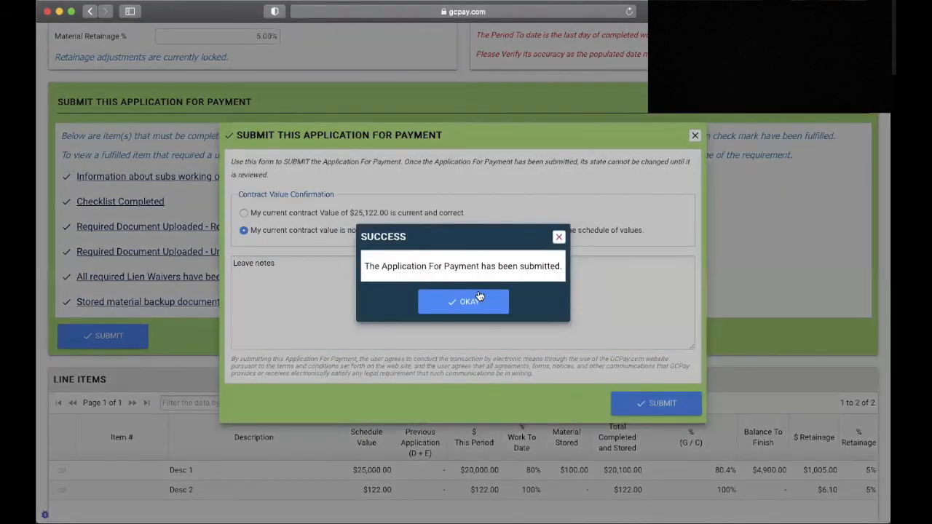
pyautogui.click(463, 302)
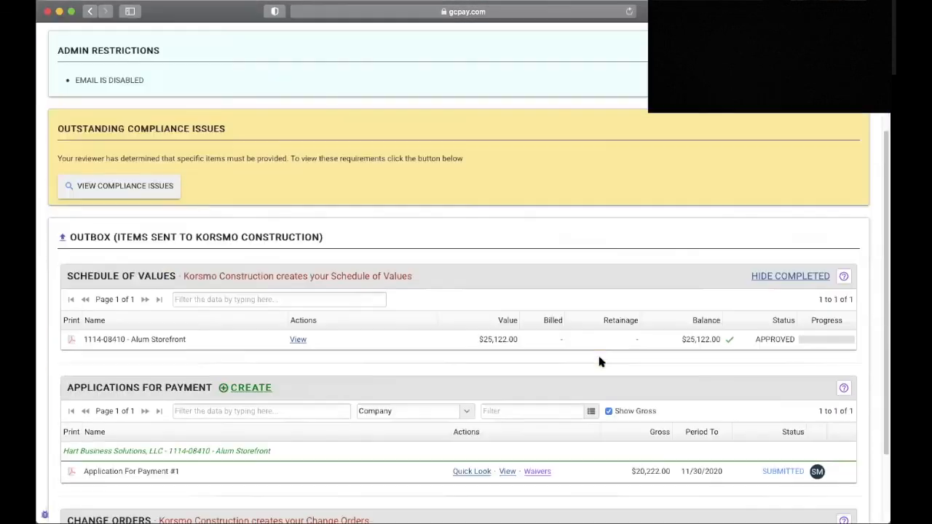
# Review the outbox showing Application for Payment #1 submitted at $20,122.00.
pyautogui.scroll(-3)
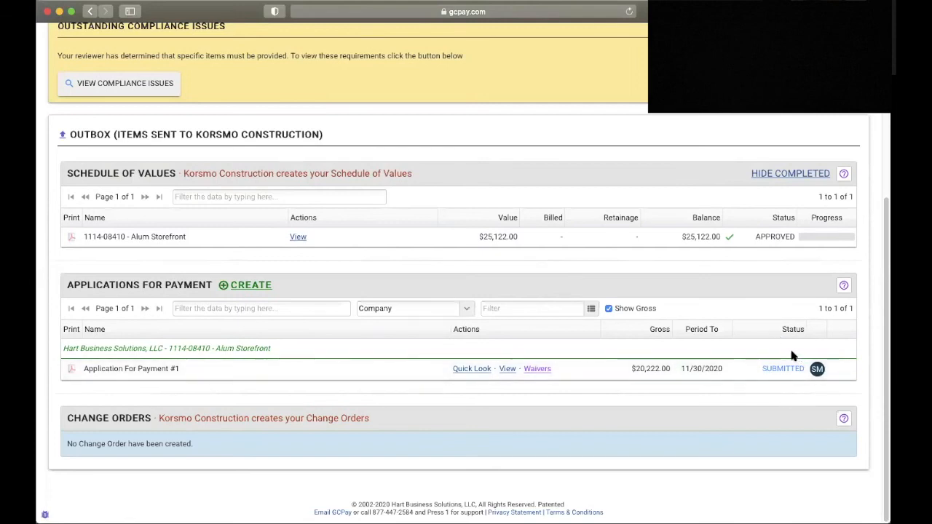
pyautogui.moveTo(817, 369)
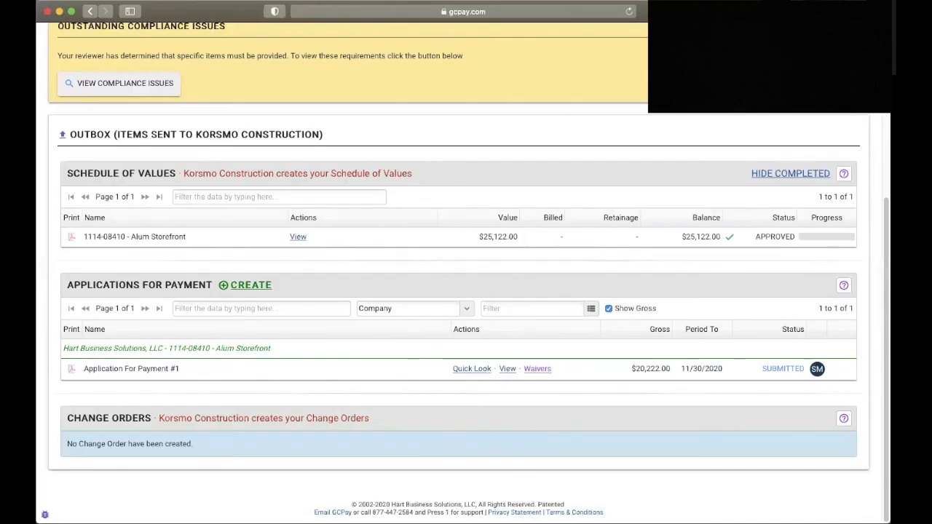
pyautogui.moveTo(531, 284)
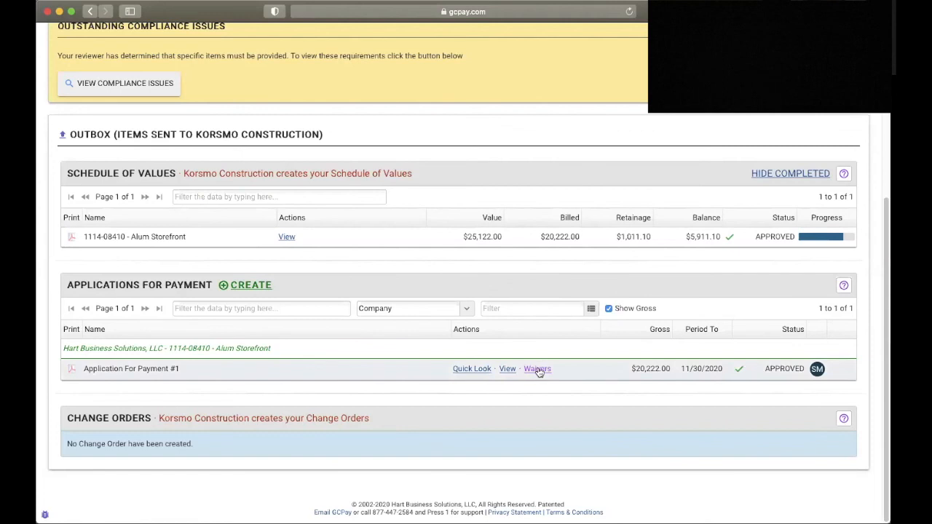
pyautogui.click(537, 369)
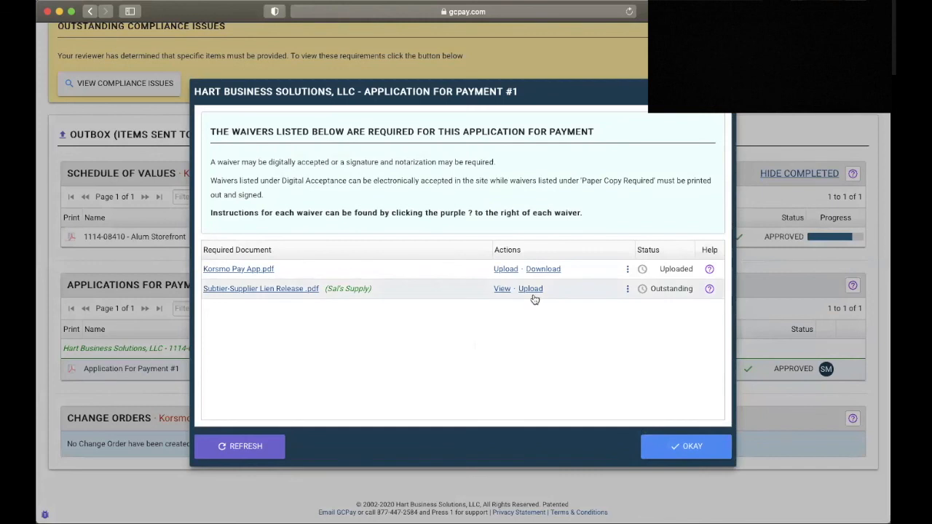
pyautogui.moveTo(236, 300)
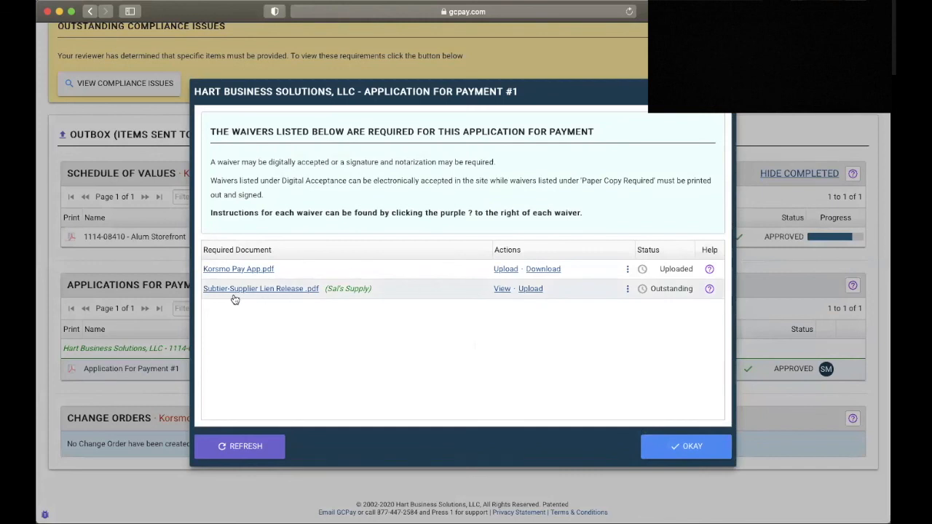
pyautogui.moveTo(275, 305)
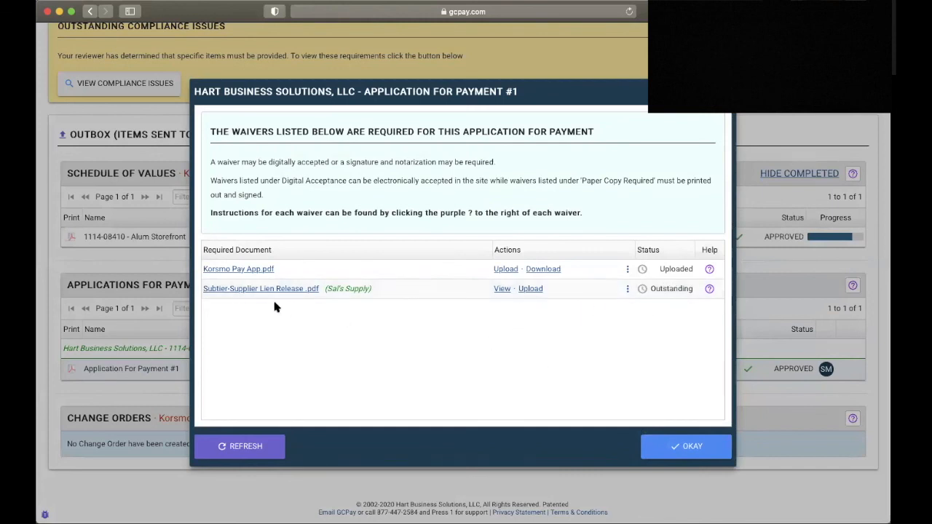
pyautogui.moveTo(277, 343)
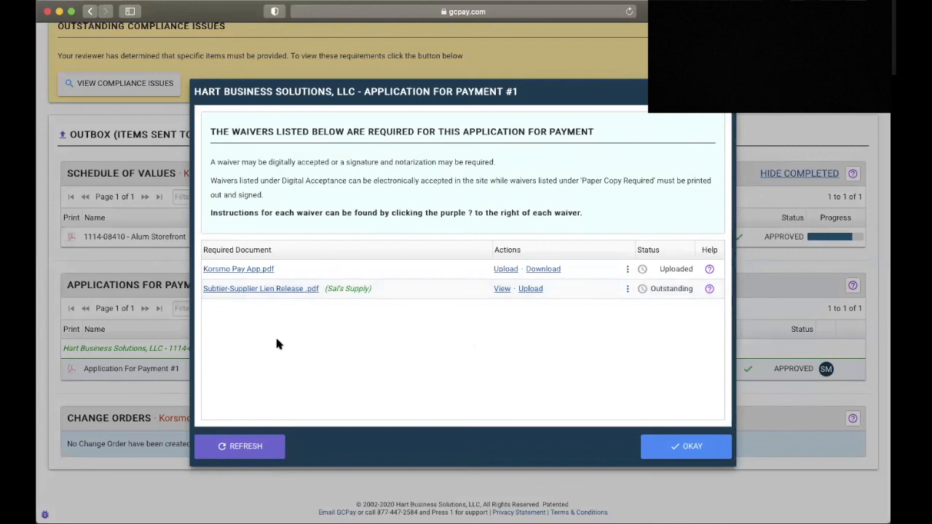
pyautogui.moveTo(375, 372)
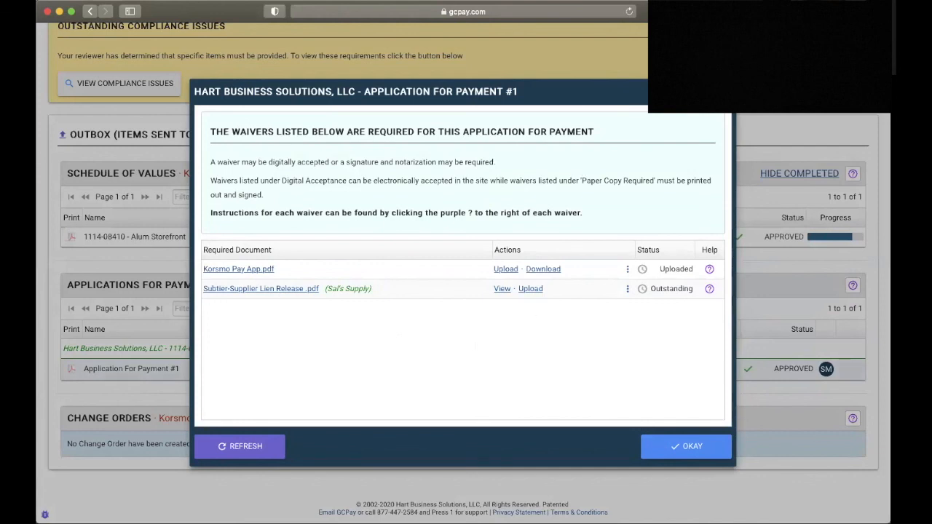
pyautogui.click(684, 445)
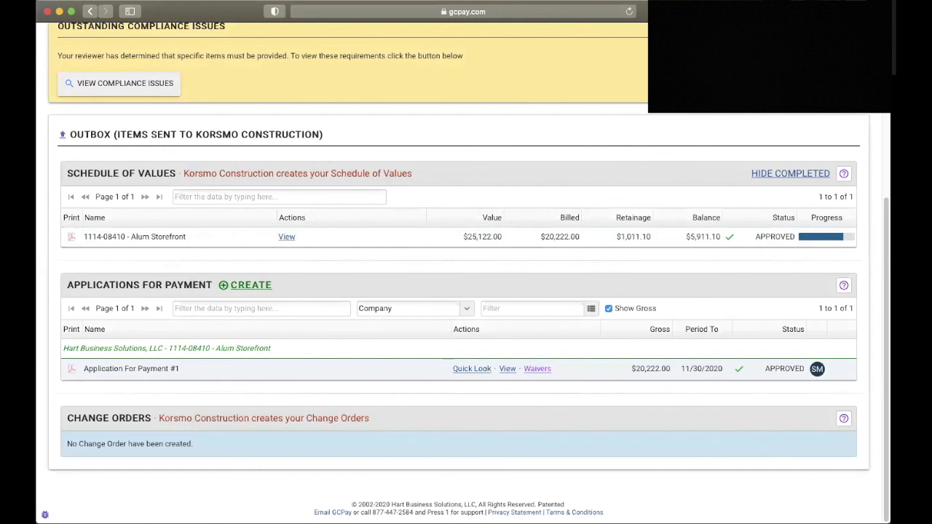
pyautogui.moveTo(431, 508)
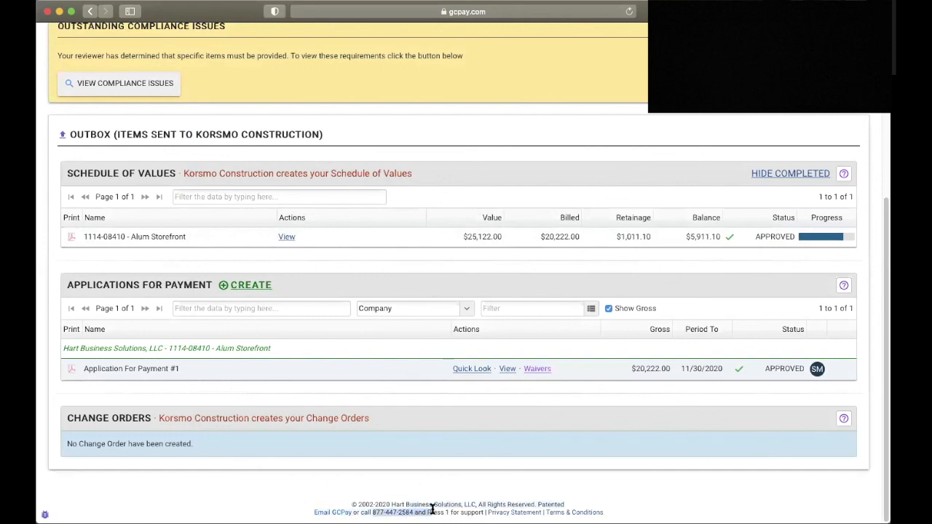